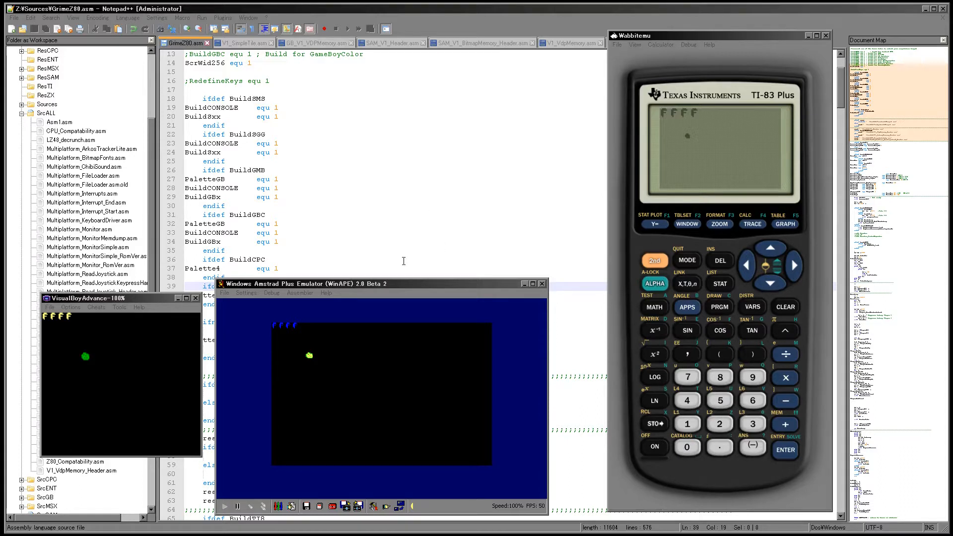
Step: Close the WinAPE and Wabbitemu emulators, leaving only VisualBoyAdvance running the game
click(403, 283)
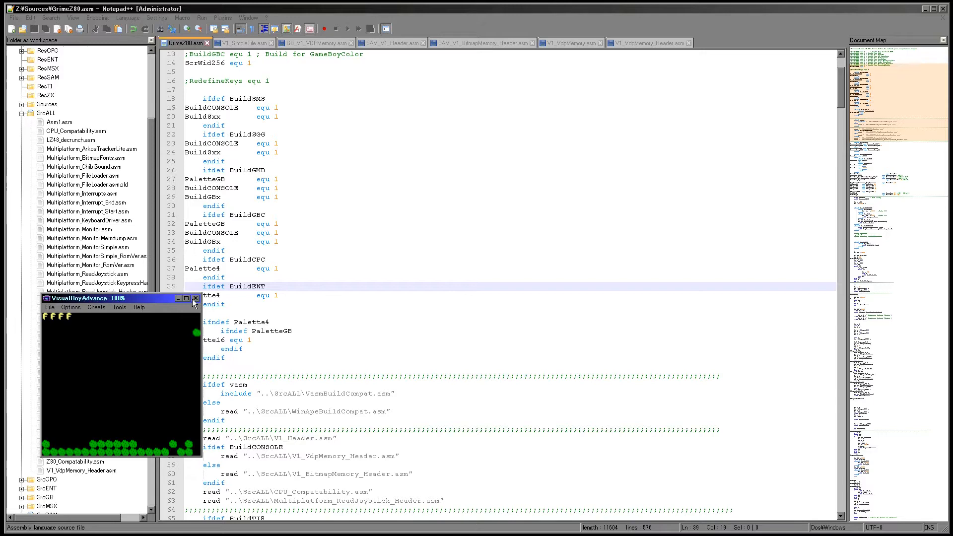
Step: Close VisualBoyAdvance, build the Game Gear version with 'Vasm SGG', then close Fusion
click(194, 298)
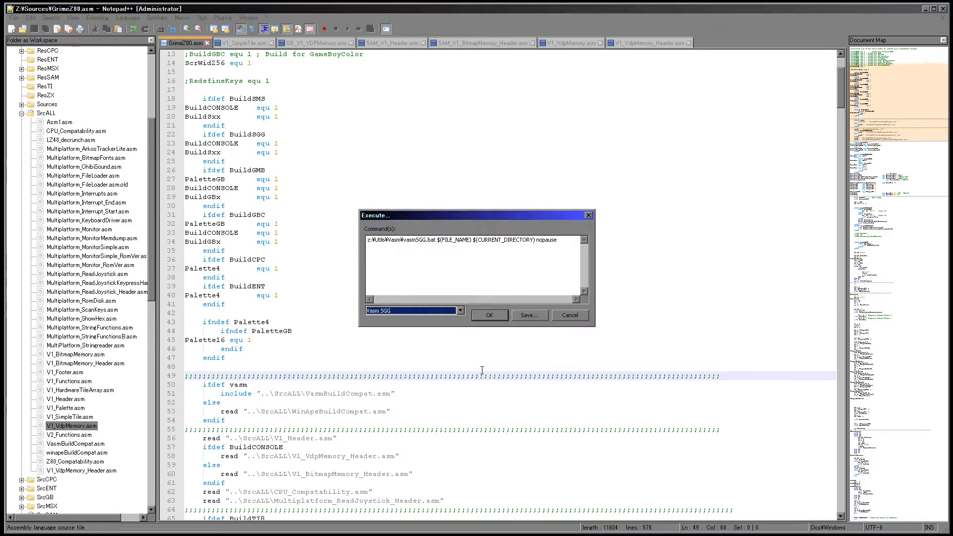
click(489, 315)
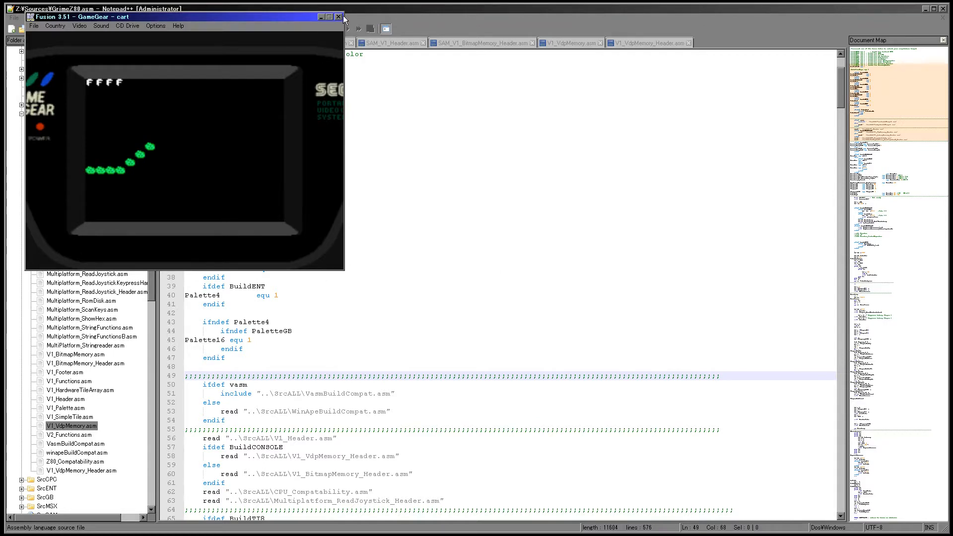
click(340, 17)
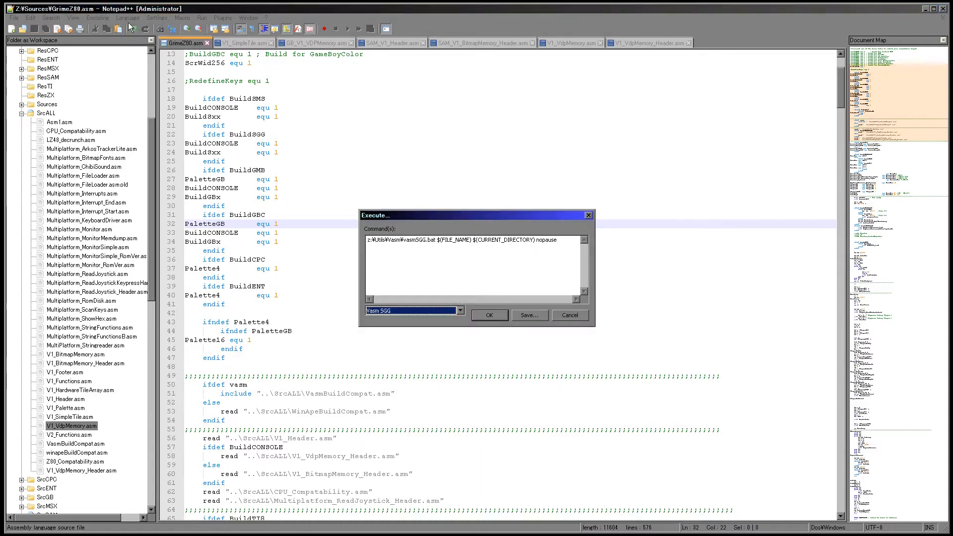
Step: Build the SAM Coupé version by running the 'Vasm SAM' script
click(460, 310)
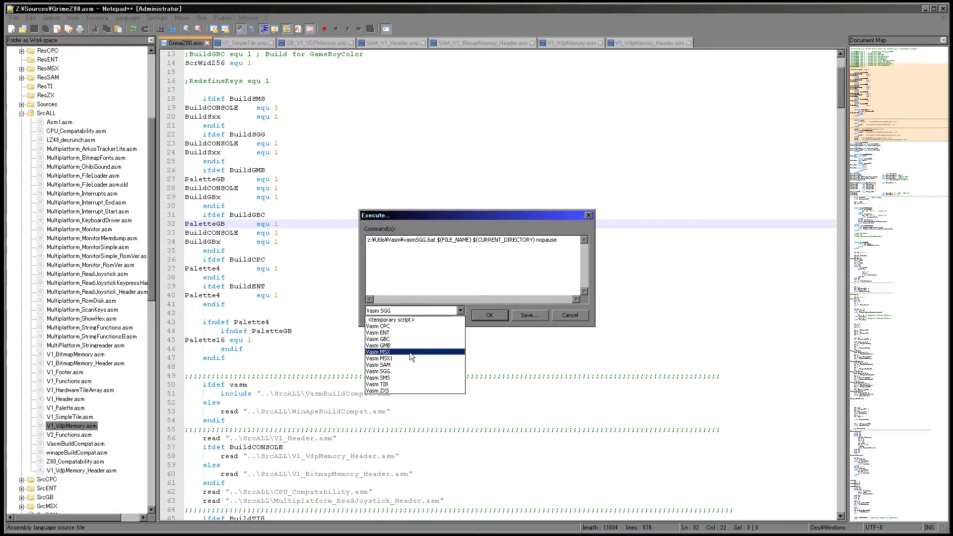
click(378, 364)
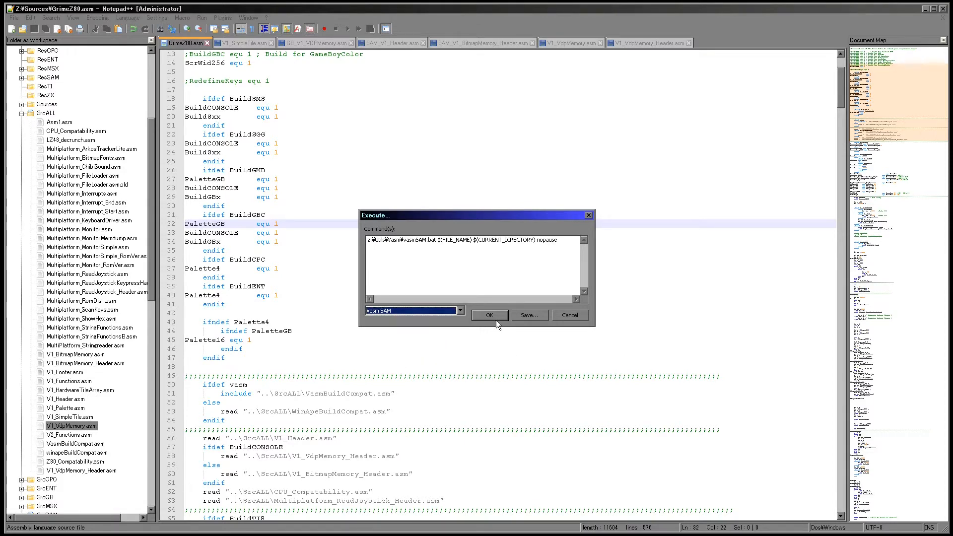
click(490, 315)
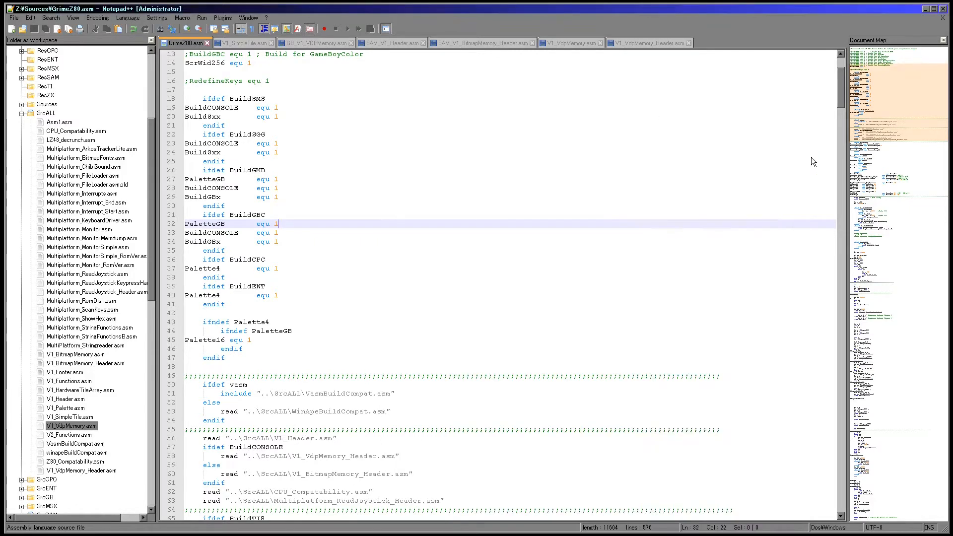
Step: Pick the 'Vasm MSX1' build script to build and run the MSX1 version
scroll(down, 3)
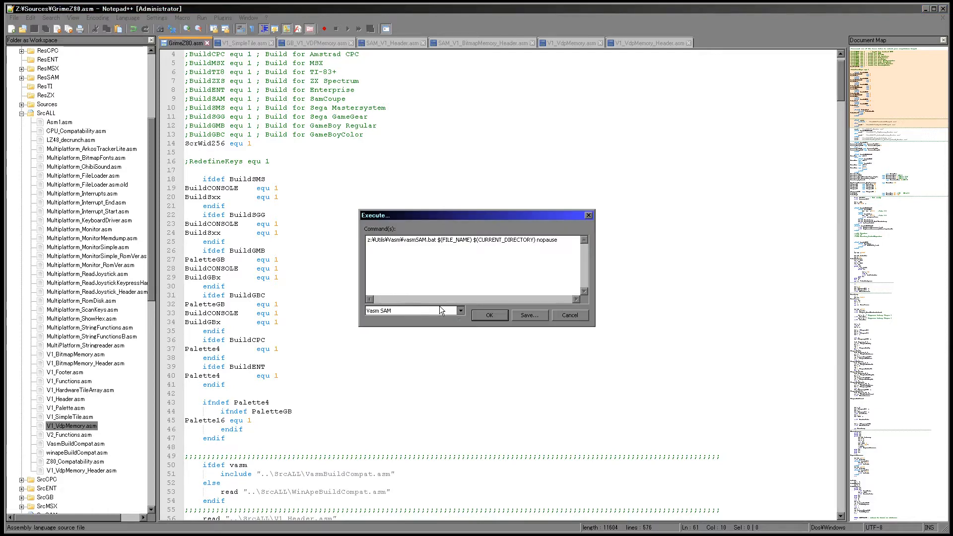
click(460, 310)
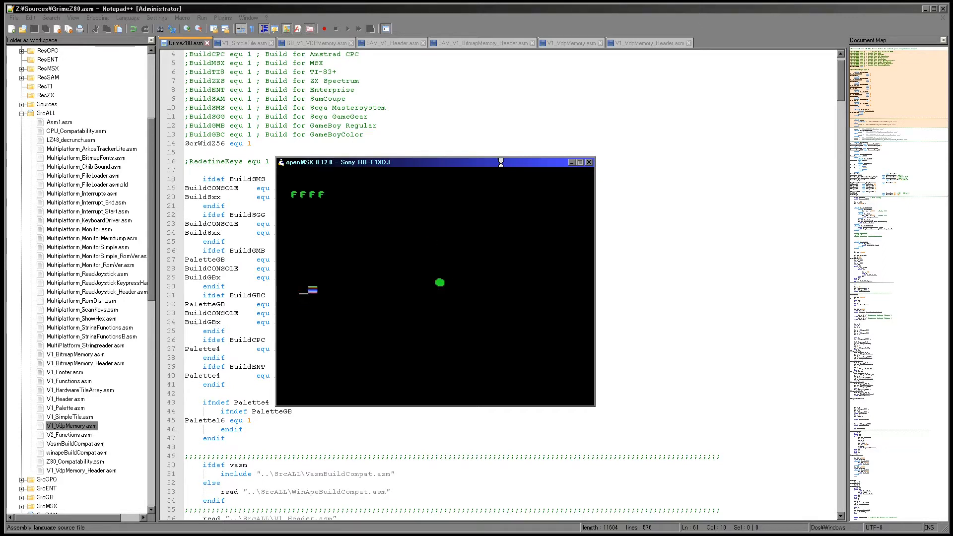
mouse_move(603, 123)
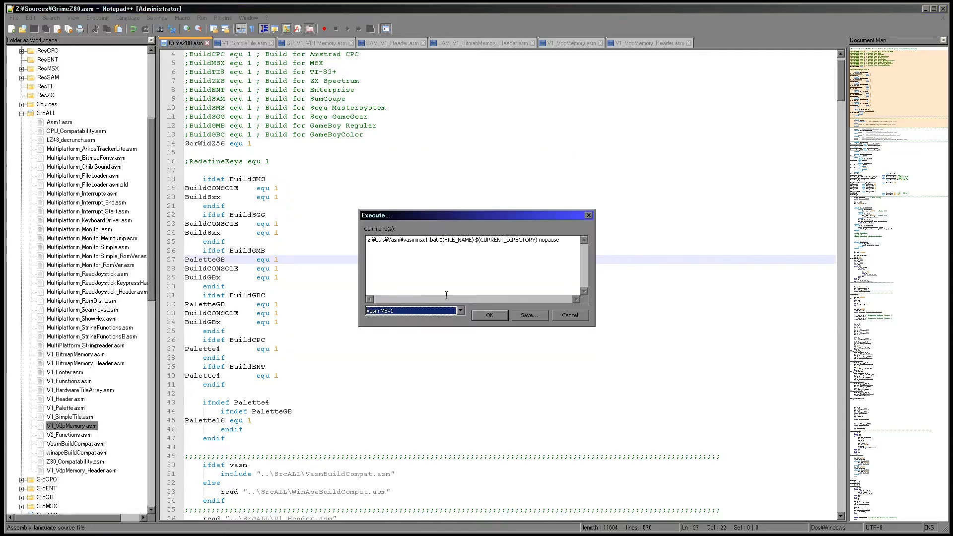
Step: Build the plain MSX version with 'Vasm MSX' and bring the chooser back up
click(460, 310)
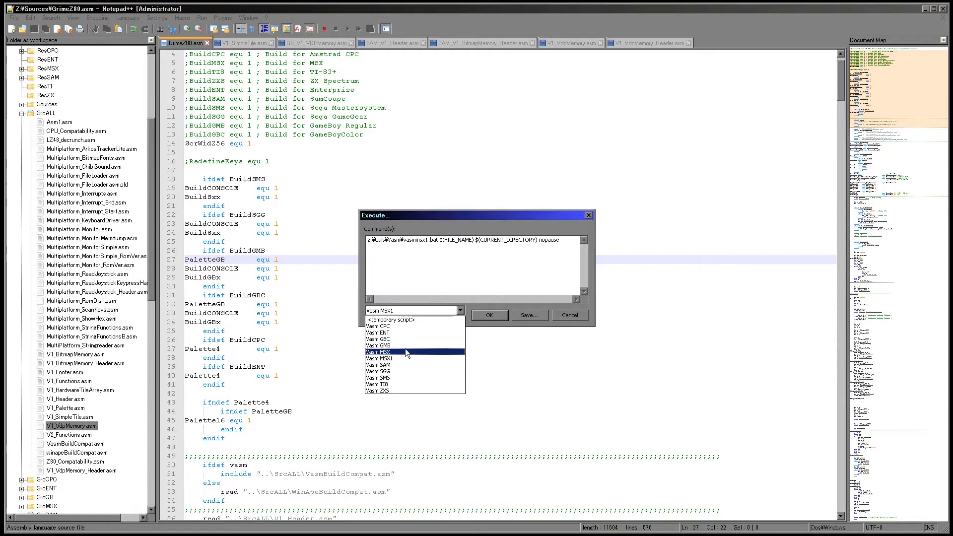
click(489, 315)
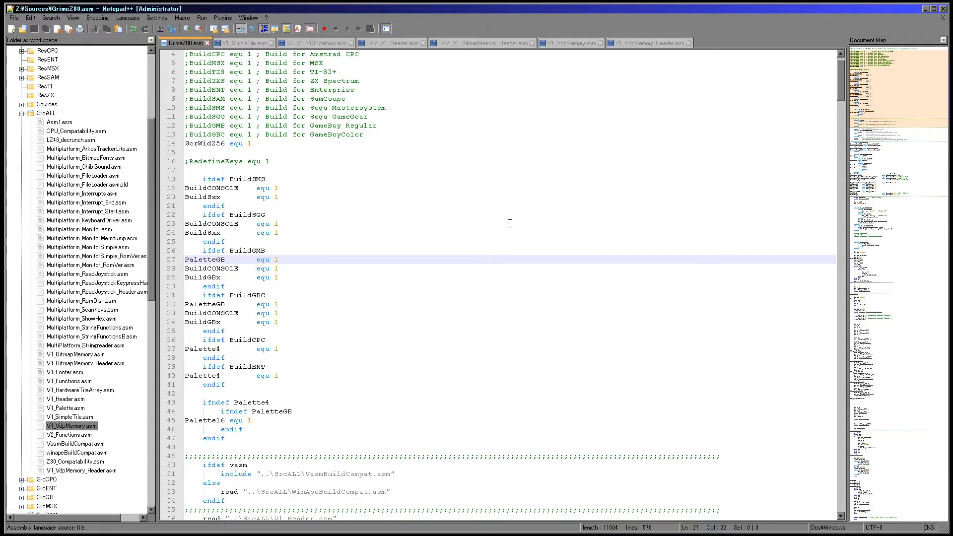
click(278, 260)
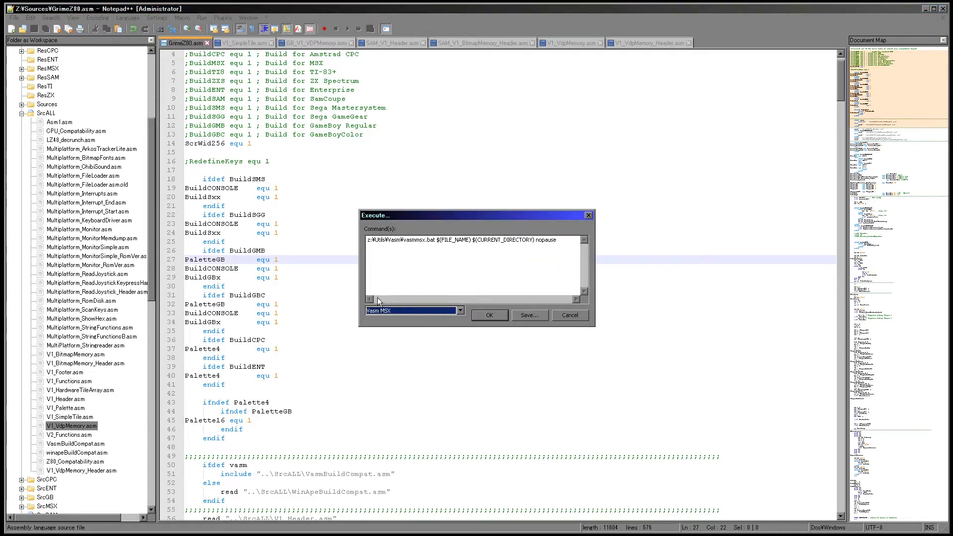
Step: Build the ZX Spectrum version using the 'Vasm ZXS' script
click(461, 310)
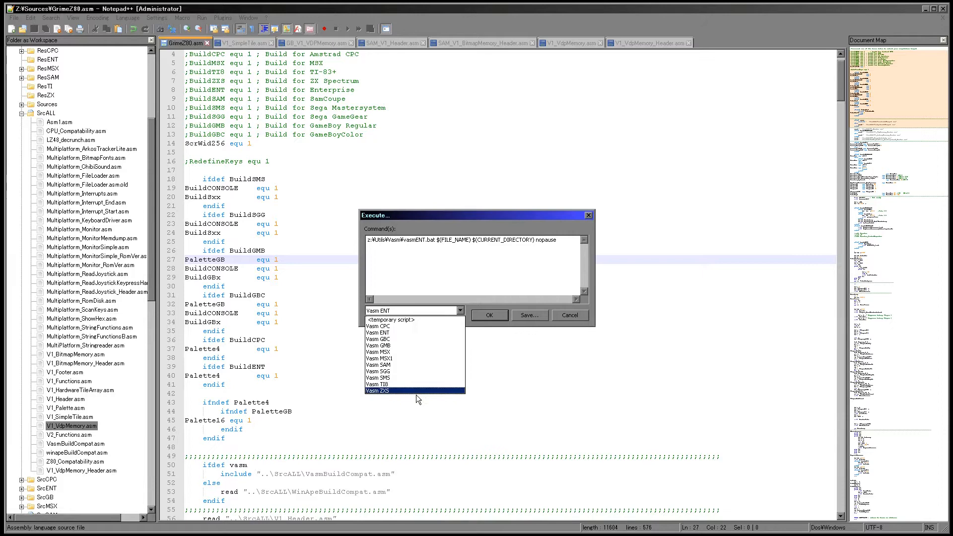
click(489, 316)
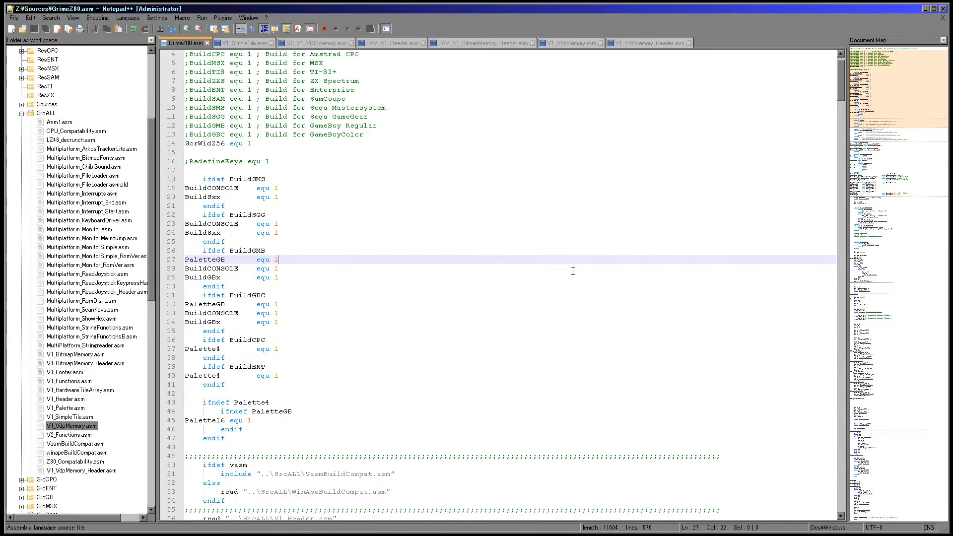
Step: Scroll GrimeZ80.asm to the top to see its build-target instructions
scroll(down, 3)
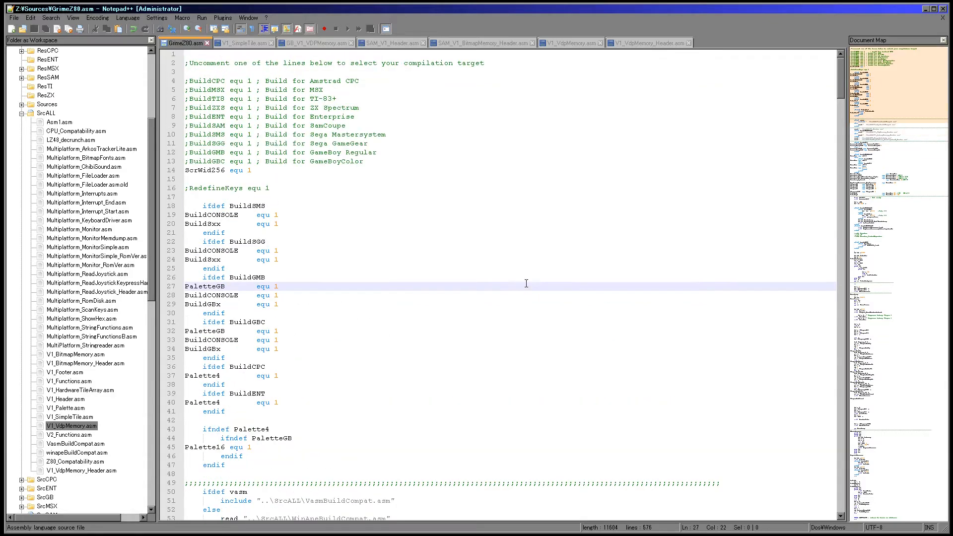
mouse_move(414, 290)
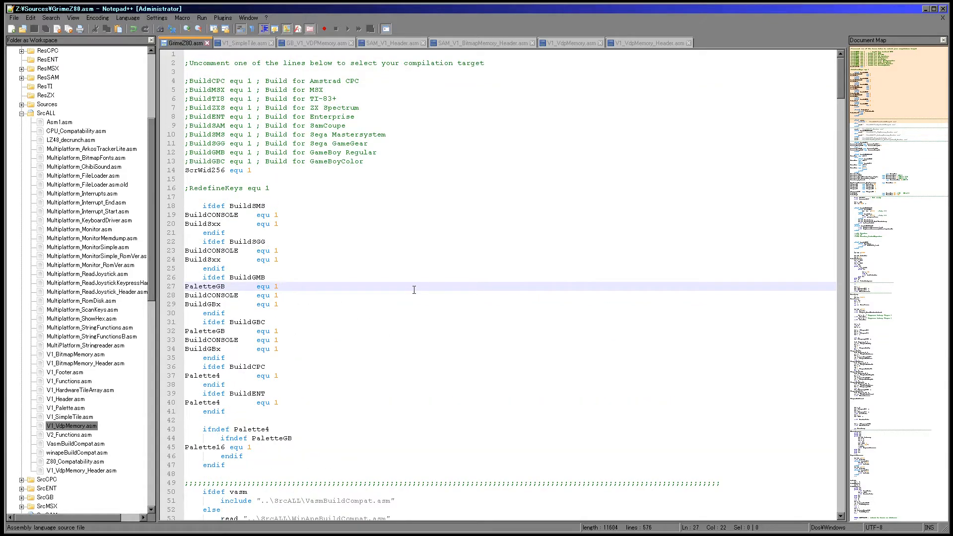
mouse_move(414, 286)
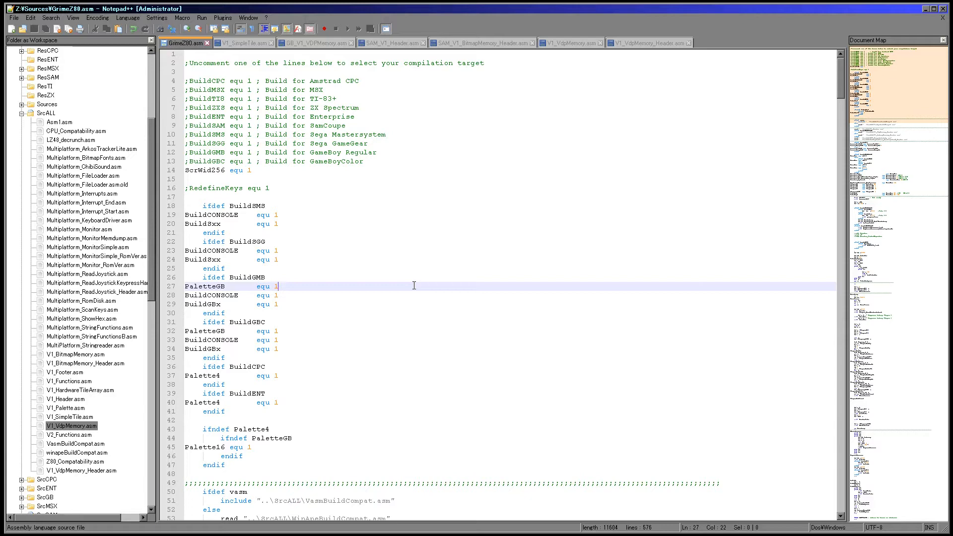
mouse_move(447, 326)
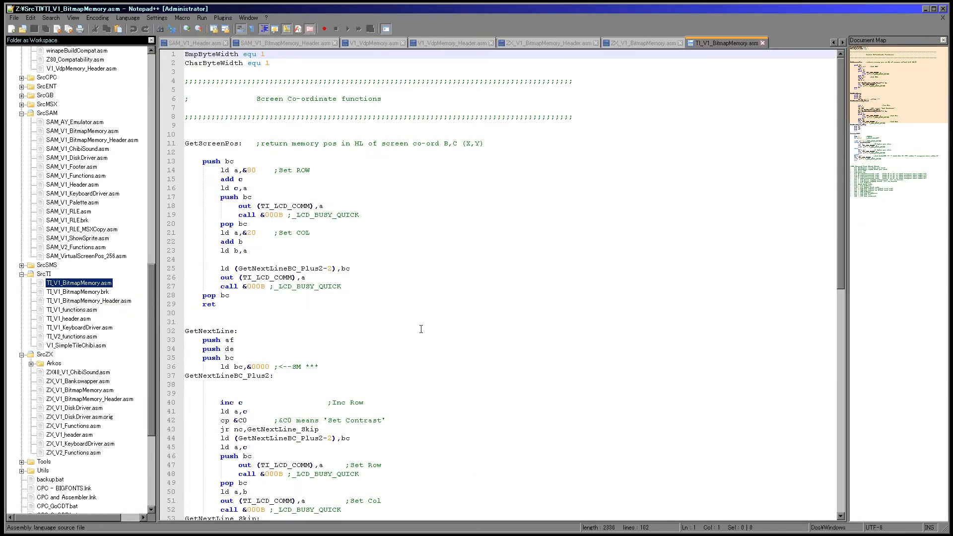
mouse_move(553, 340)
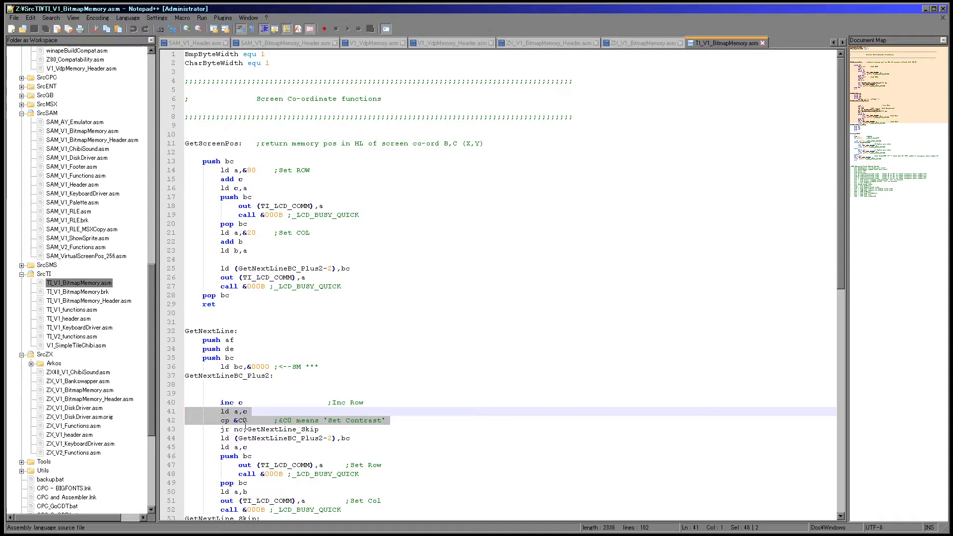
Step: View the SAM Coupé header, then build the TI-83 version with 'Vasm TI8'
scroll(down, 3)
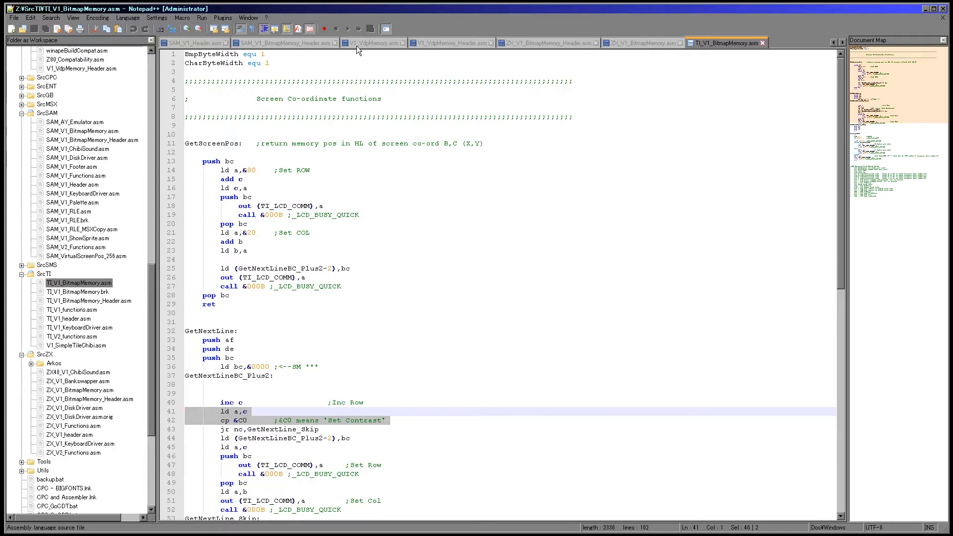
mouse_move(446, 267)
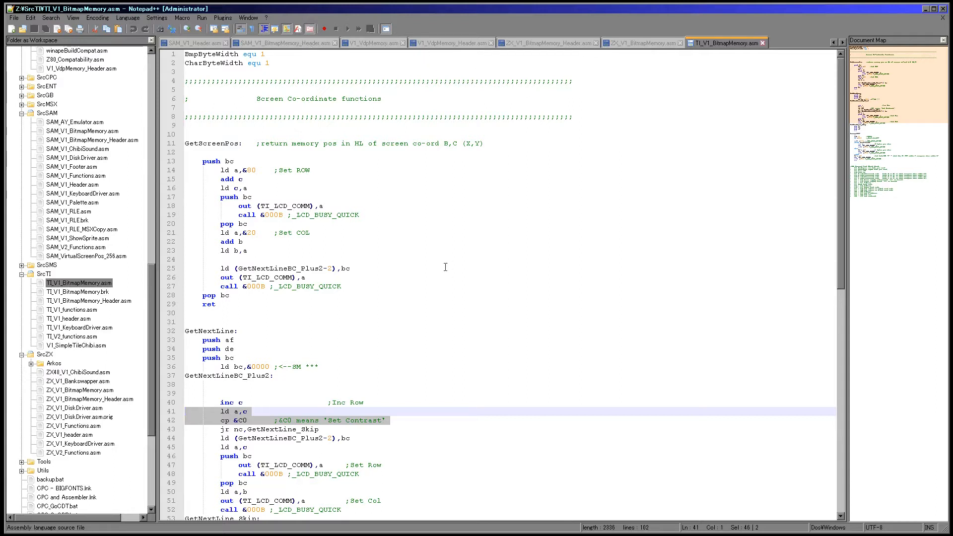
mouse_move(214, 44)
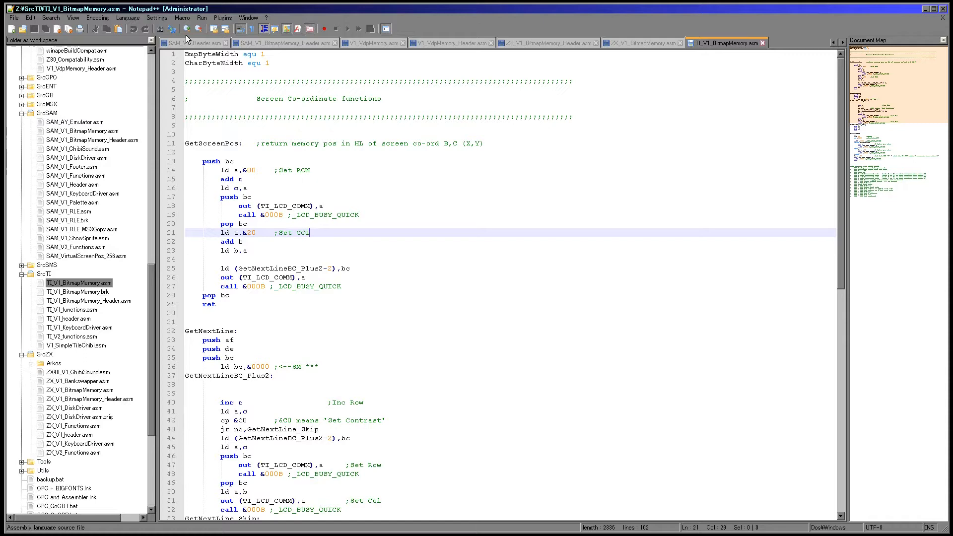
click(188, 42)
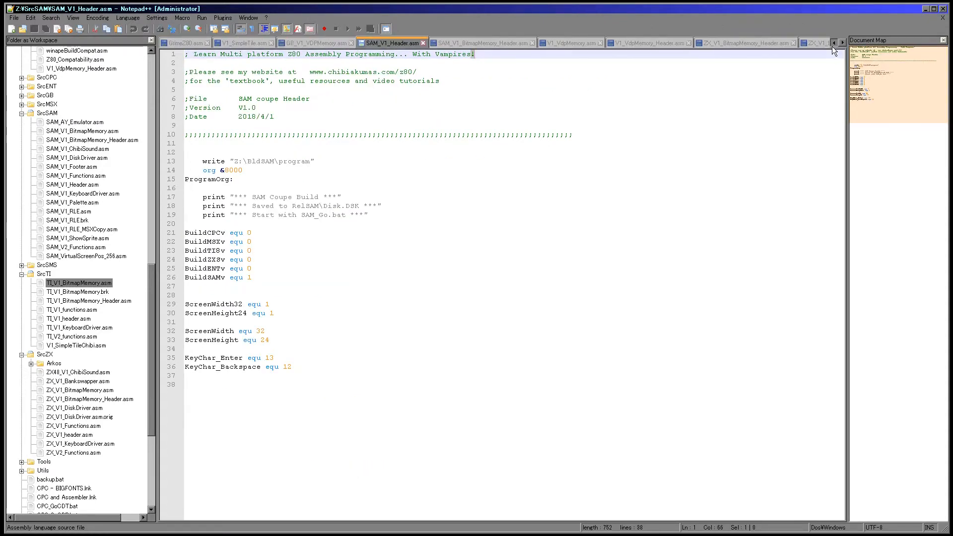
mouse_move(173, 42)
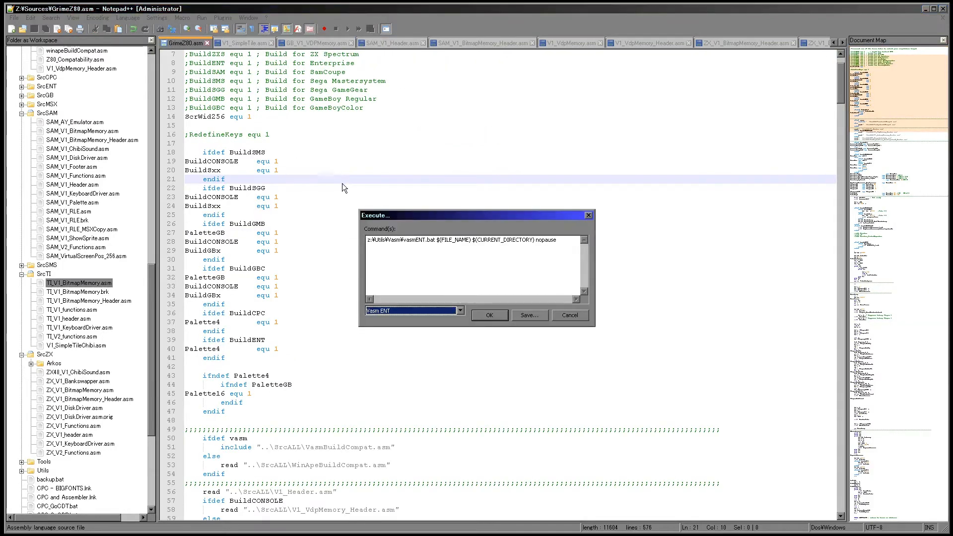
click(460, 311)
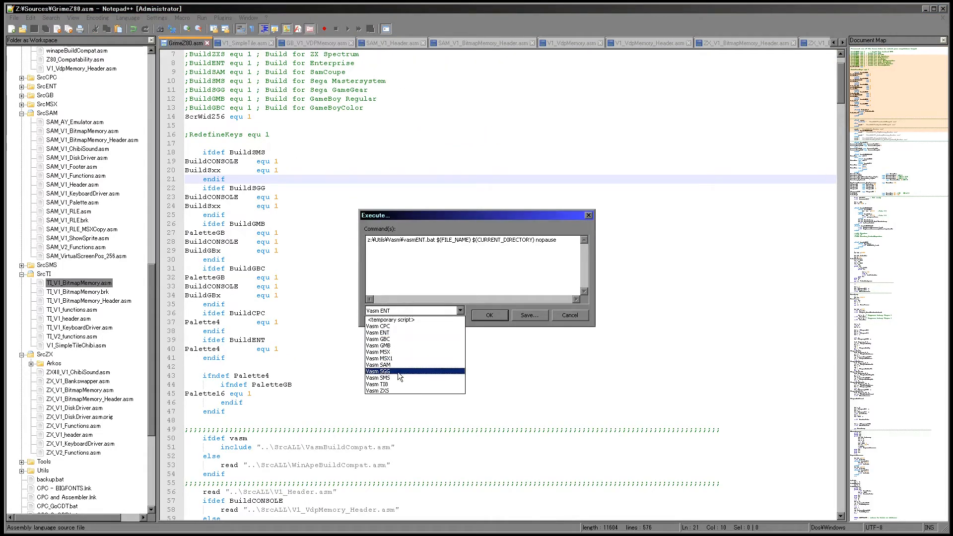
click(378, 384)
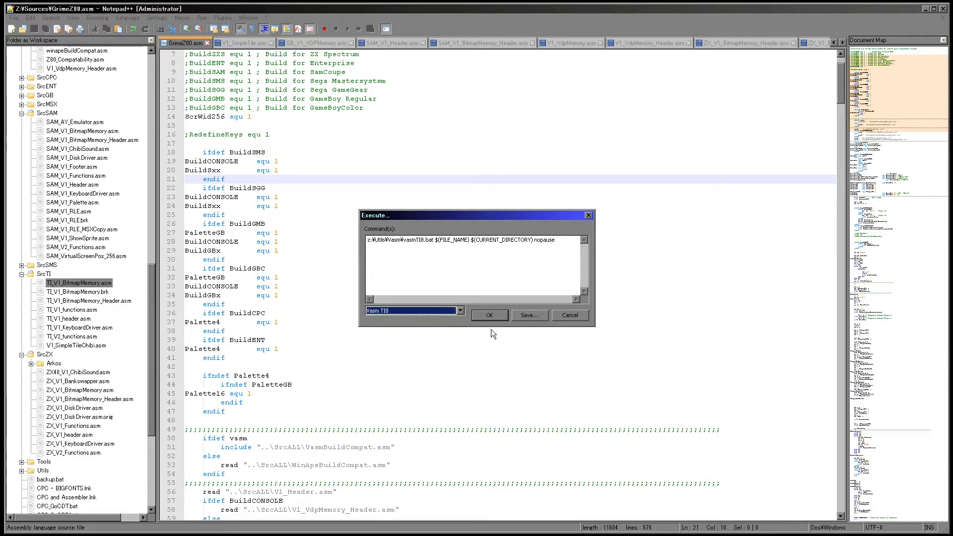
click(490, 315)
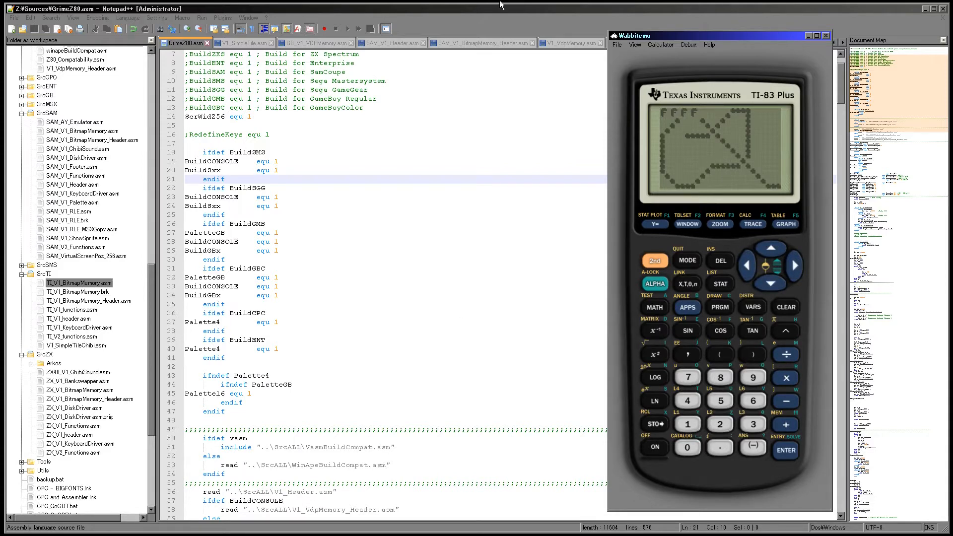
Step: Close Wabbitemu after watching the TI-83 build of GrimeZ80 run
click(826, 35)
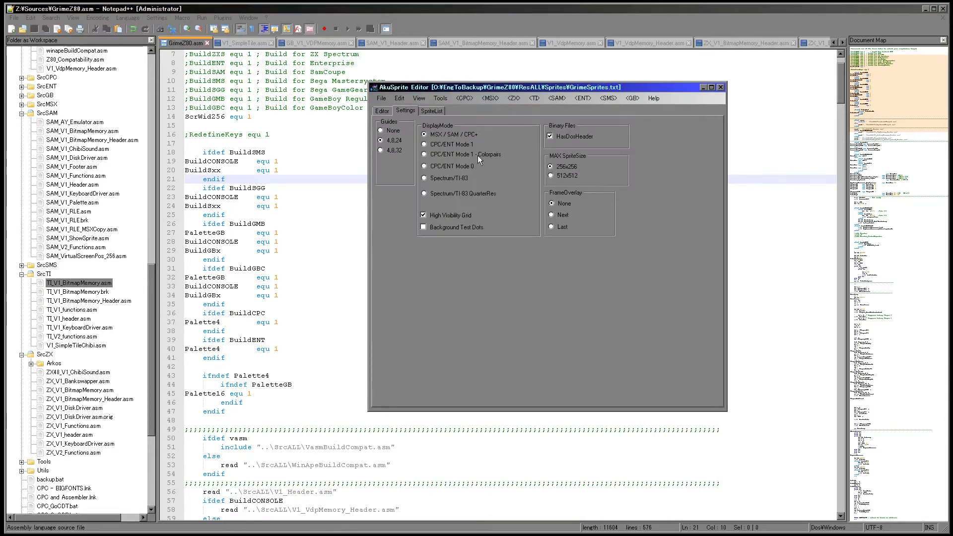
Step: Preview the sprites in CPC/ENT Mode 1 and Mode 1 Colorpairs display modes
click(425, 144)
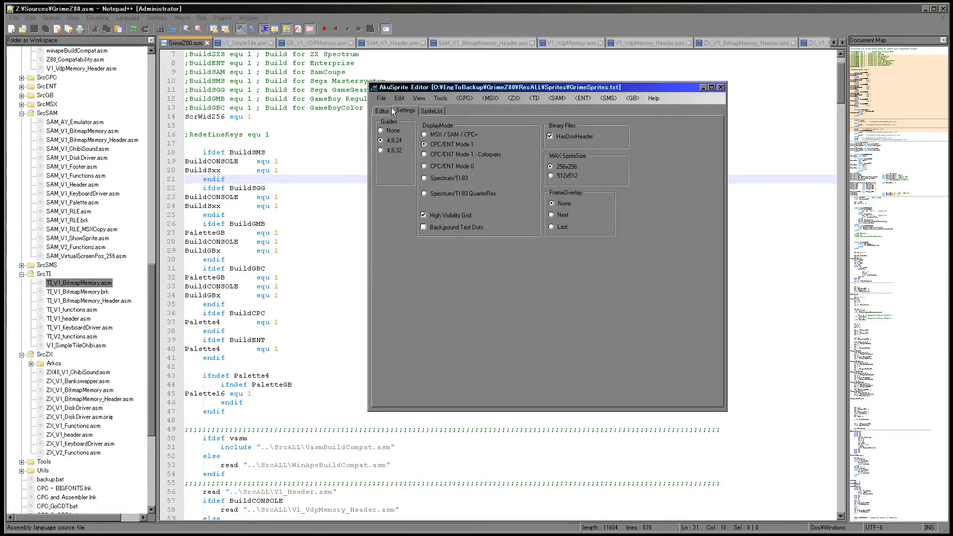
click(382, 111)
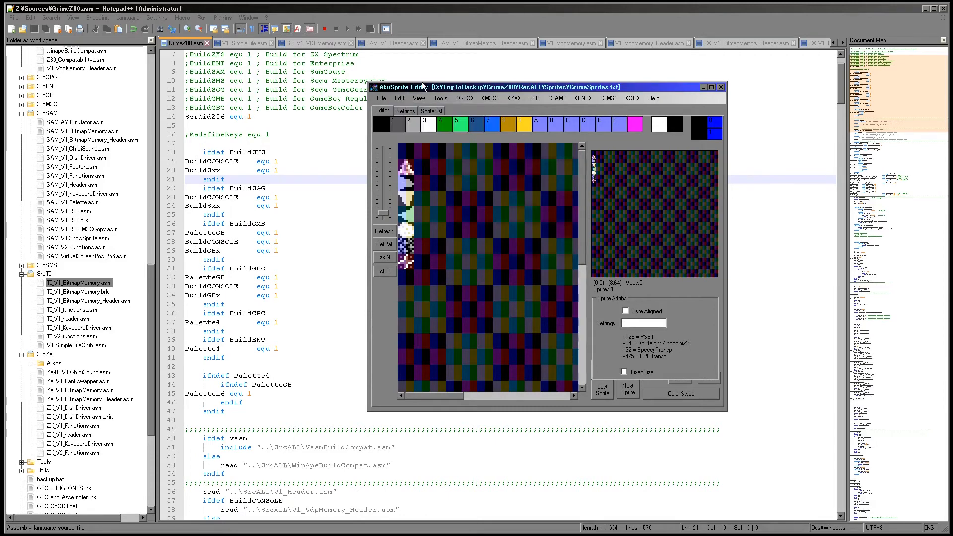
click(406, 110)
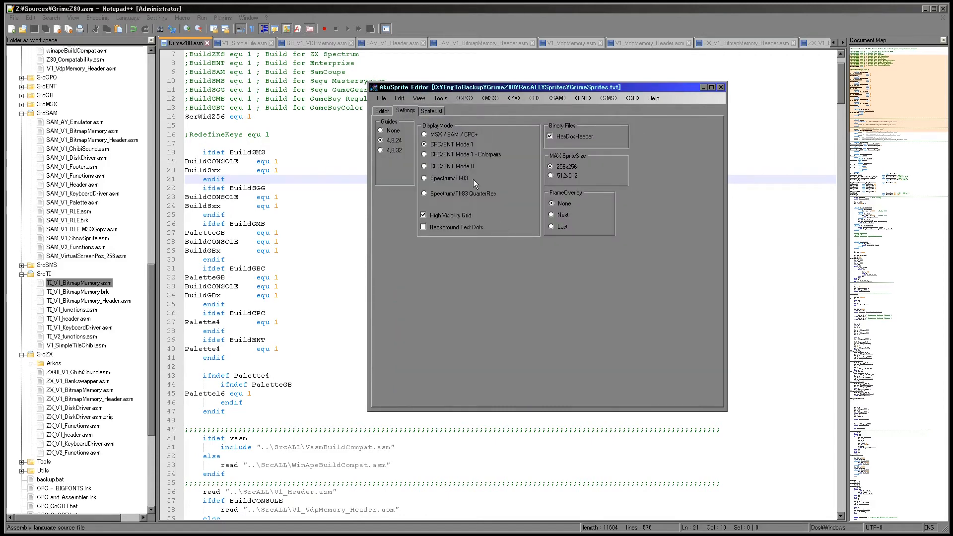
mouse_move(454, 181)
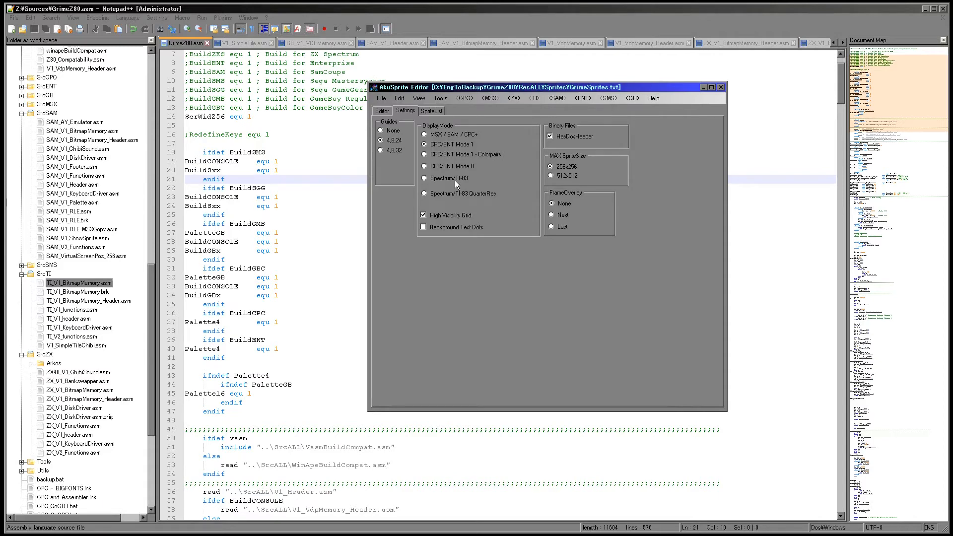
mouse_move(430, 114)
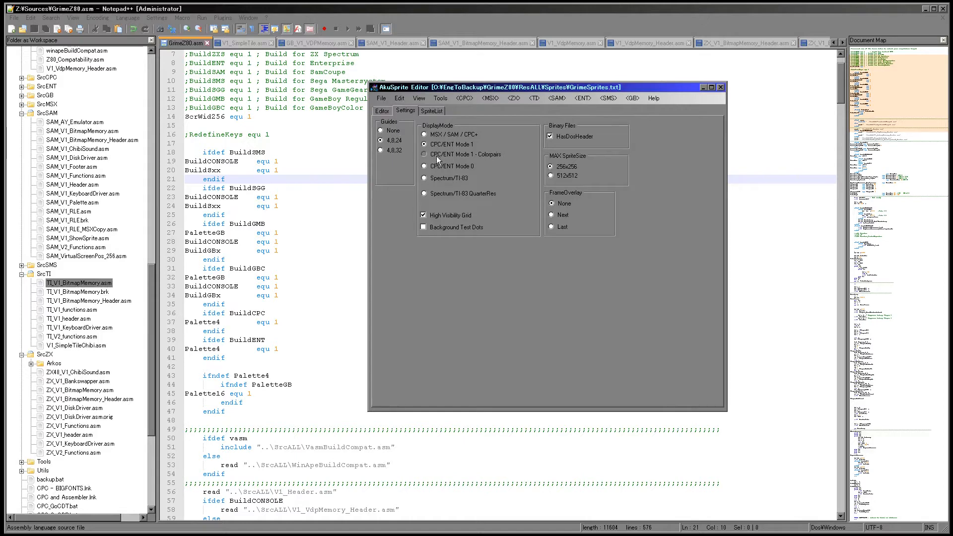
click(381, 110)
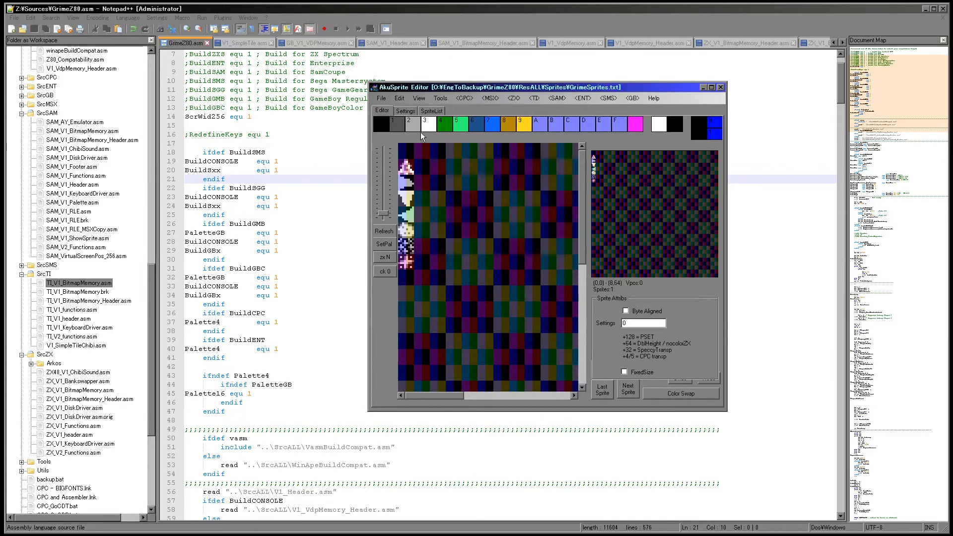
click(406, 110)
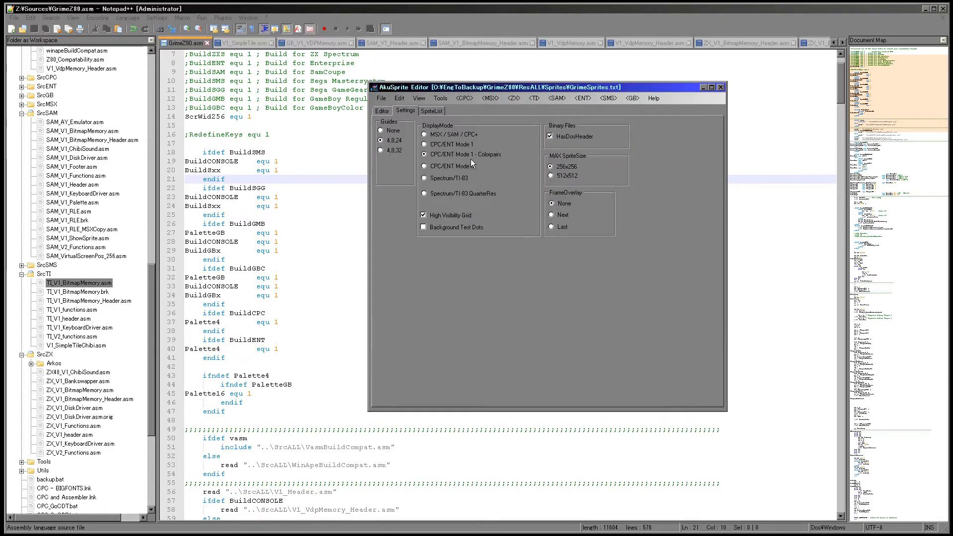
mouse_move(467, 196)
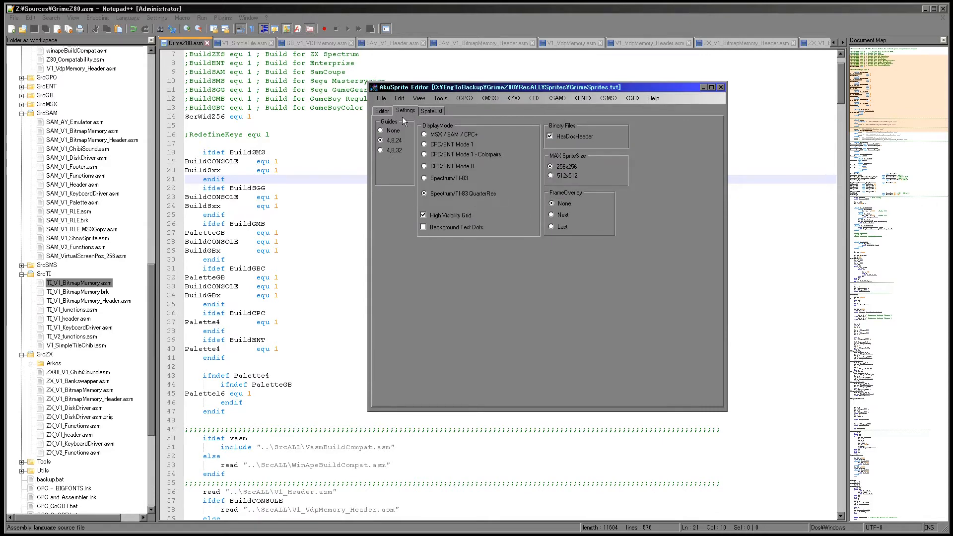
Step: Preview the sprites at Spectrum/TI-83 QuarterRes and settle on that mode
click(381, 110)
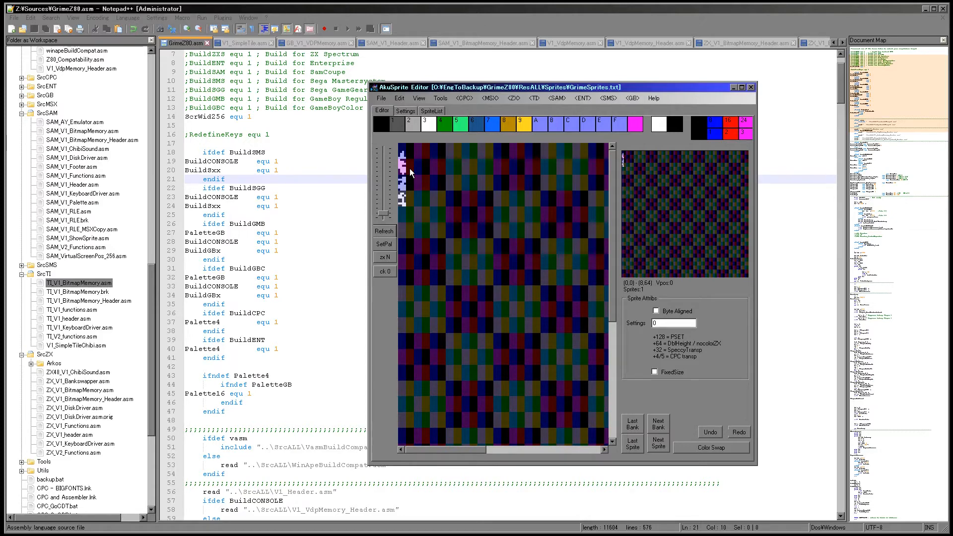
click(406, 111)
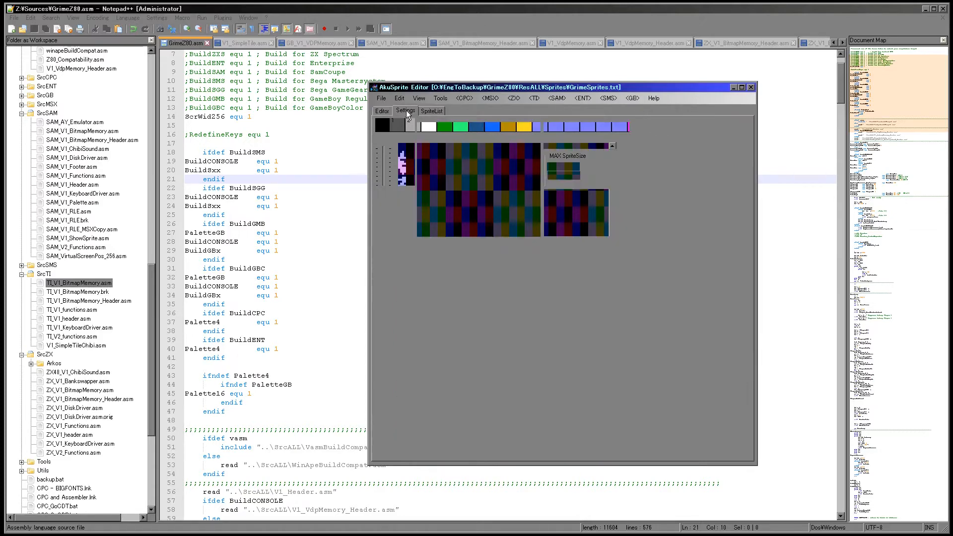
click(405, 111)
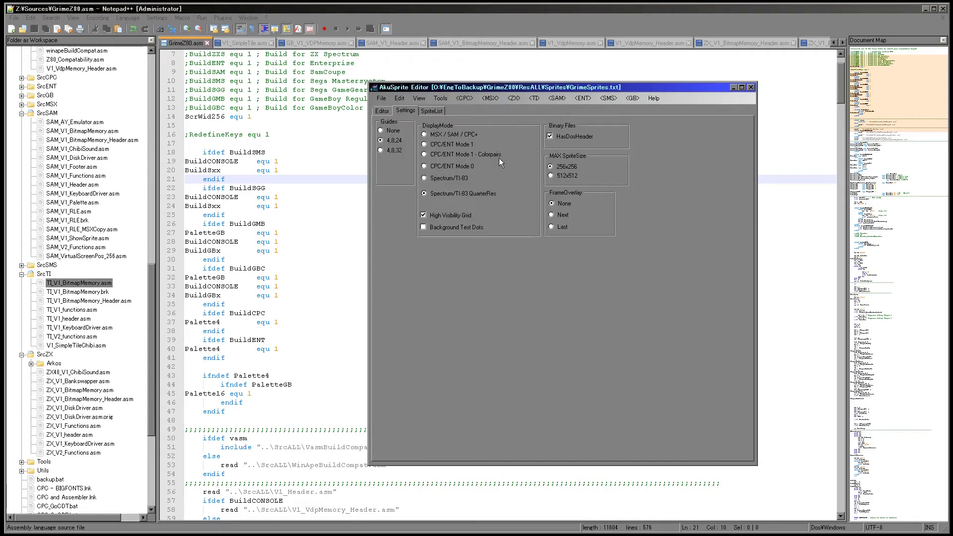
mouse_move(453, 208)
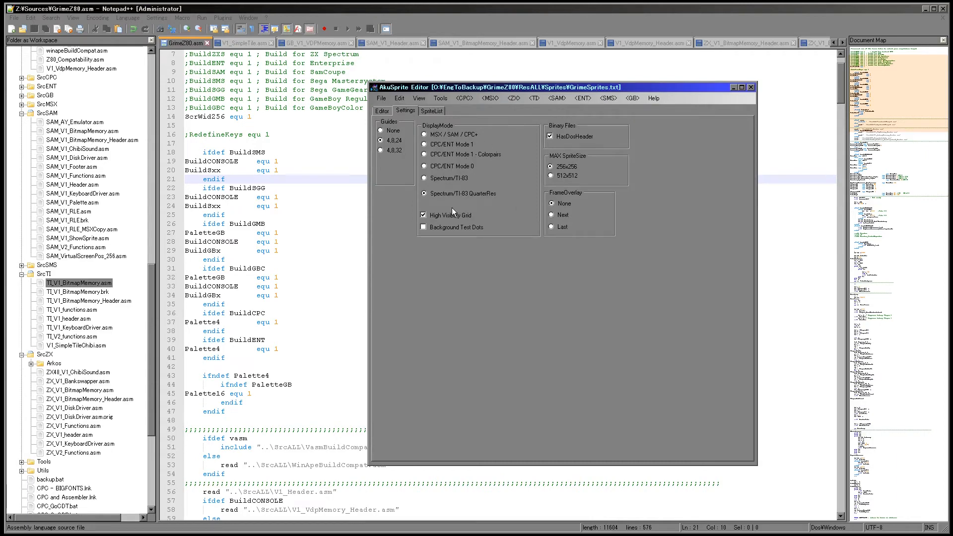
mouse_move(460, 256)
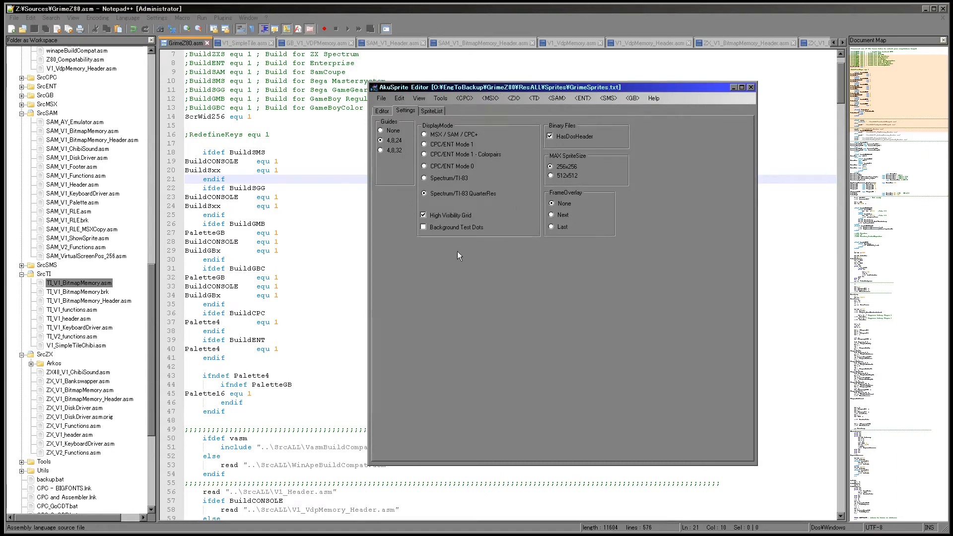
click(383, 111)
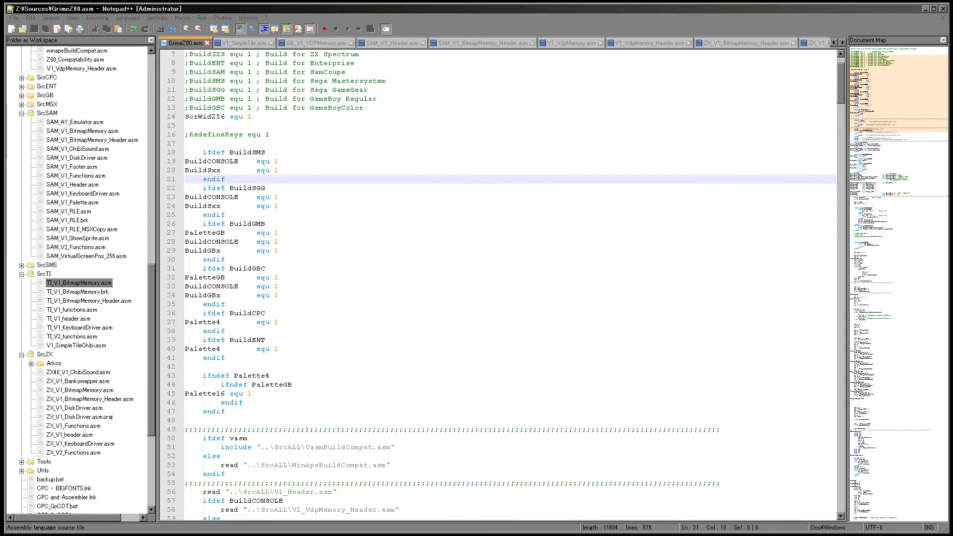
mouse_move(504, 246)
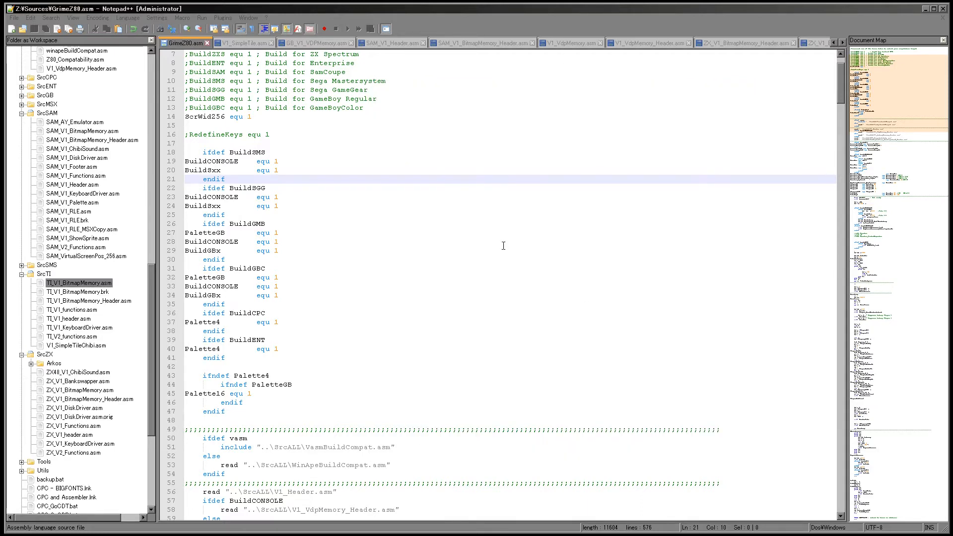
Step: Review the PaletteGB entry under BuildGBC, then open V1_SimpleTileChibi.asm from SrcTI
click(279, 277)
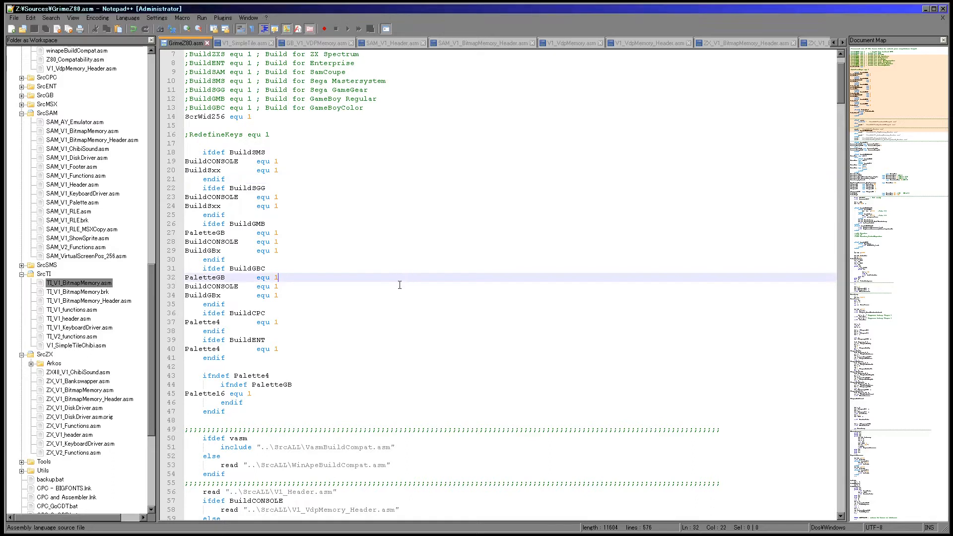
mouse_move(389, 291)
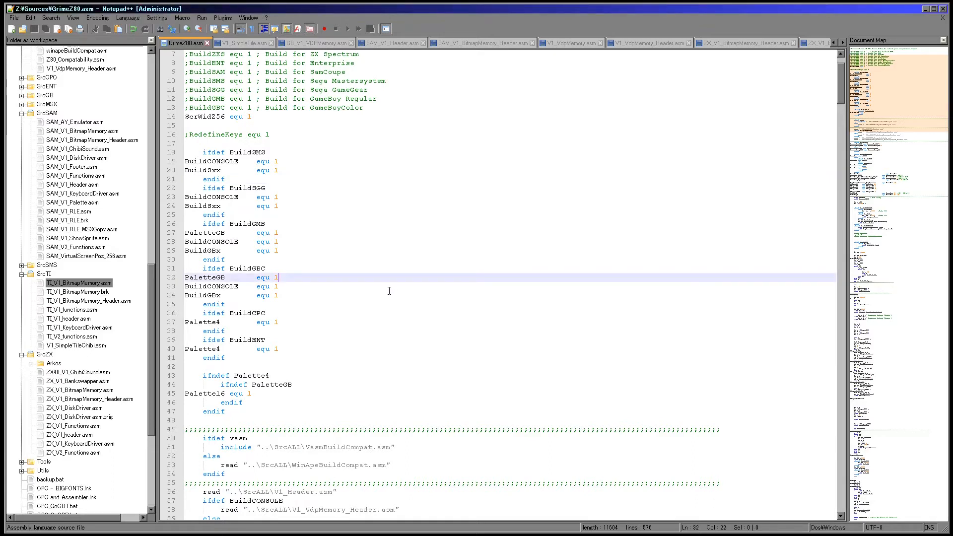
mouse_move(386, 286)
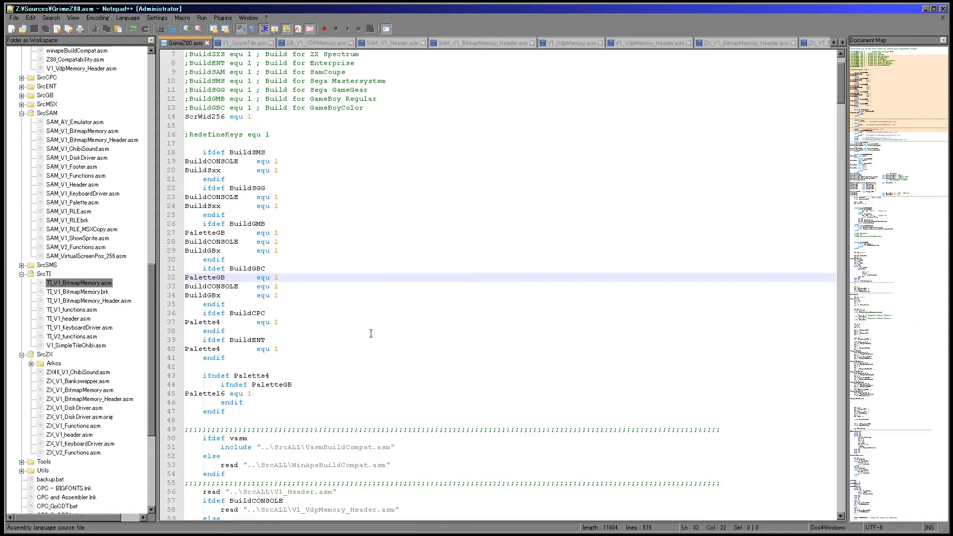
mouse_move(319, 300)
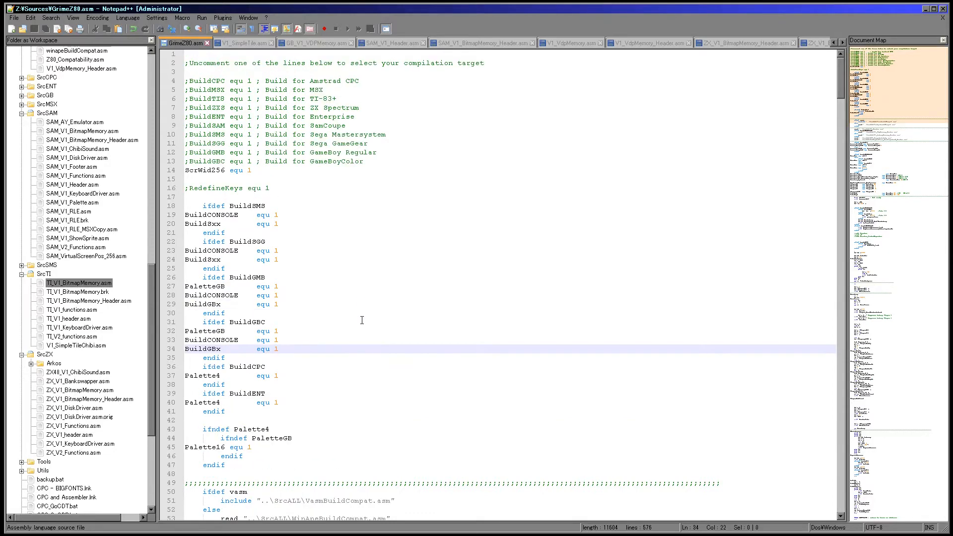
scroll(down, 3)
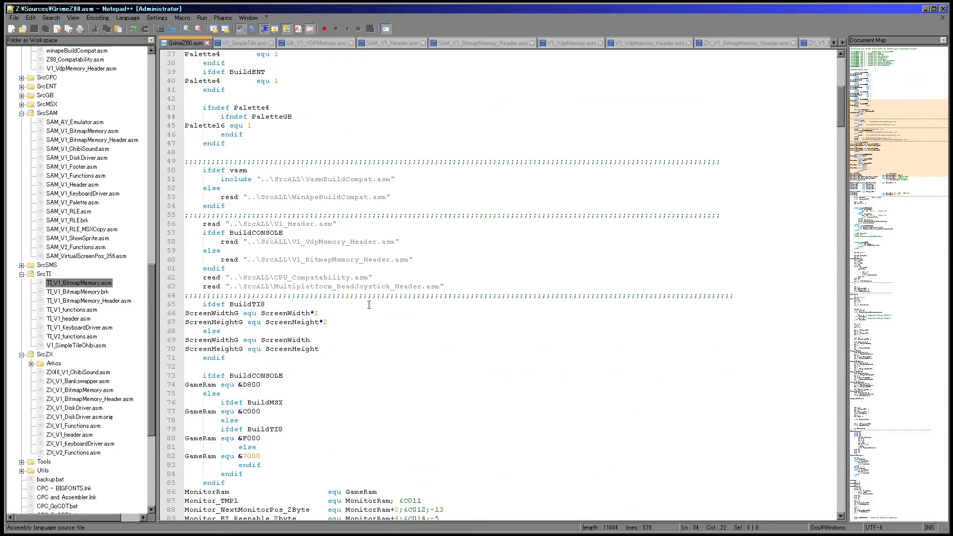
scroll(down, 3)
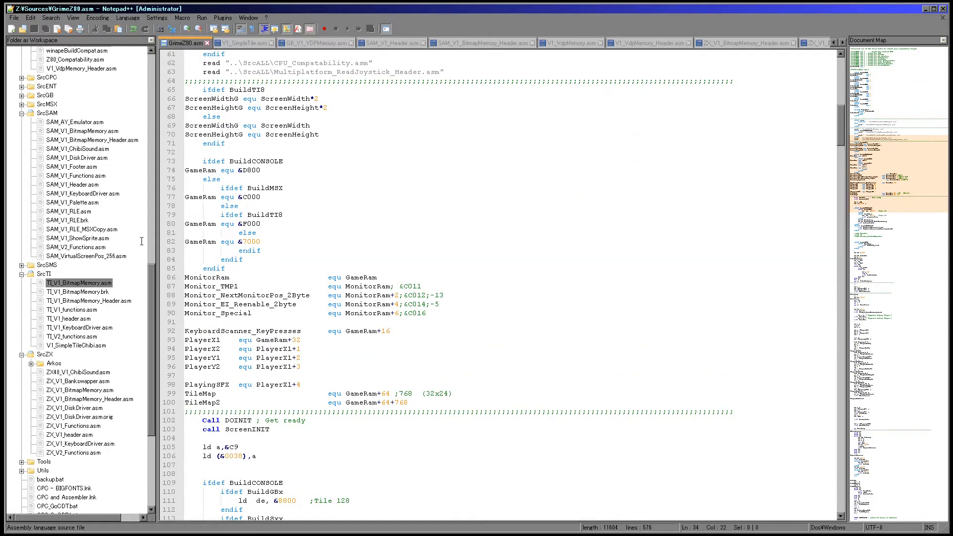
click(64, 336)
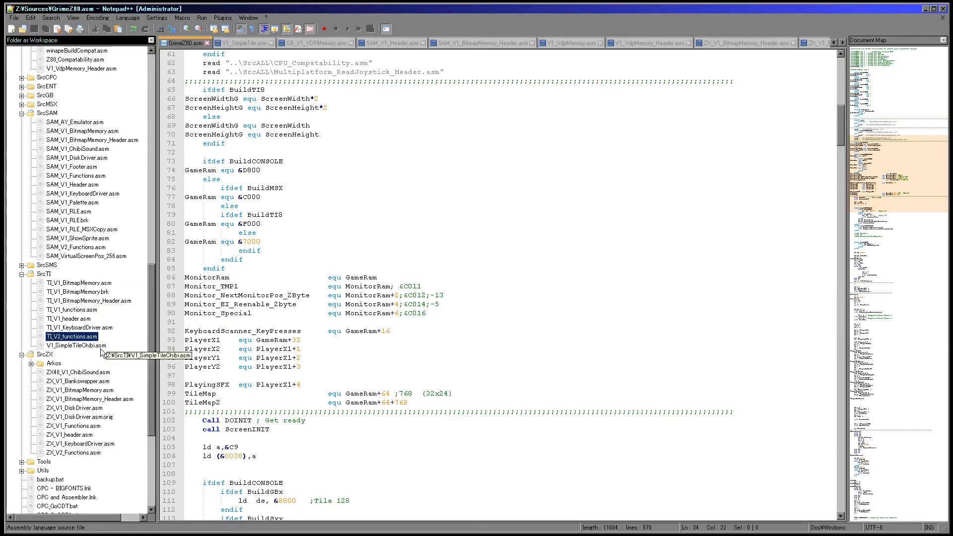
double_click(70, 345)
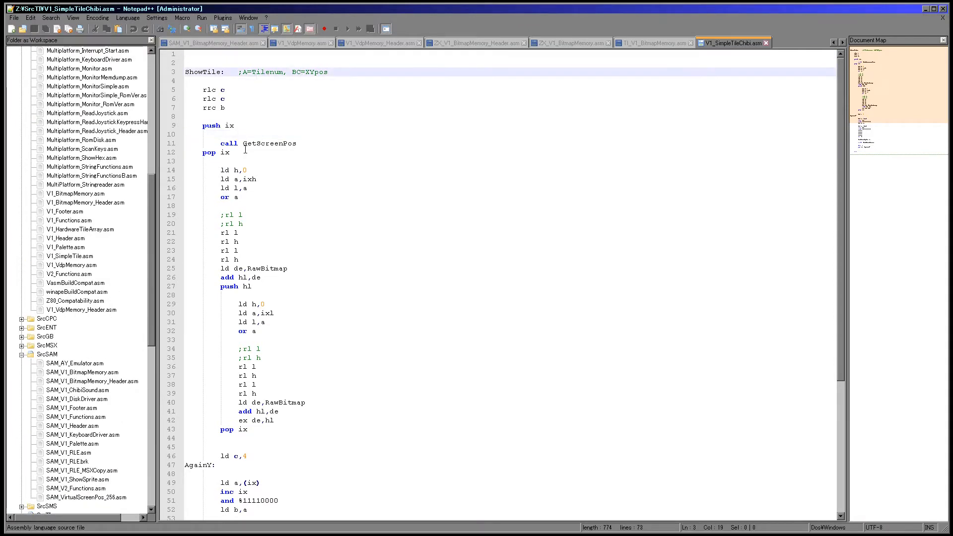
Step: Walk through ShowTile (ixh, reading from de, inc de), then view SAM_V1_BitmapMemory_Header.asm
scroll(down, 3)
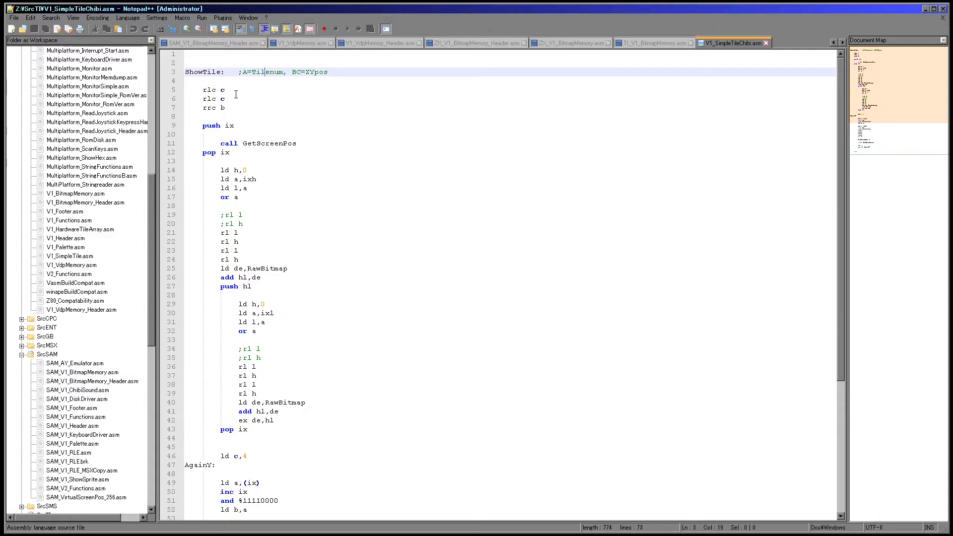
mouse_move(264, 165)
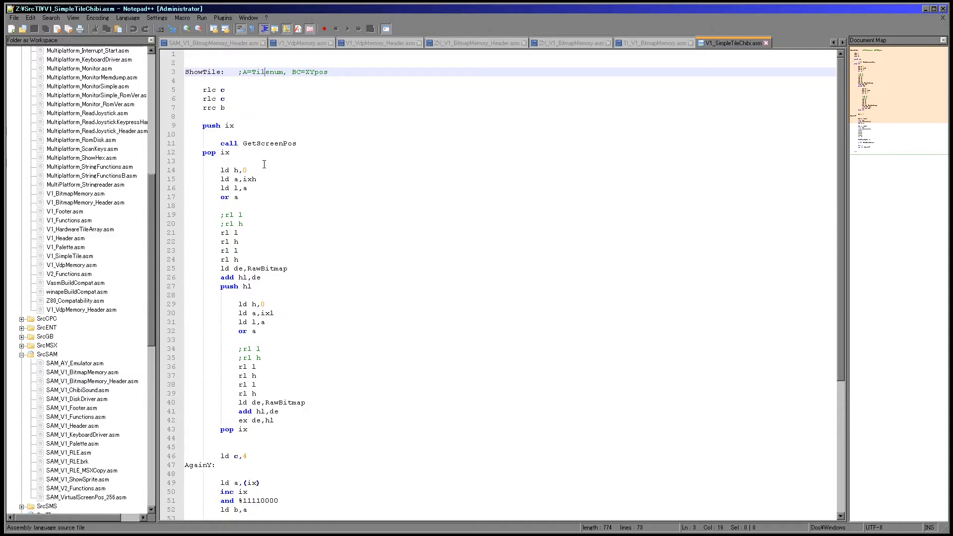
mouse_move(253, 187)
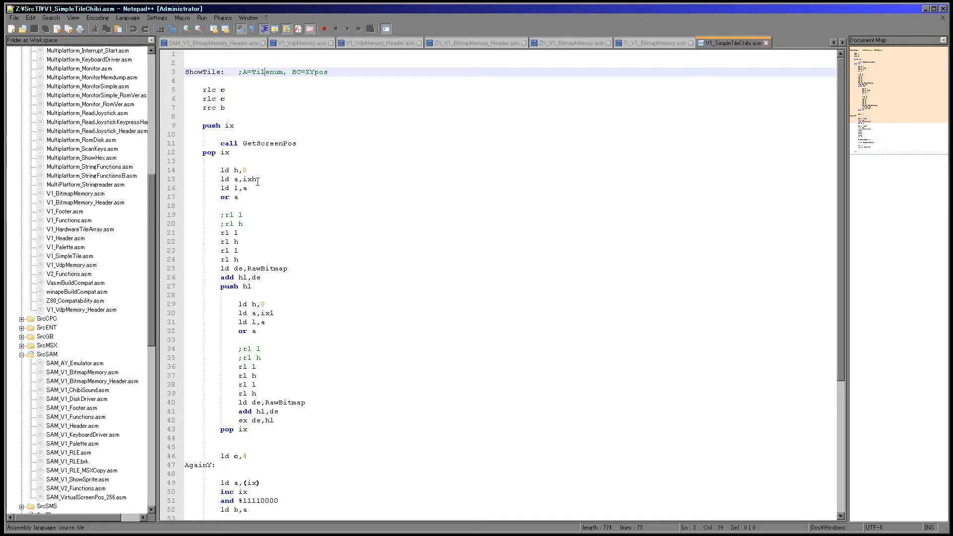
double_click(266, 314)
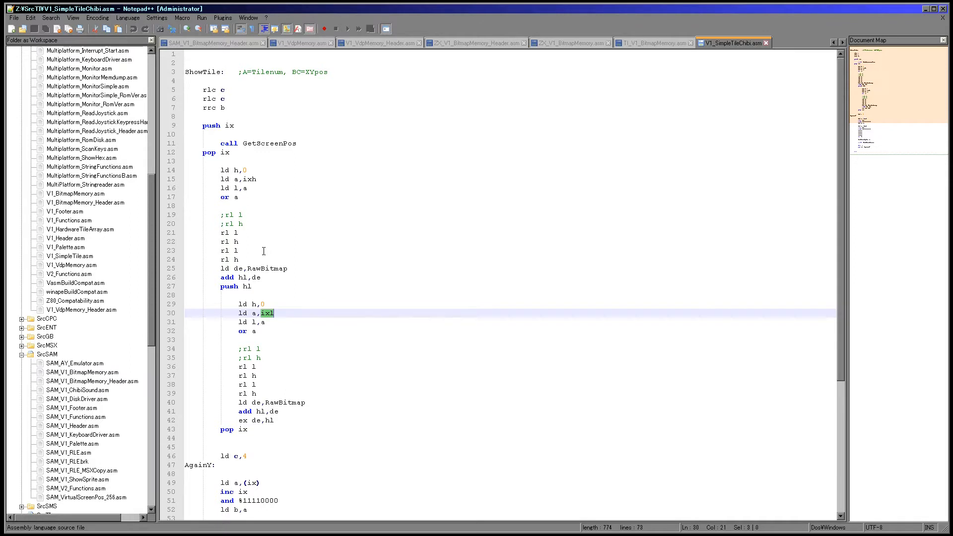
mouse_move(286, 402)
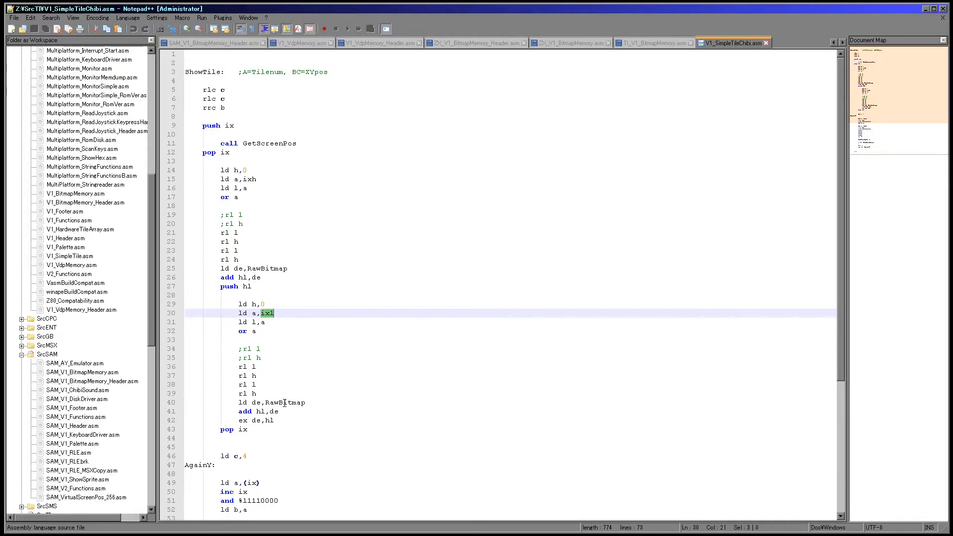
mouse_move(295, 352)
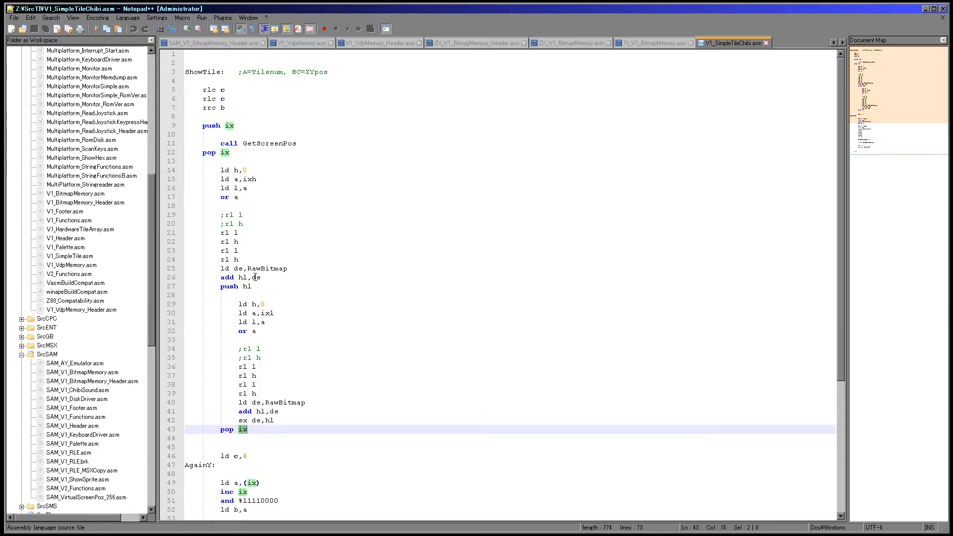
scroll(down, 3)
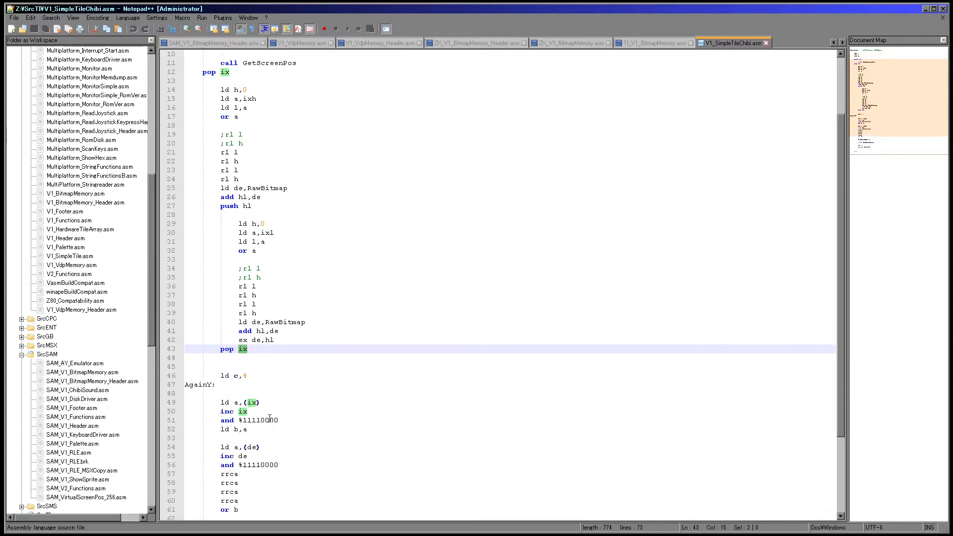
scroll(down, 3)
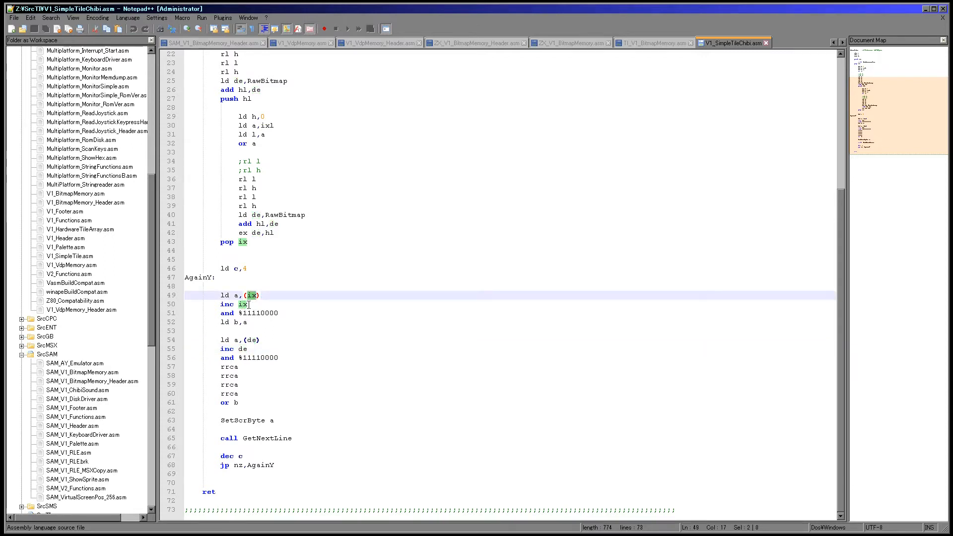
click(261, 339)
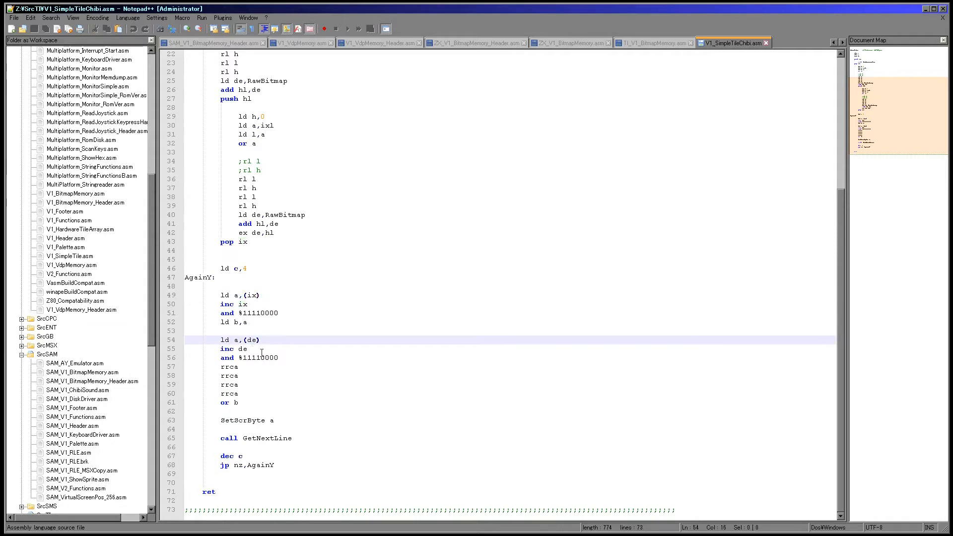
click(253, 363)
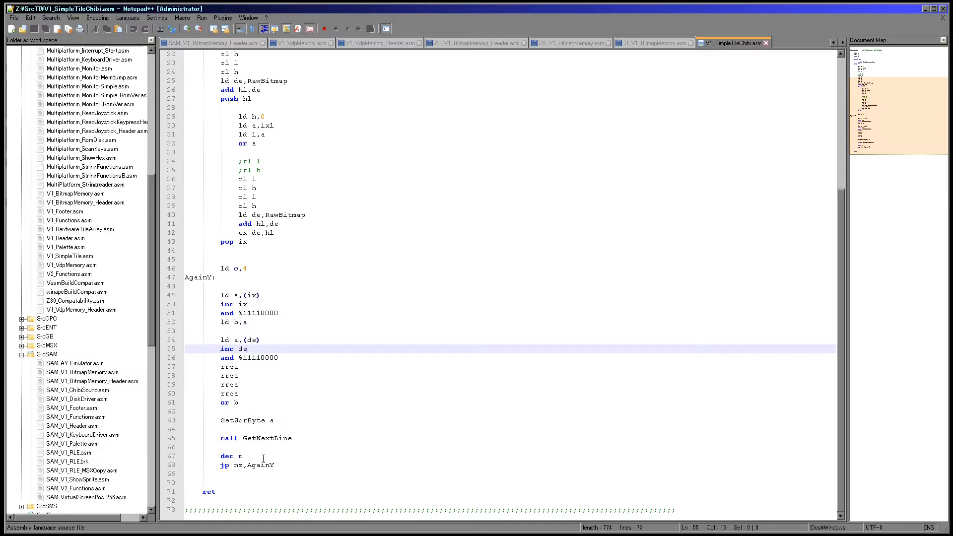
mouse_move(295, 72)
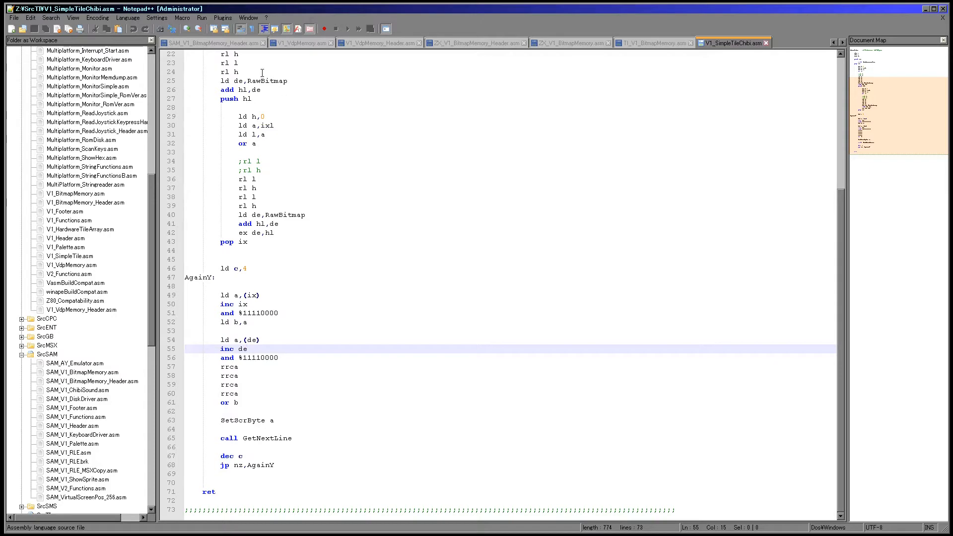
click(212, 43)
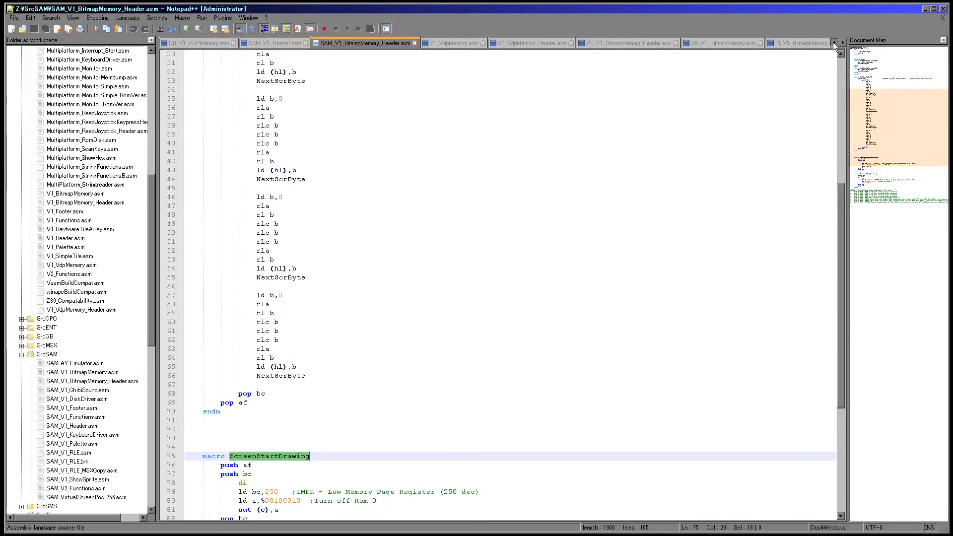
Step: Return to GrimeZ80.asm and highlight RenderTile's TI-83 branch and the else branch's hl
click(833, 44)
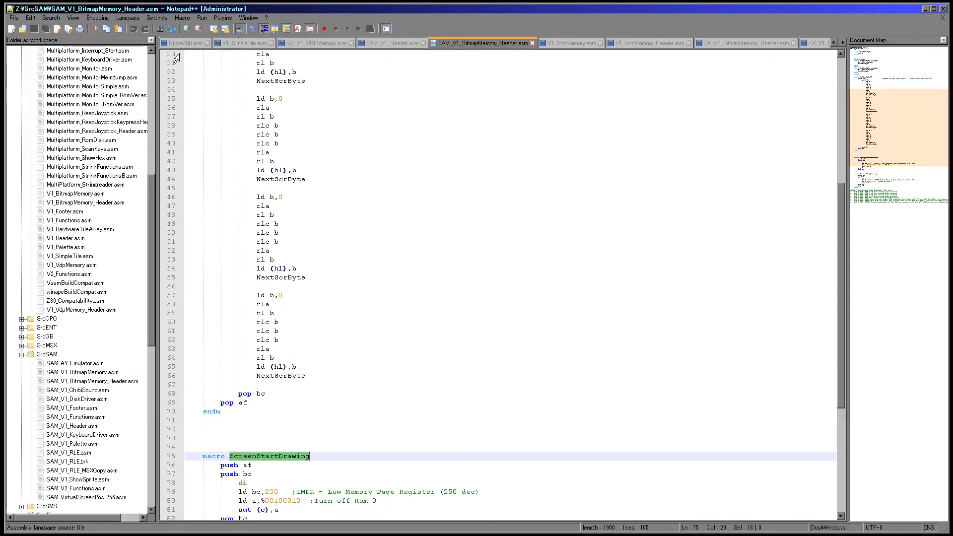
click(186, 43)
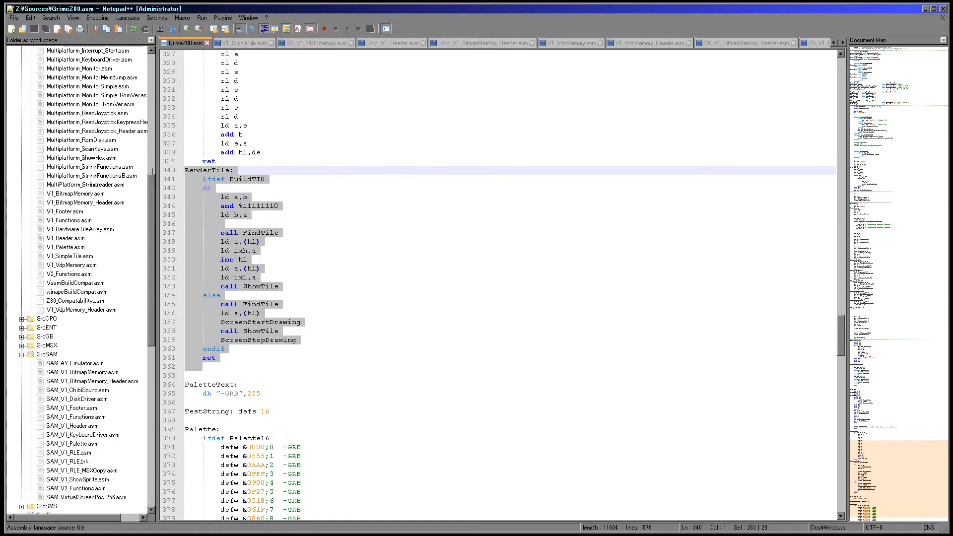
mouse_move(328, 228)
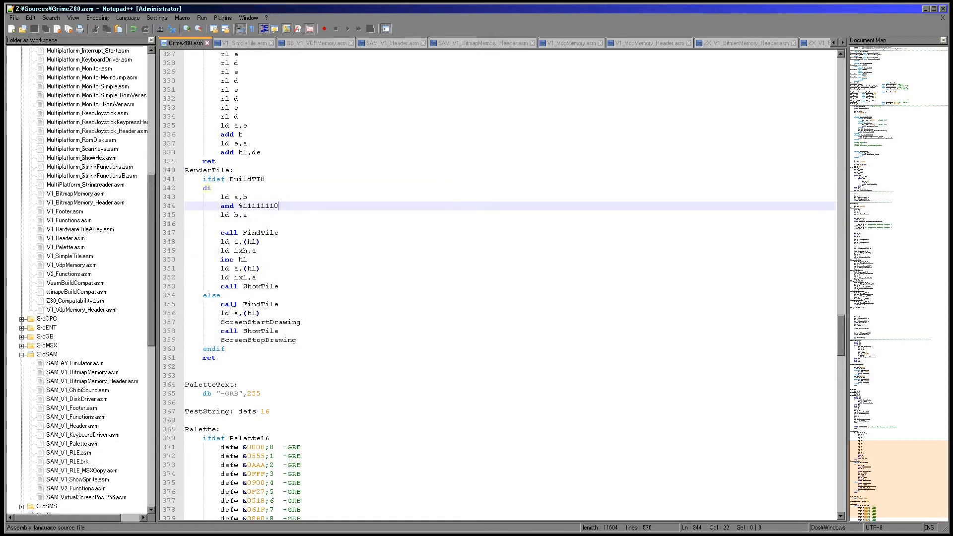
drag(221, 304, 276, 339)
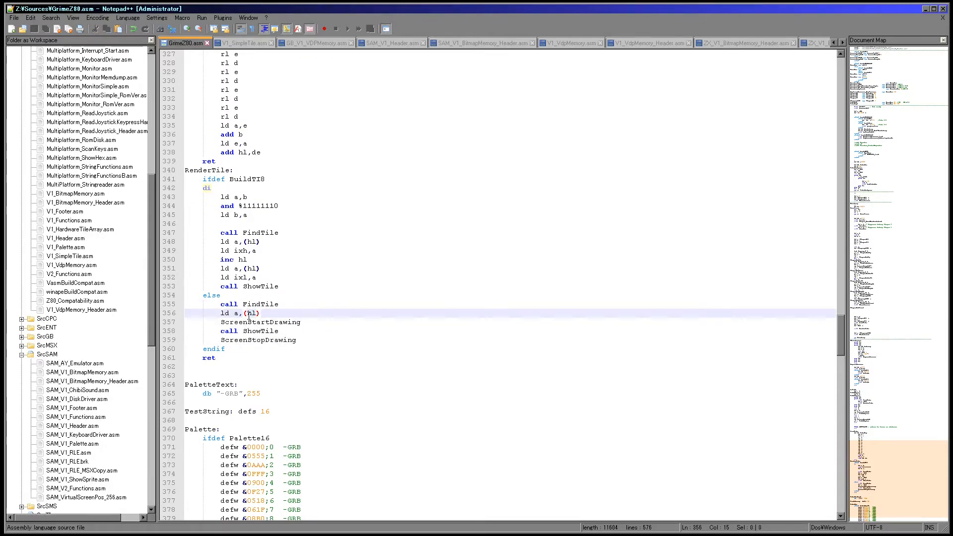
double_click(258, 340)
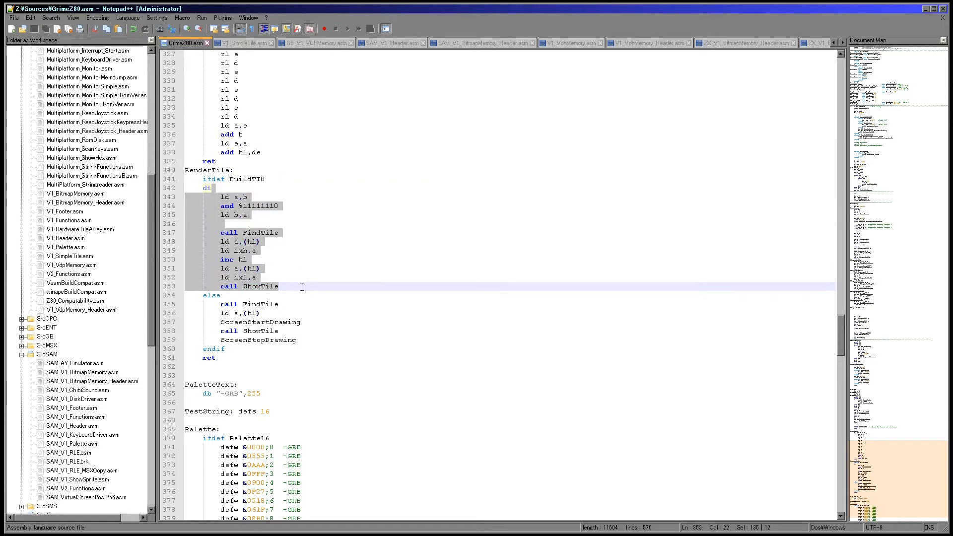
Step: Point out the %11111110 mask and register a uses, then locate the RenderTile call
click(255, 250)
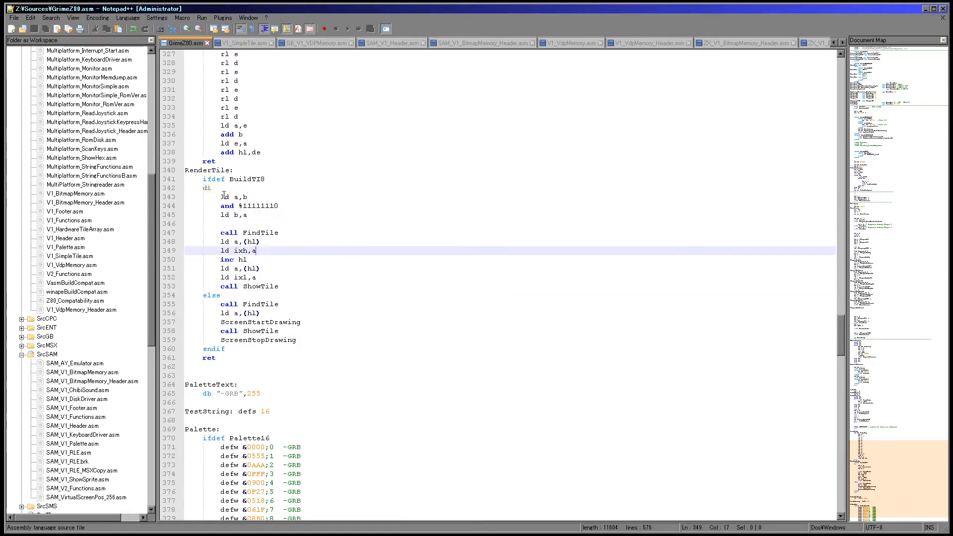
click(278, 206)
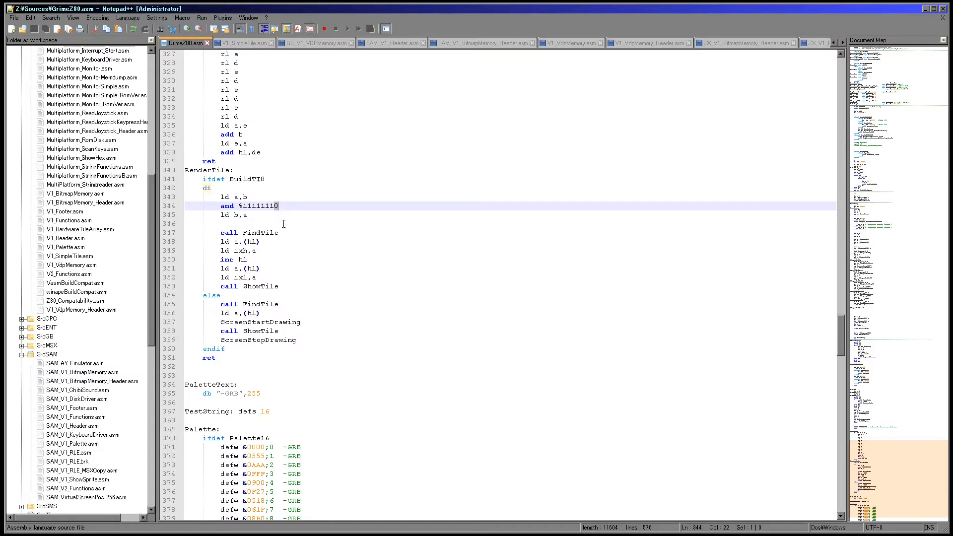
mouse_move(280, 233)
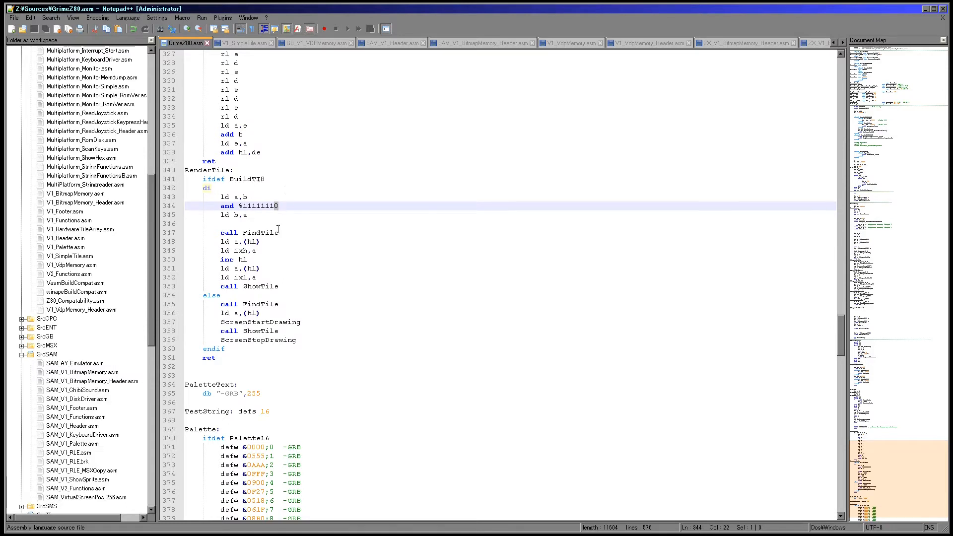
mouse_move(248, 255)
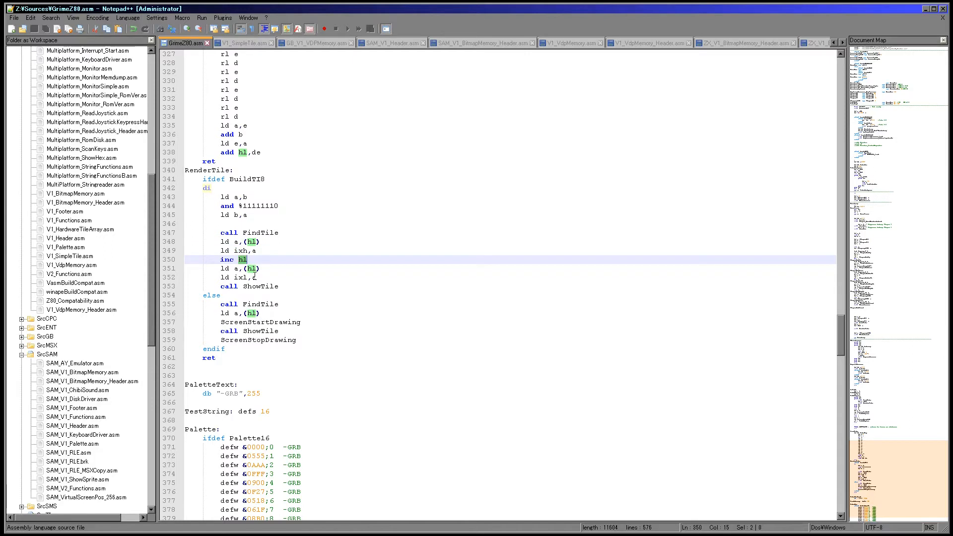
click(239, 286)
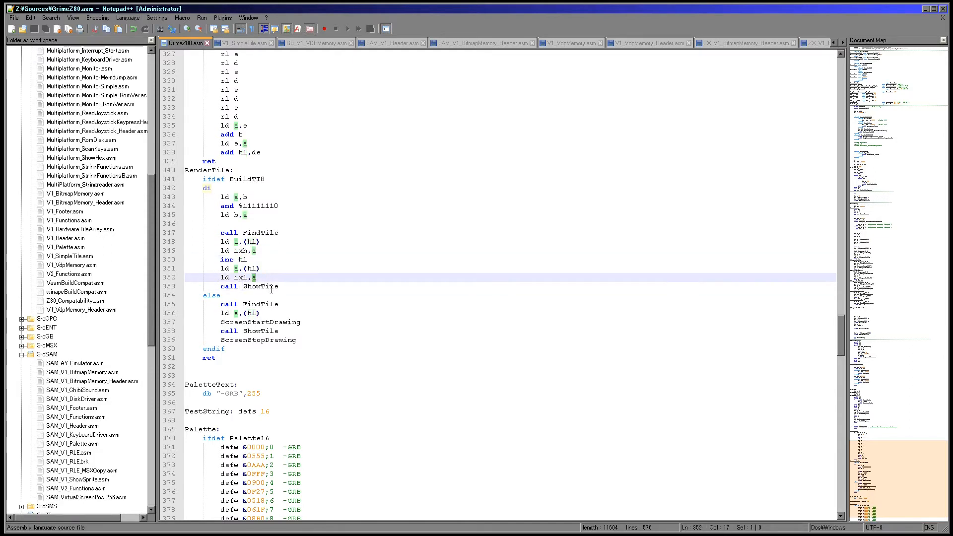
double_click(206, 169)
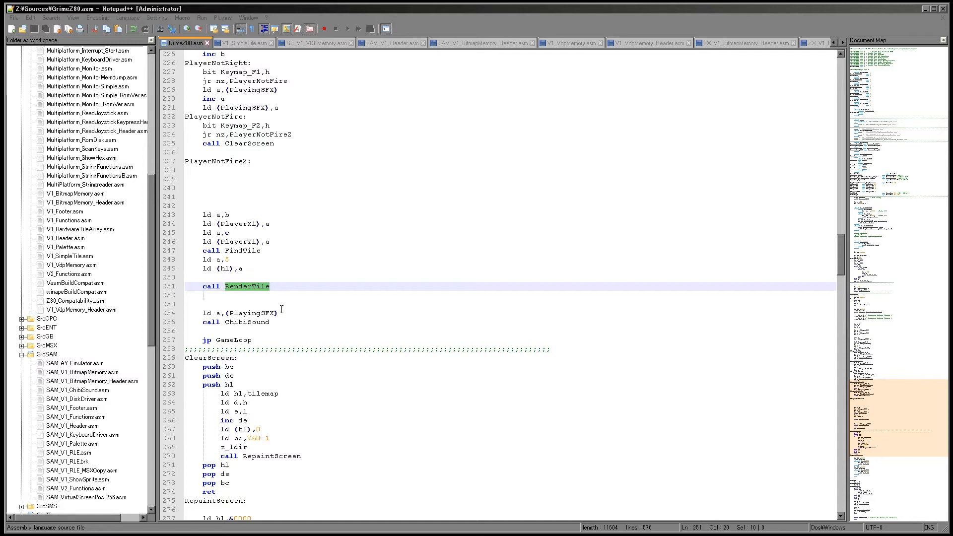
Step: Scroll down to the RepaintScreen routine and its DoFill loop calling FindTile and RenderTile
scroll(down, 3)
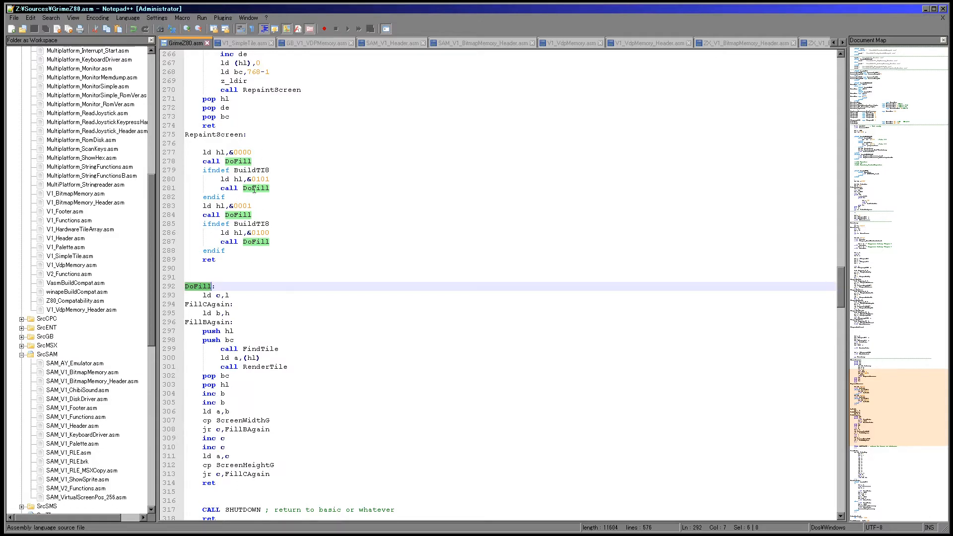
mouse_move(241, 179)
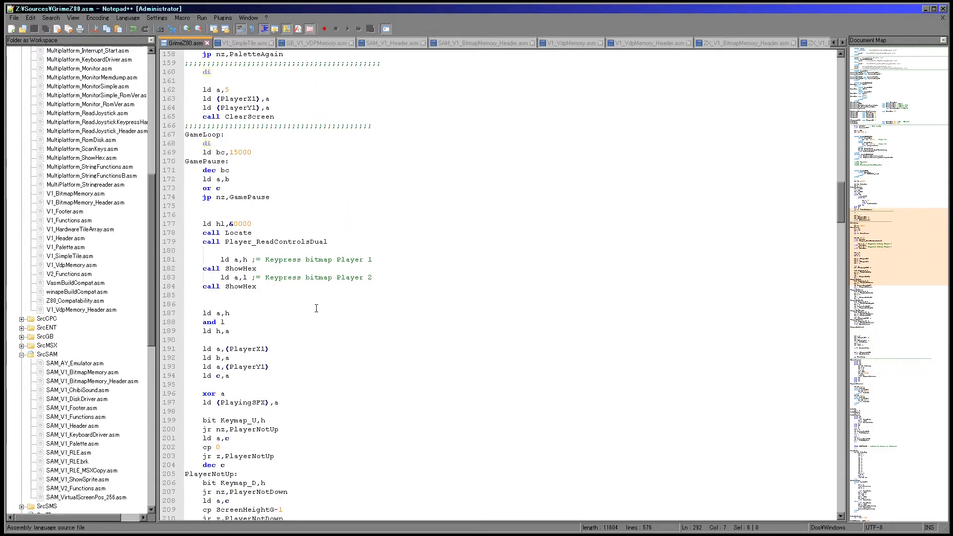
click(274, 286)
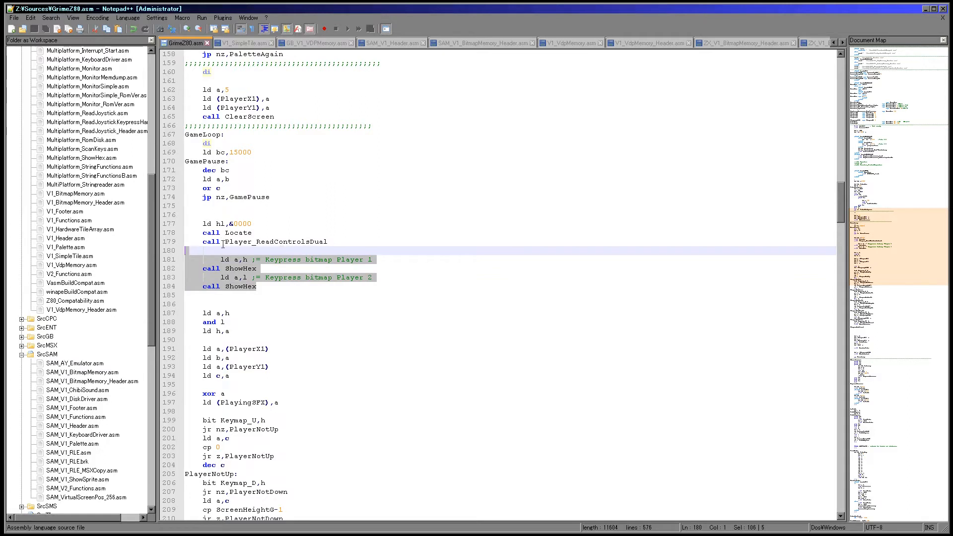
double_click(275, 242)
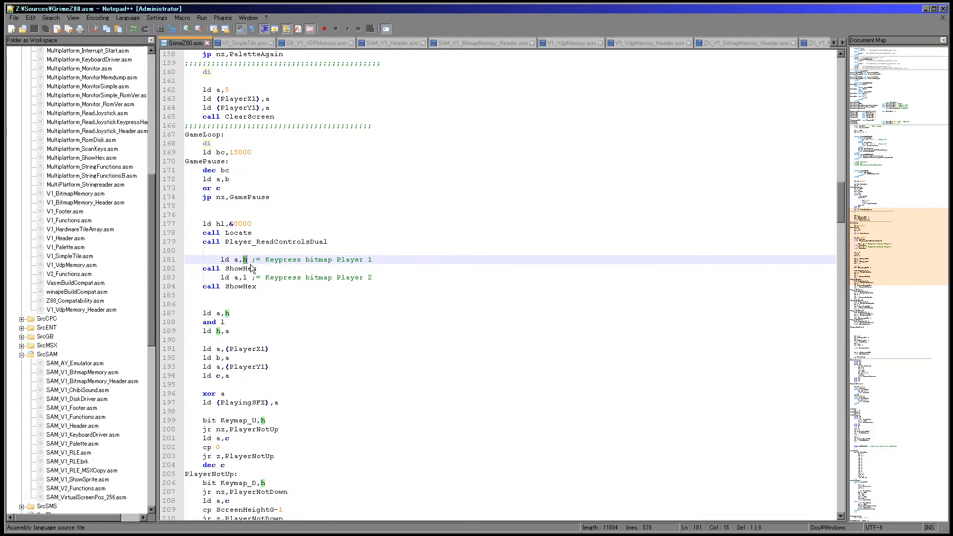
click(229, 313)
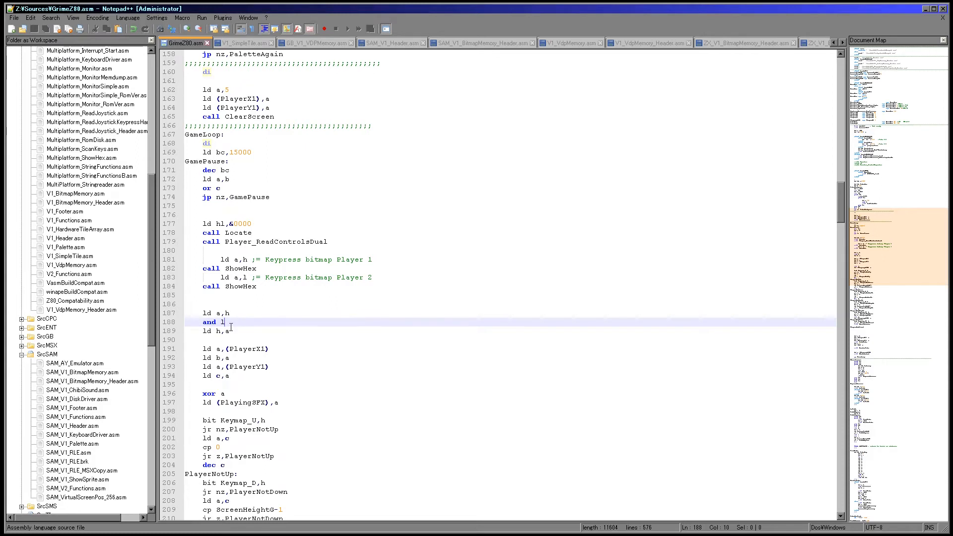
click(270, 340)
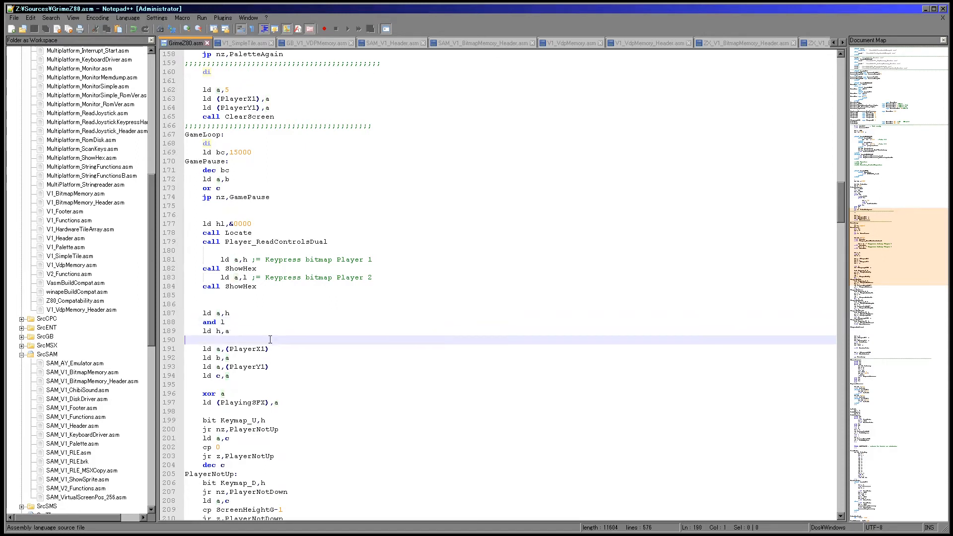
drag(202, 348, 291, 371)
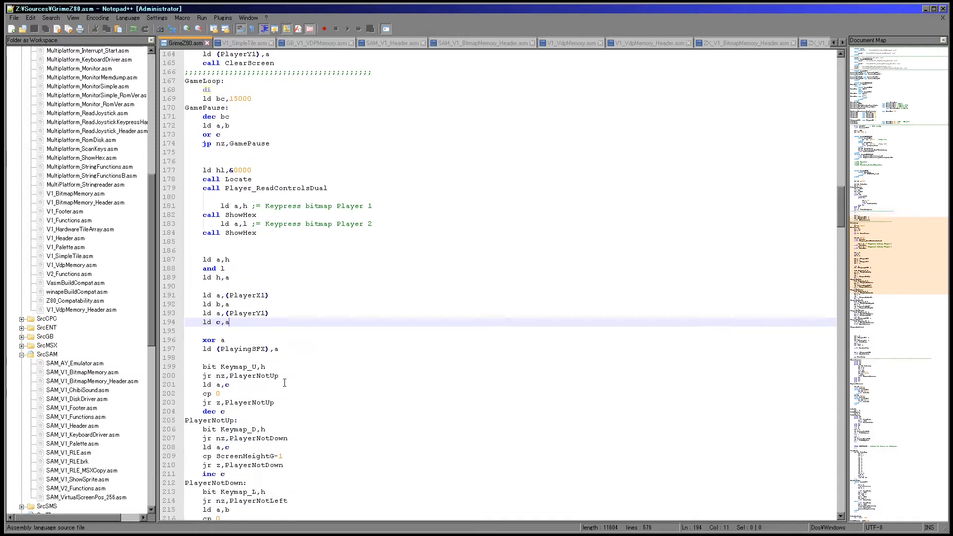
scroll(down, 3)
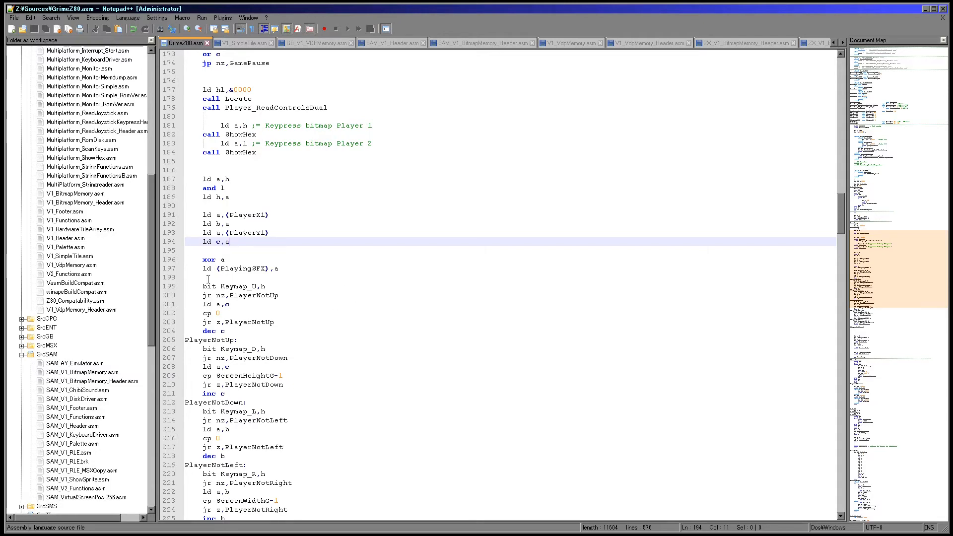
scroll(down, 3)
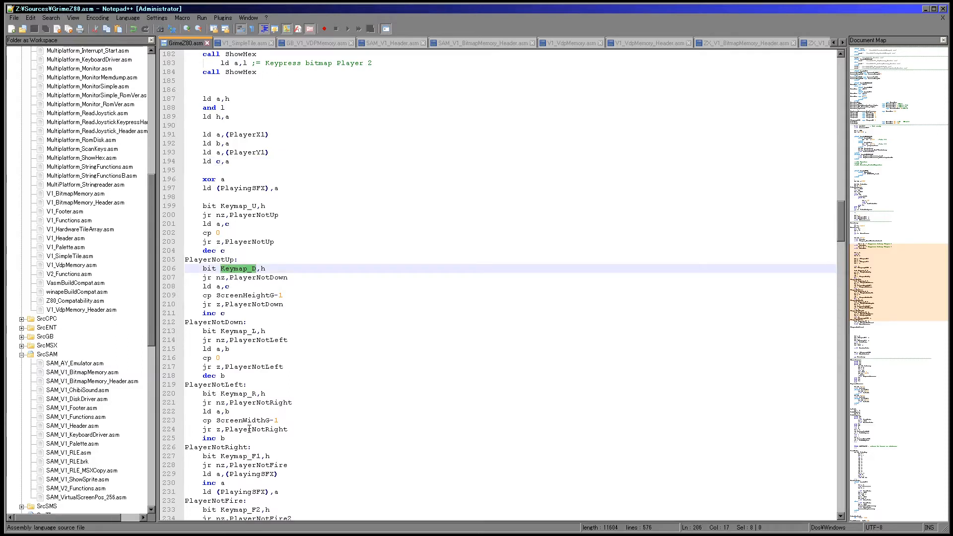
mouse_move(249, 420)
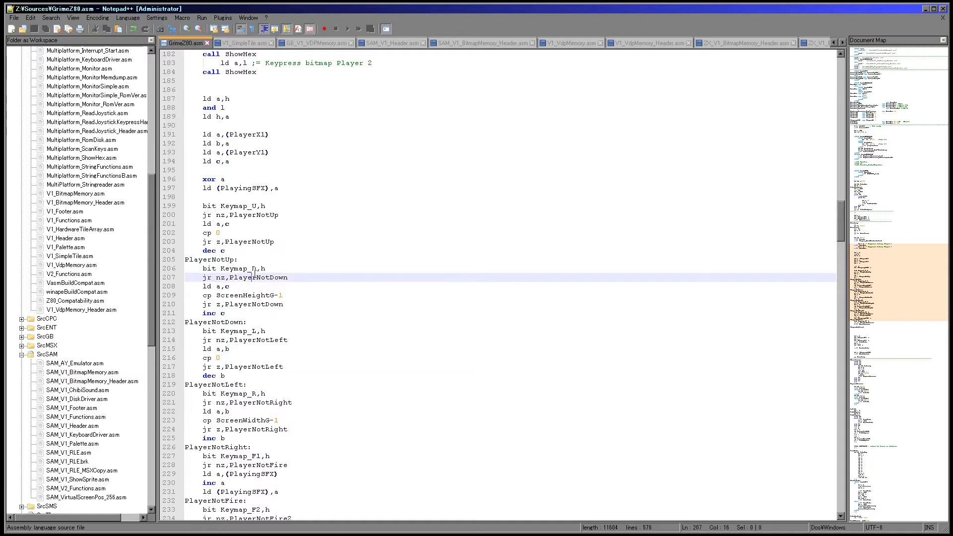
double_click(258, 277)
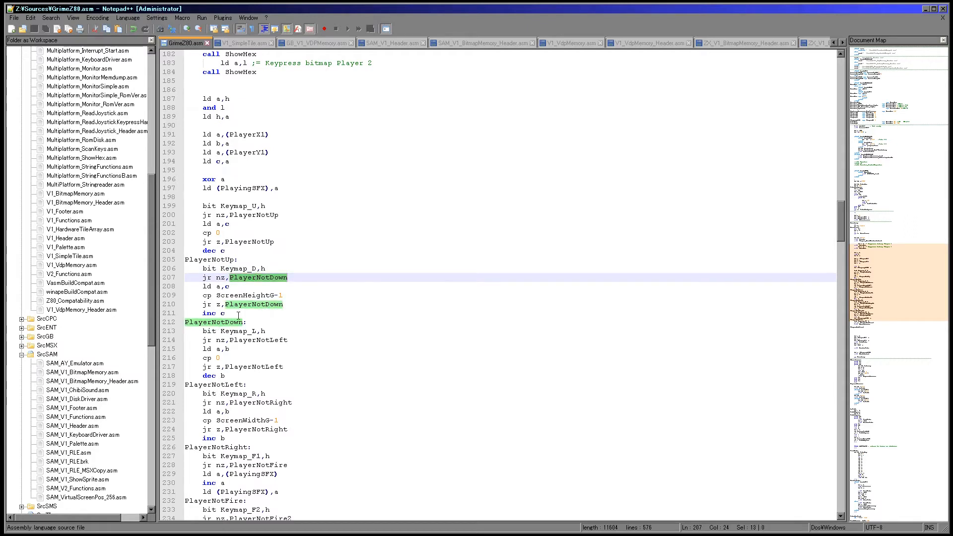
double_click(256, 295)
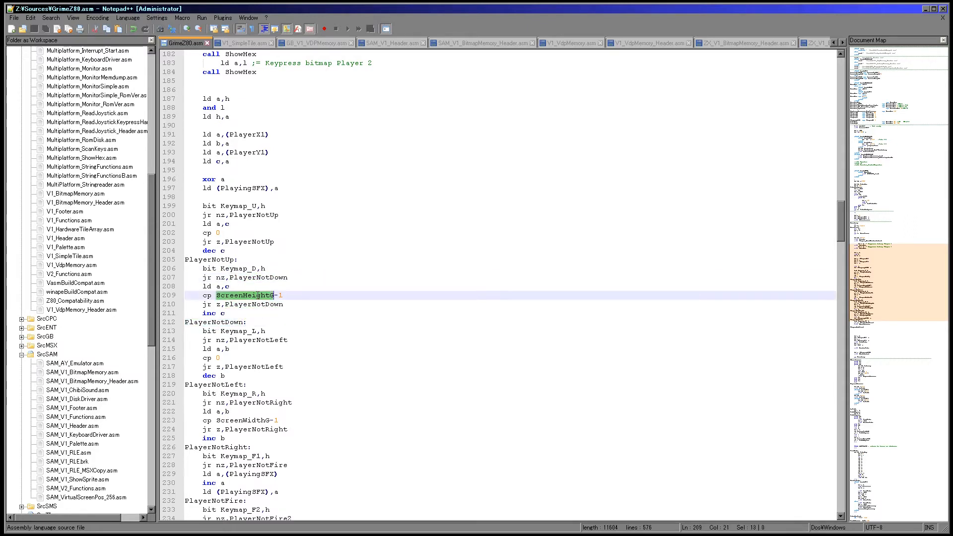
click(228, 313)
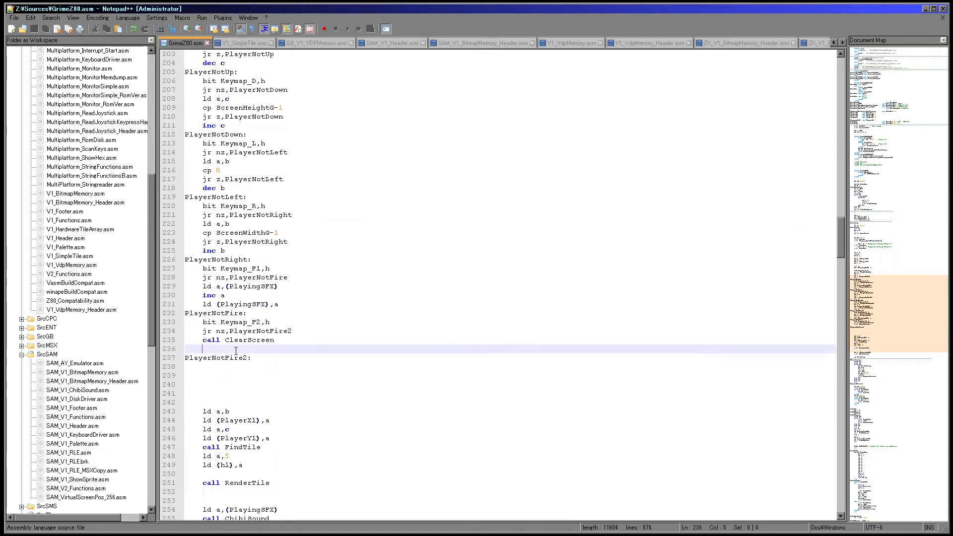
double_click(249, 339)
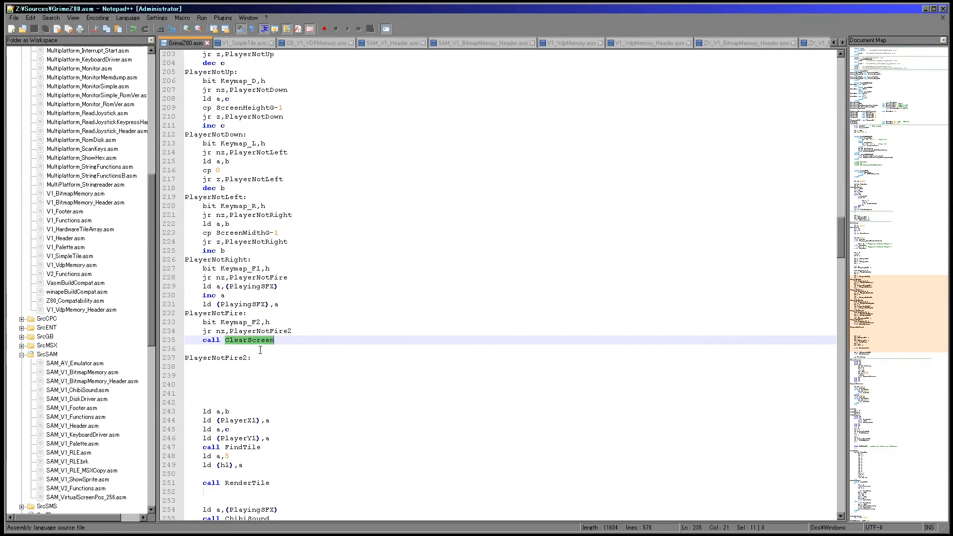
click(268, 268)
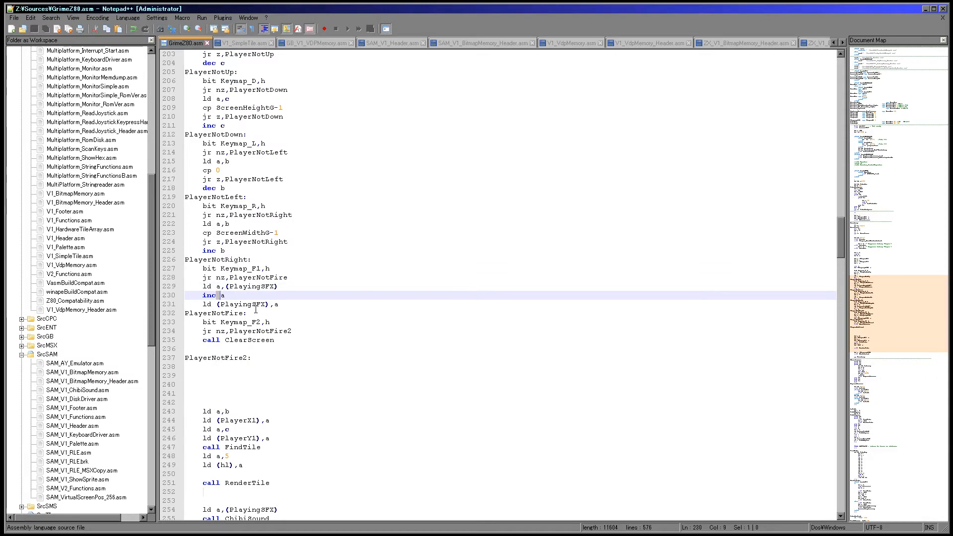
click(225, 295)
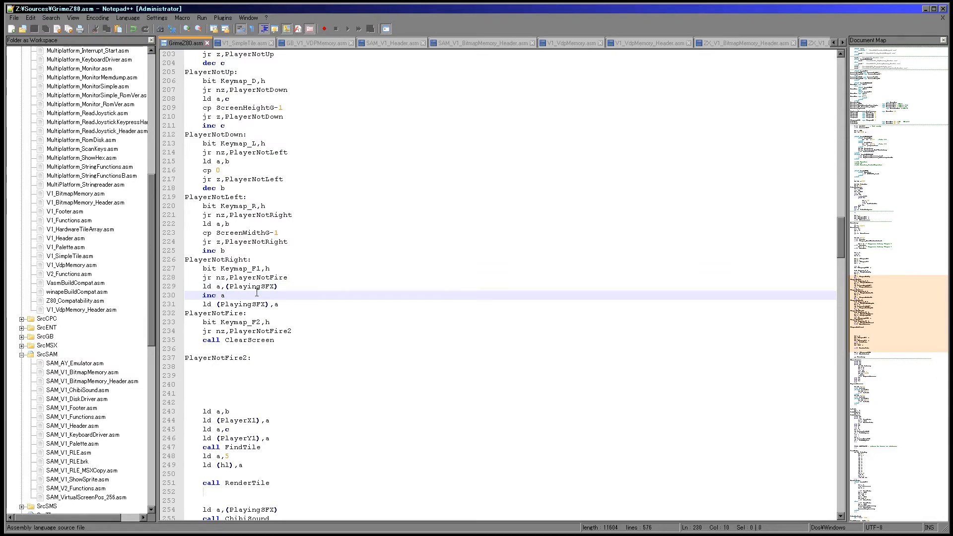
scroll(down, 3)
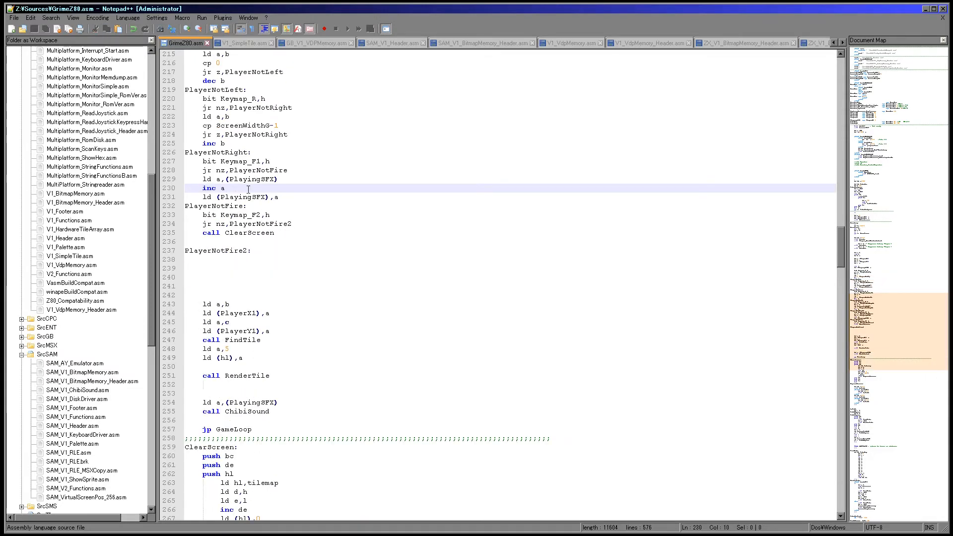
scroll(down, 3)
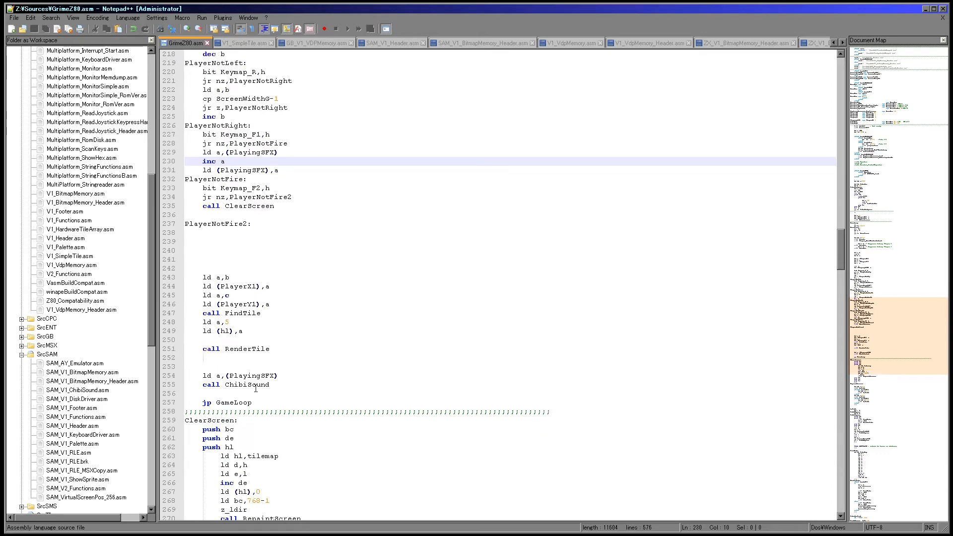
double_click(246, 384)
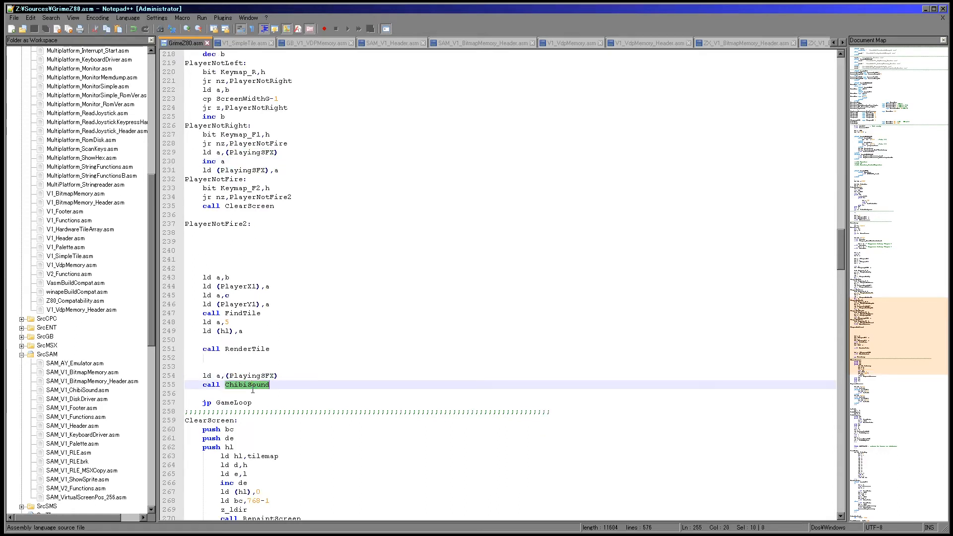
click(226, 322)
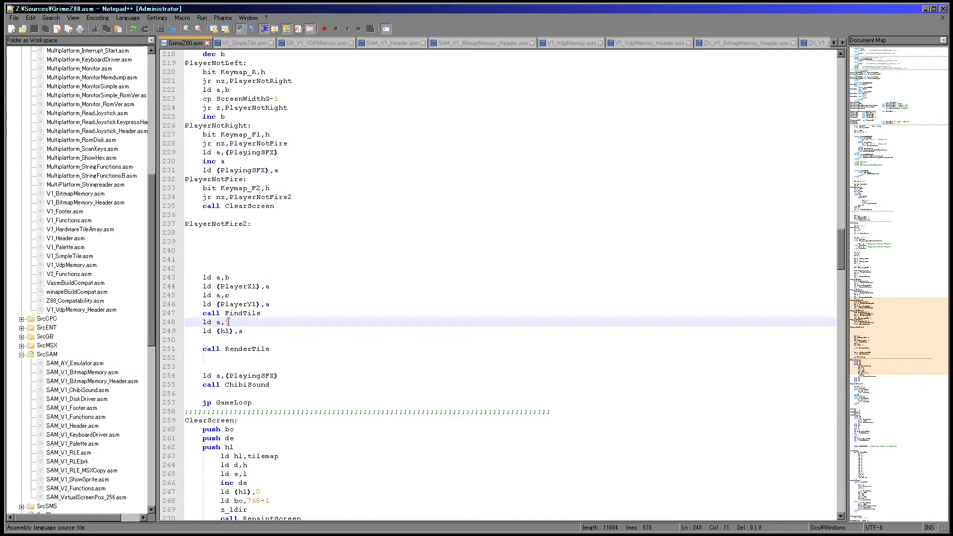
text(5)
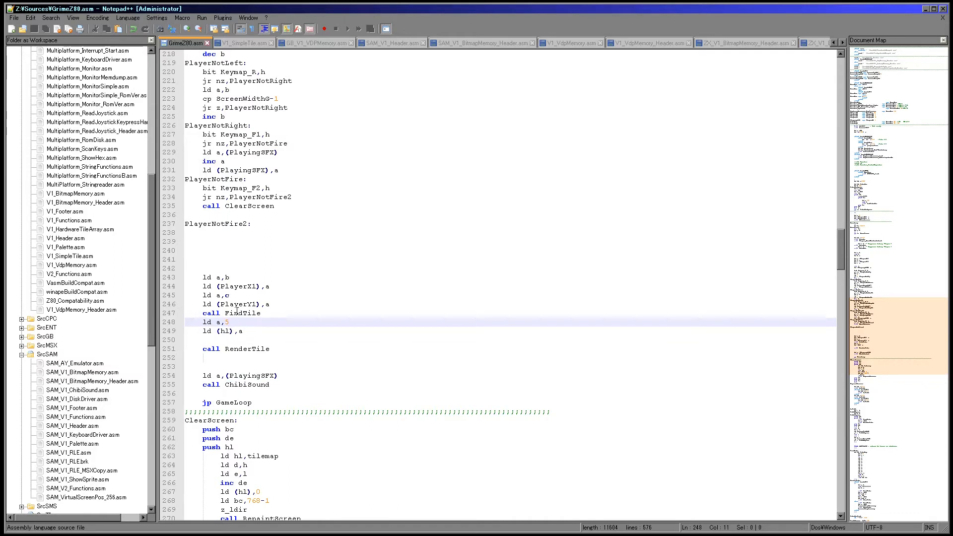
double_click(242, 313)
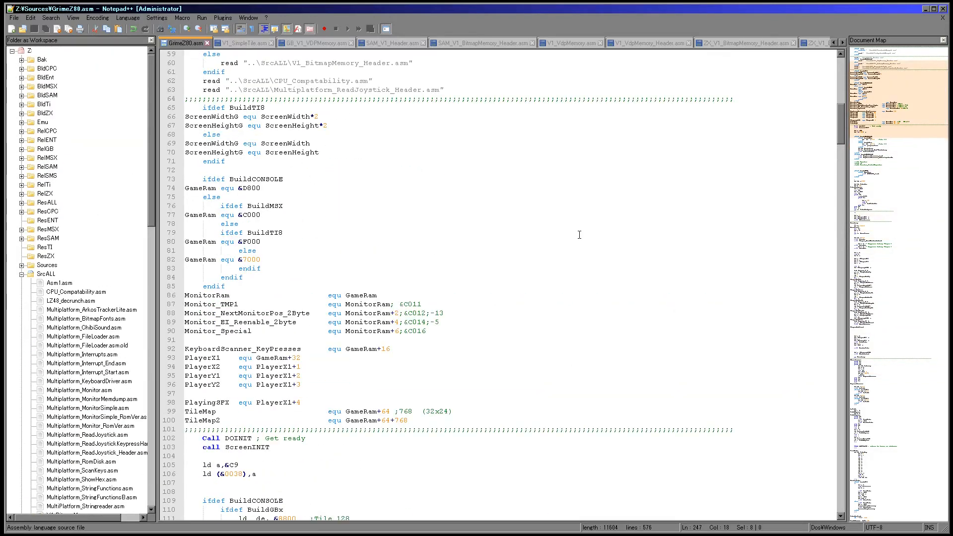
scroll(down, 3)
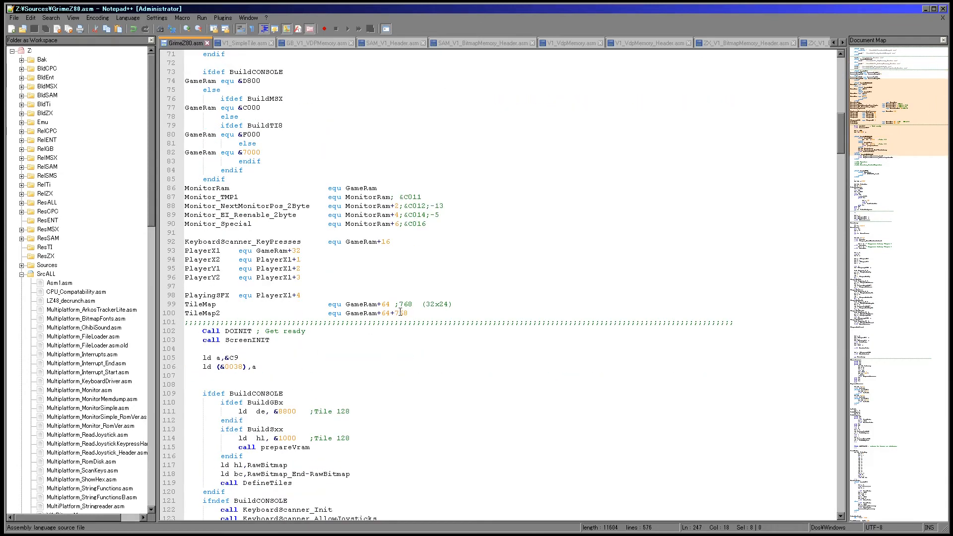
double_click(400, 313)
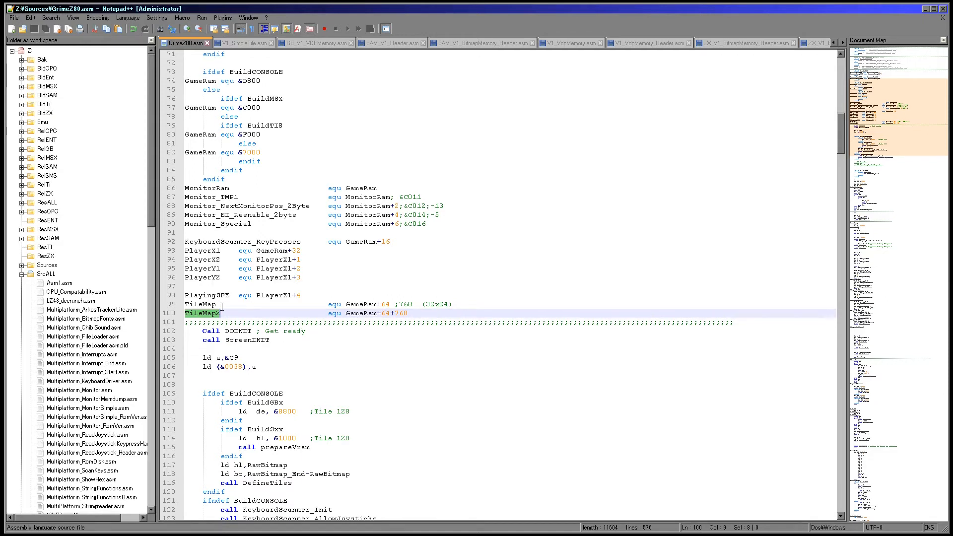
click(205, 260)
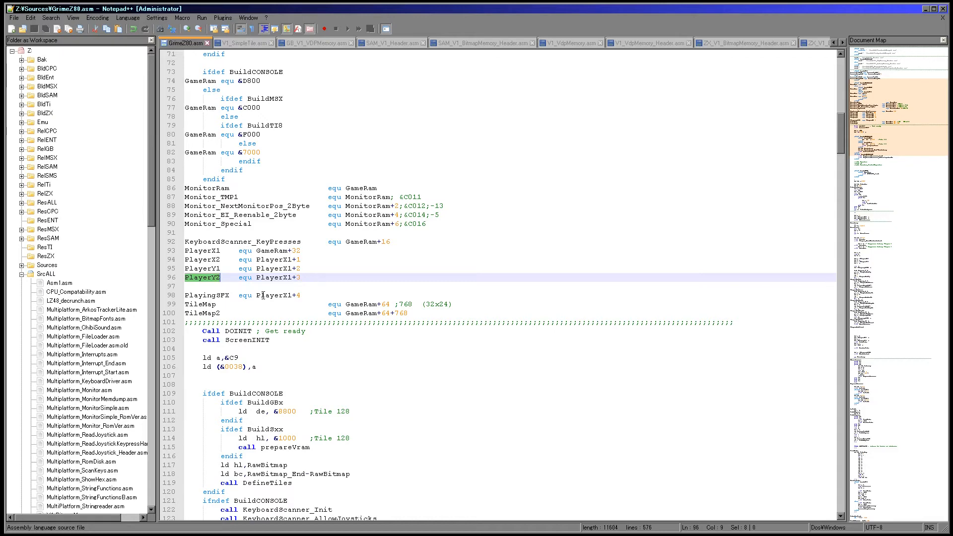
scroll(down, 3)
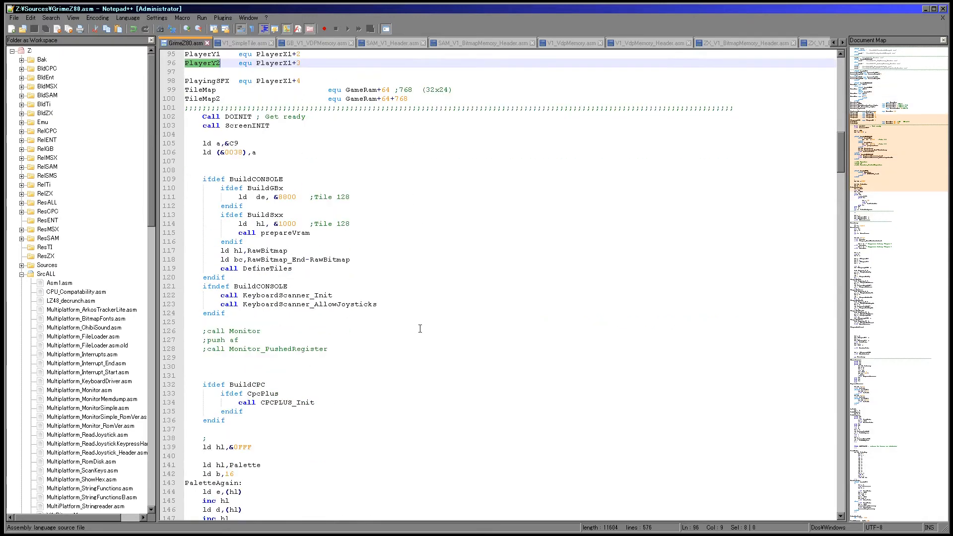
scroll(down, 3)
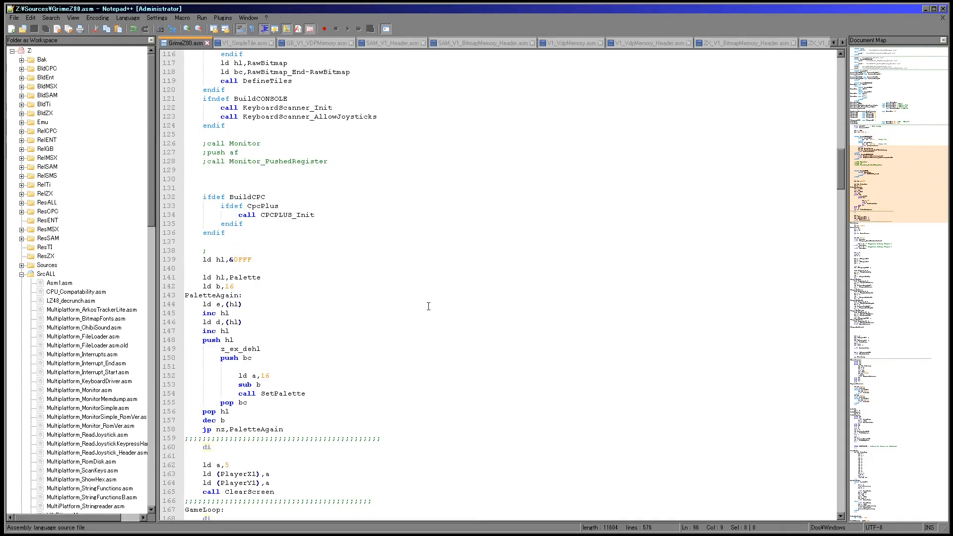
scroll(up, 3)
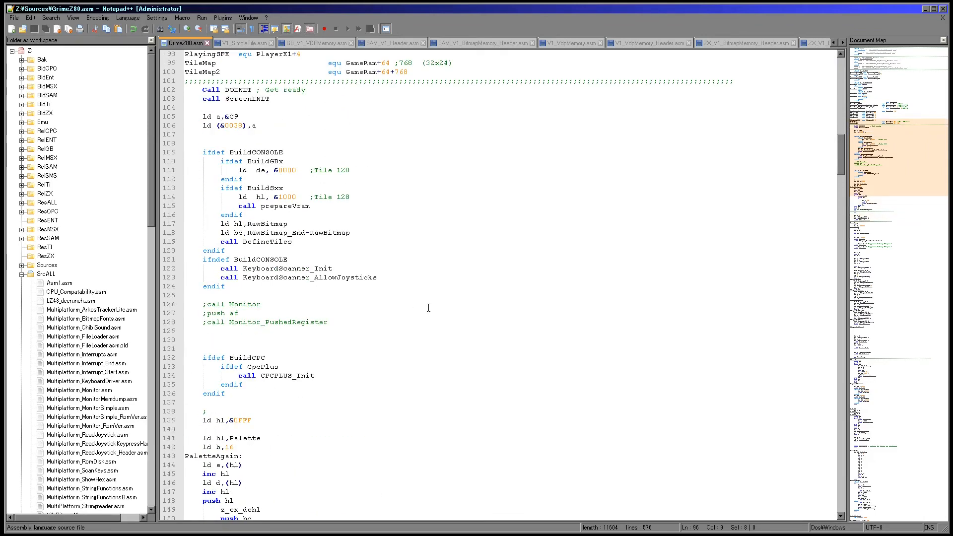
scroll(down, 3)
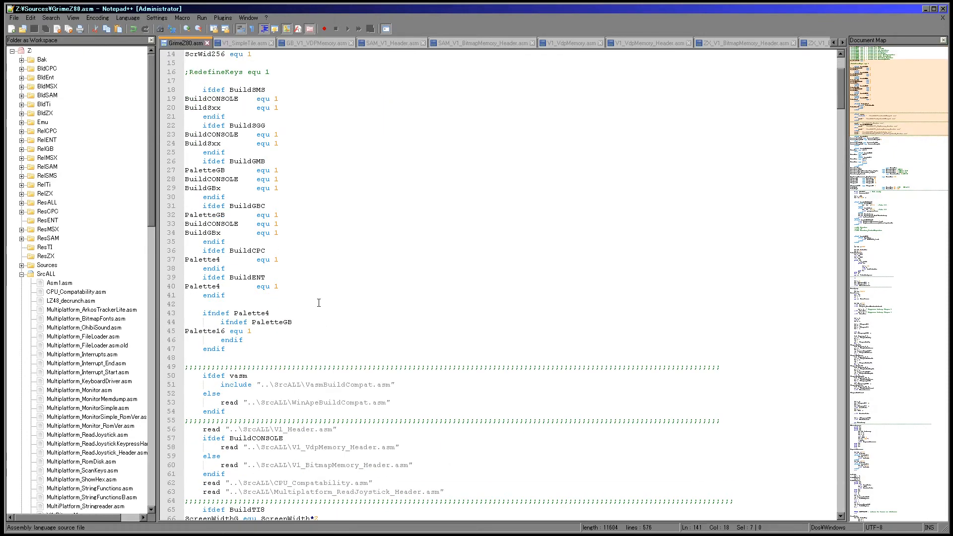
double_click(265, 322)
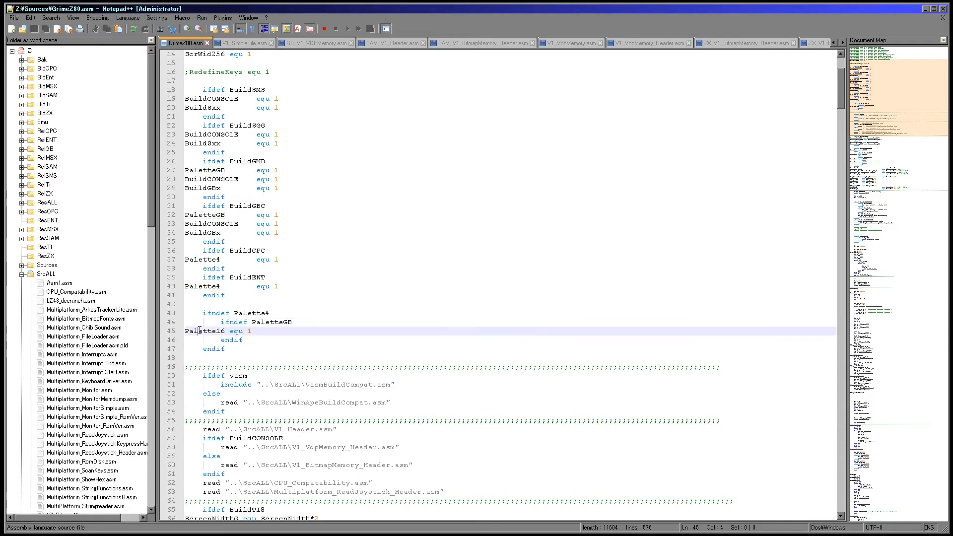
scroll(down, 3)
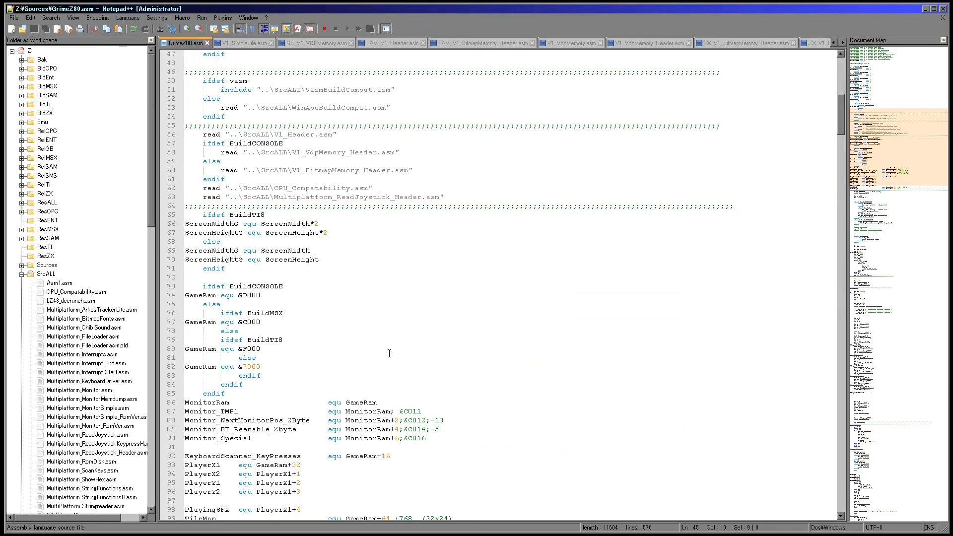
scroll(down, 3)
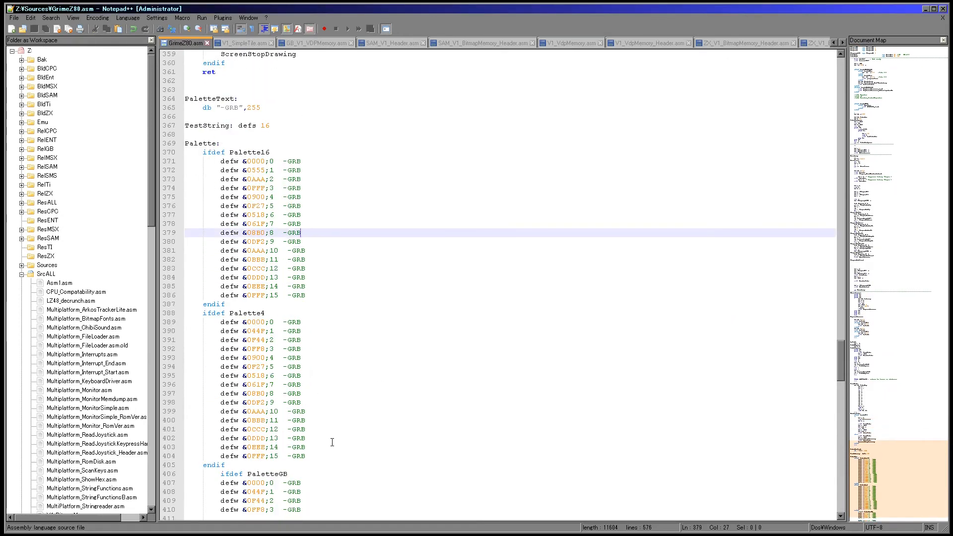
drag(301, 339, 309, 456)
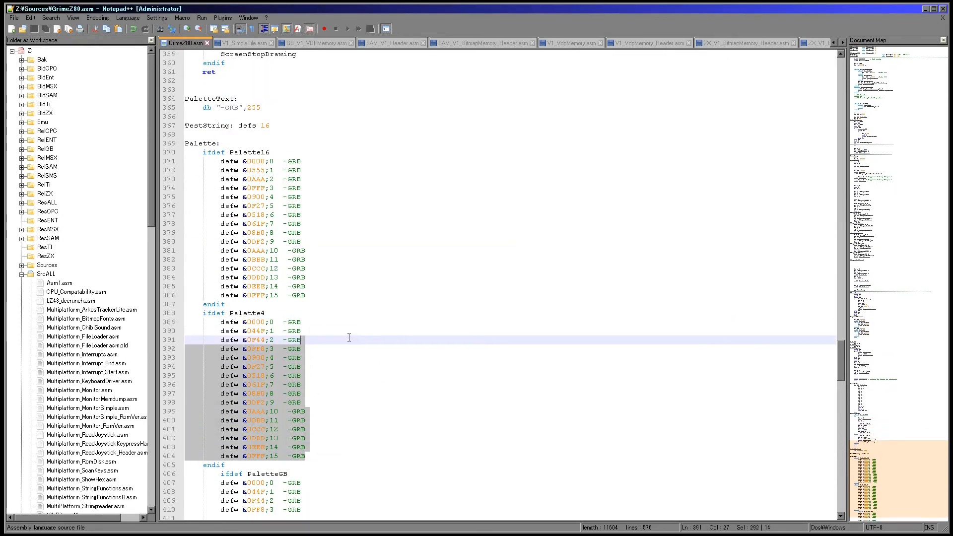
mouse_move(381, 392)
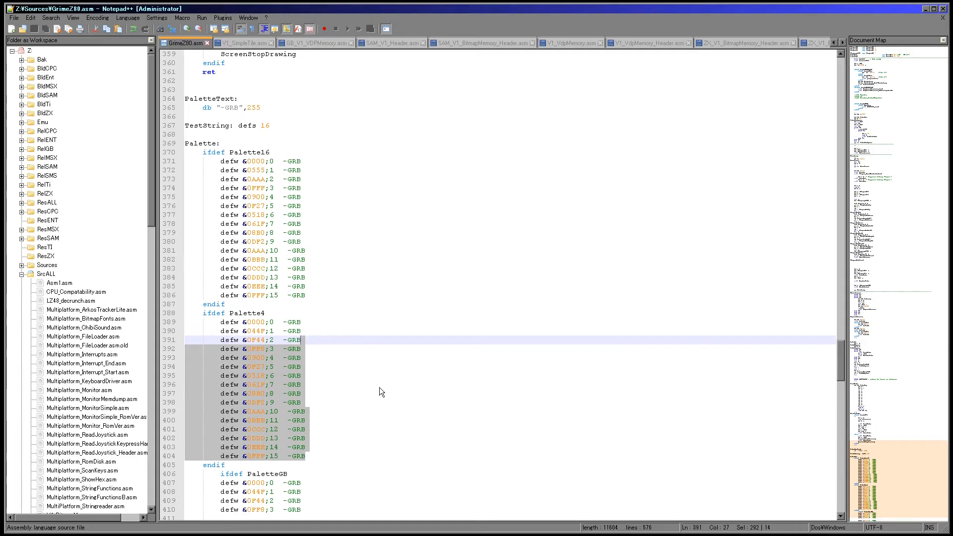
mouse_move(343, 441)
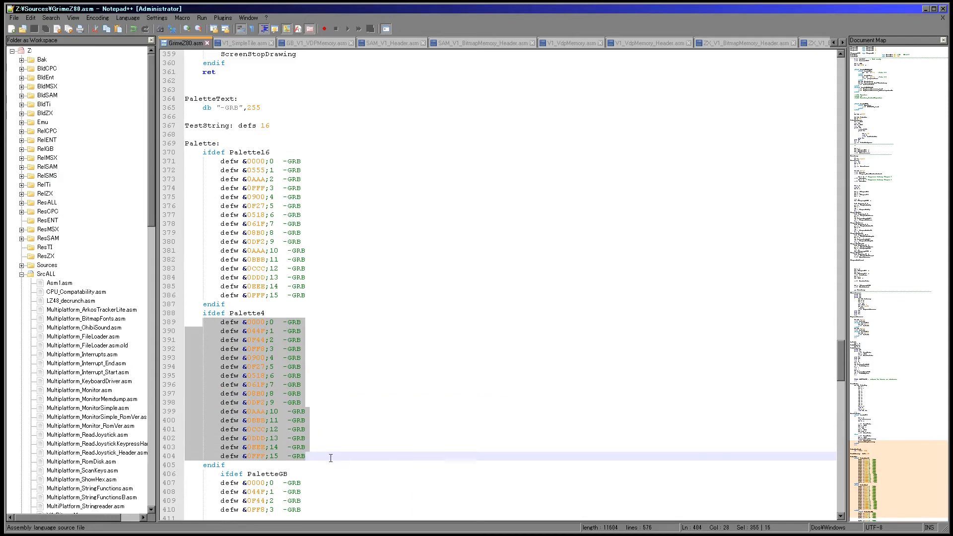
scroll(down, 3)
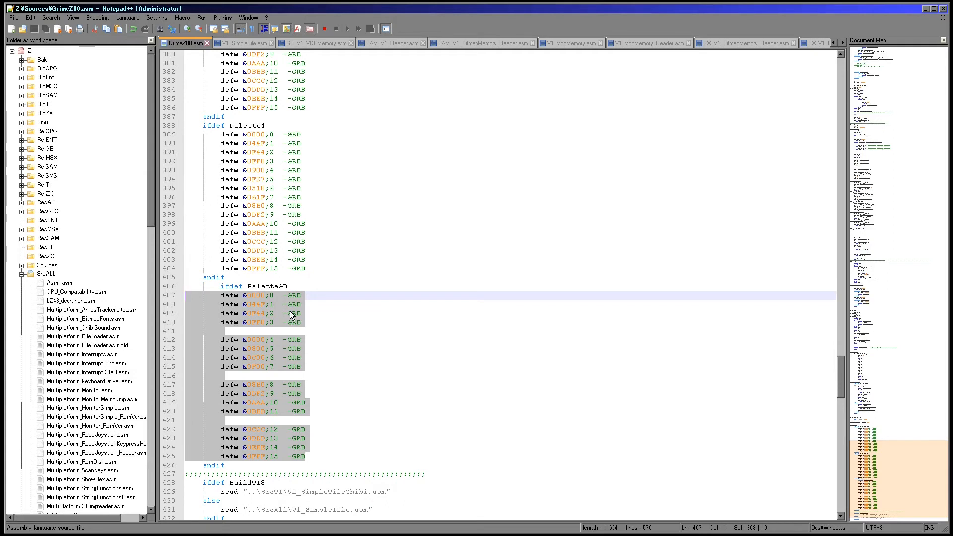
mouse_move(384, 296)
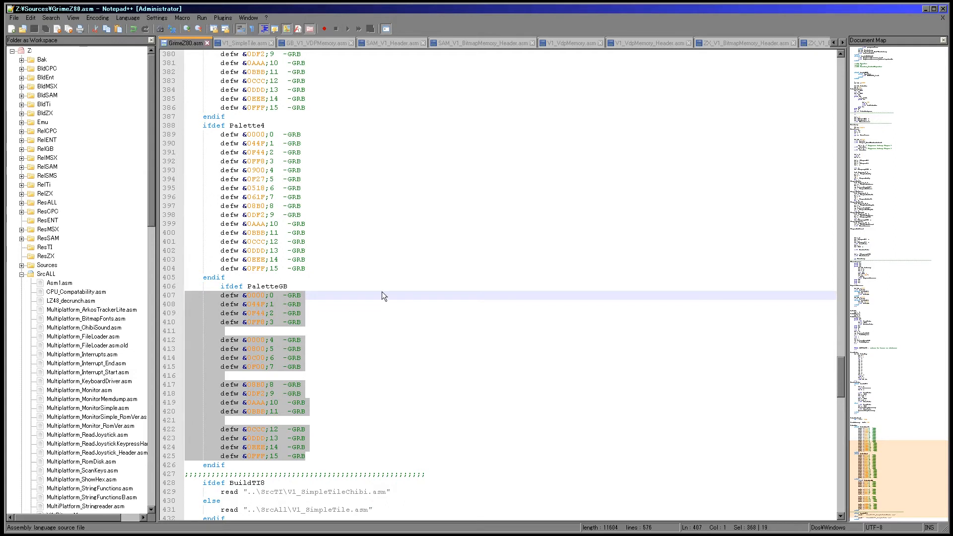
click(334, 331)
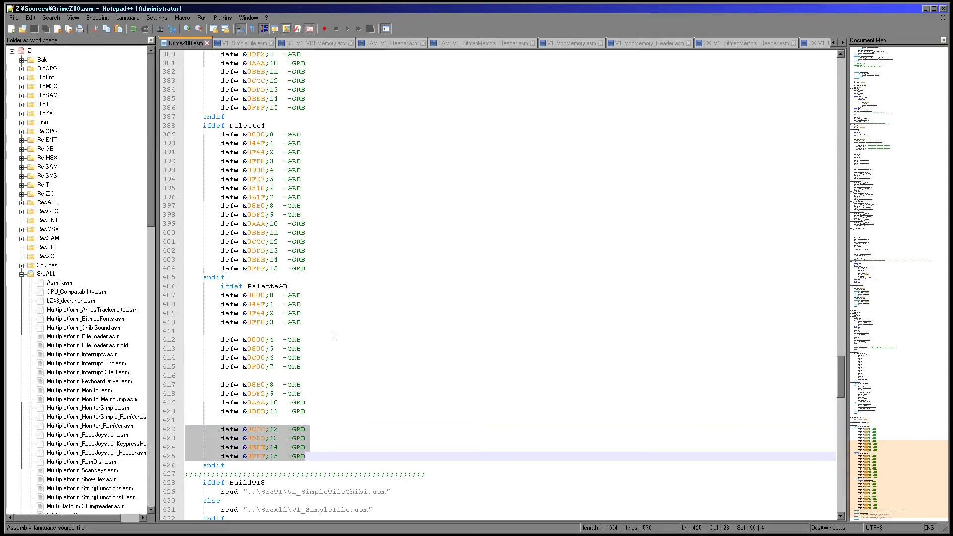
mouse_move(453, 323)
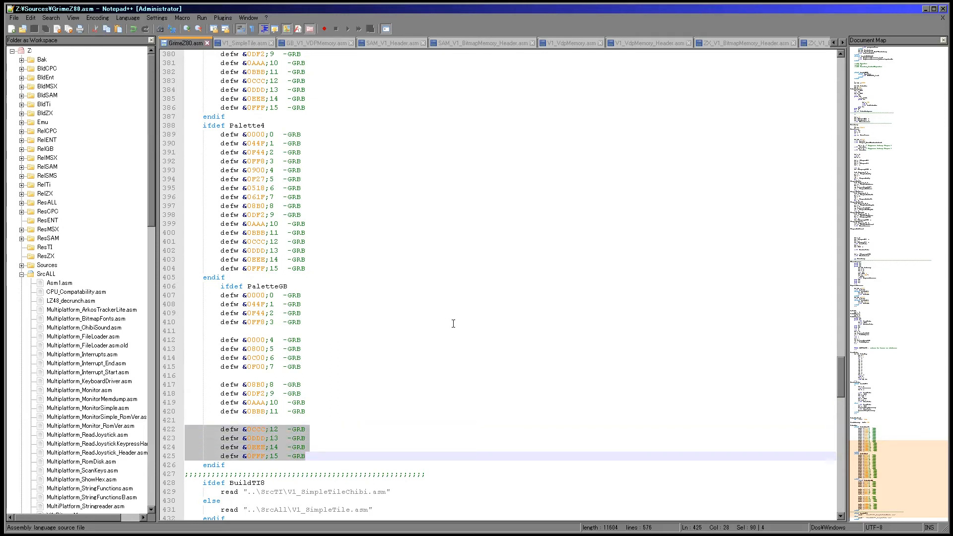
mouse_move(490, 343)
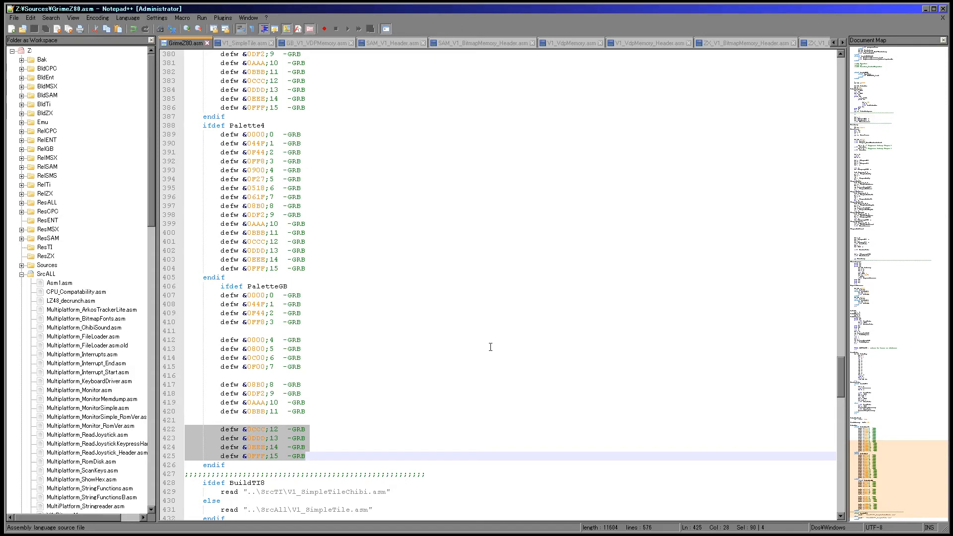
mouse_move(492, 352)
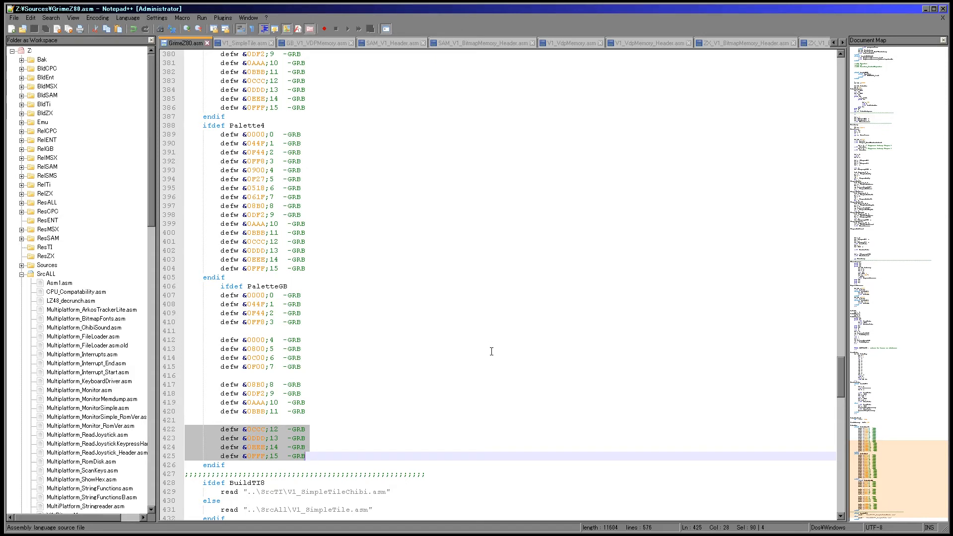
scroll(down, 3)
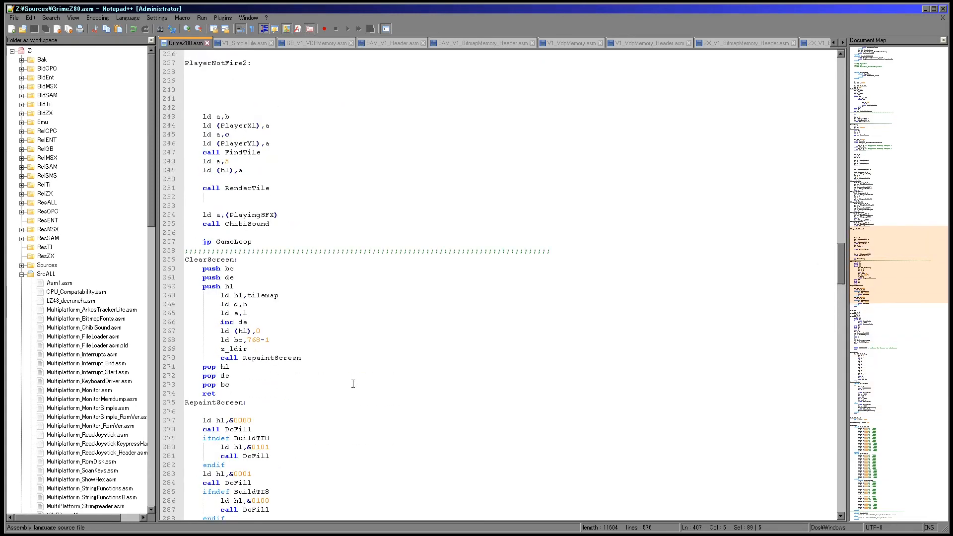
Step: Change the BuildGBC palette value on line 499 under RawPalettes to 1
scroll(down, 3)
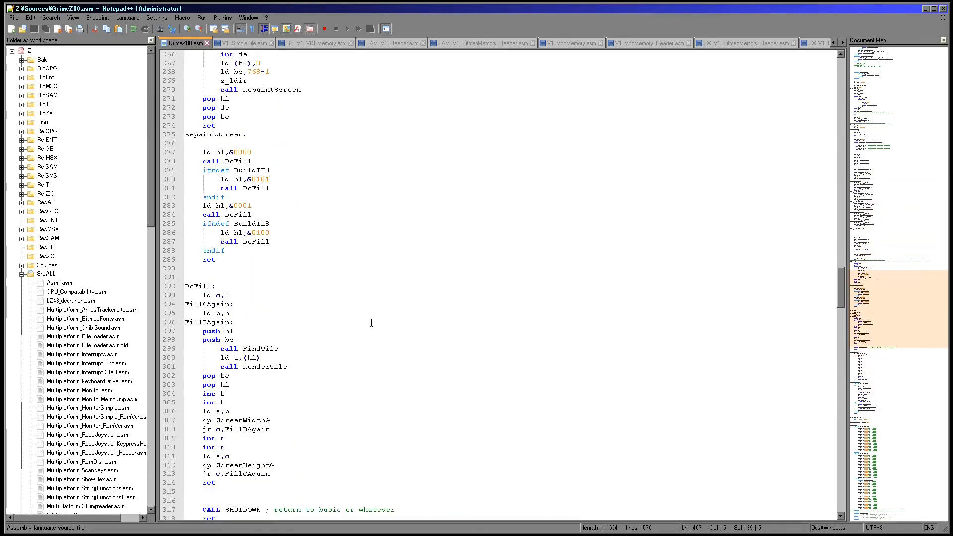
scroll(down, 3)
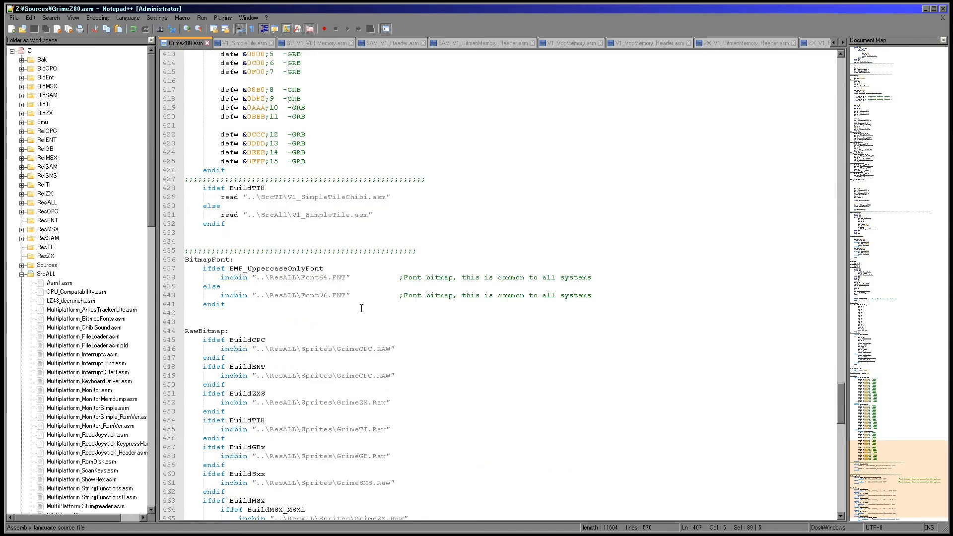
scroll(down, 3)
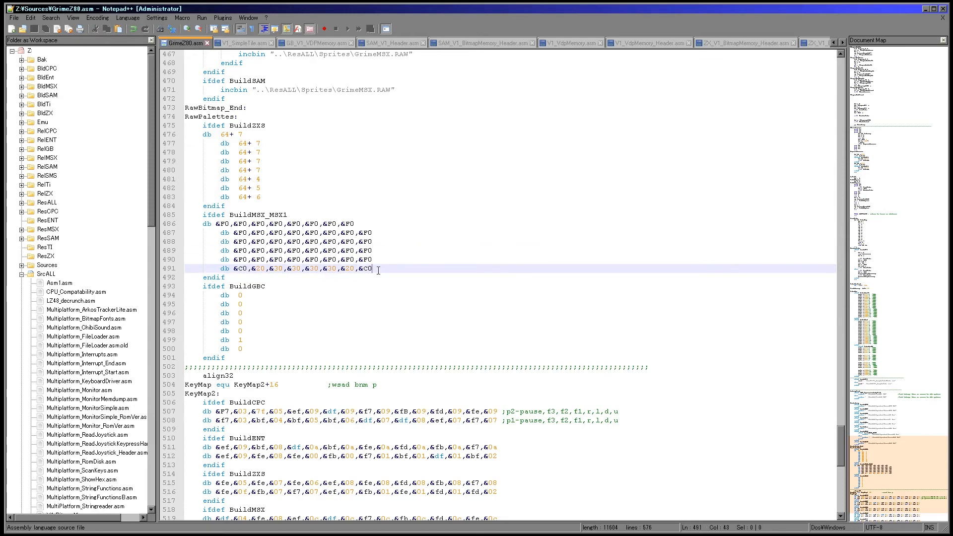
click(243, 304)
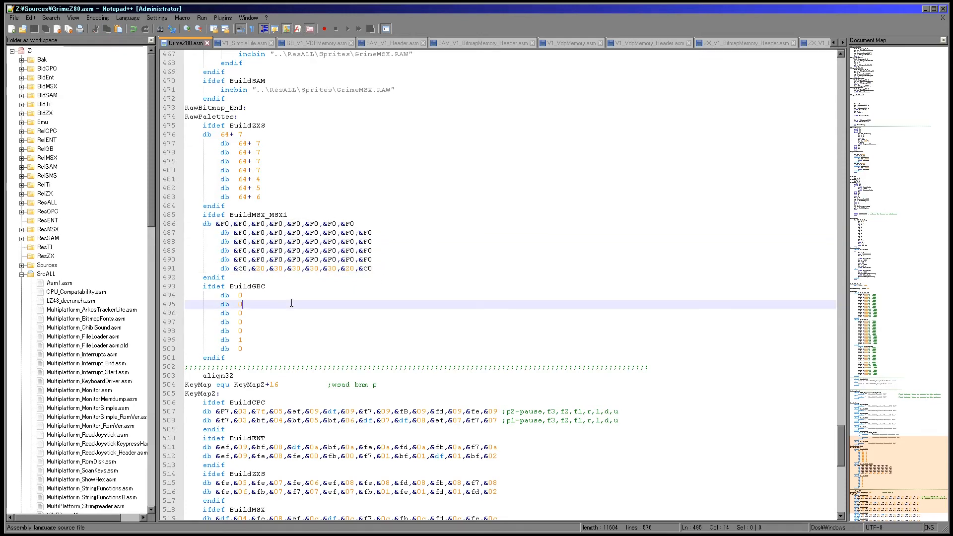
click(246, 348)
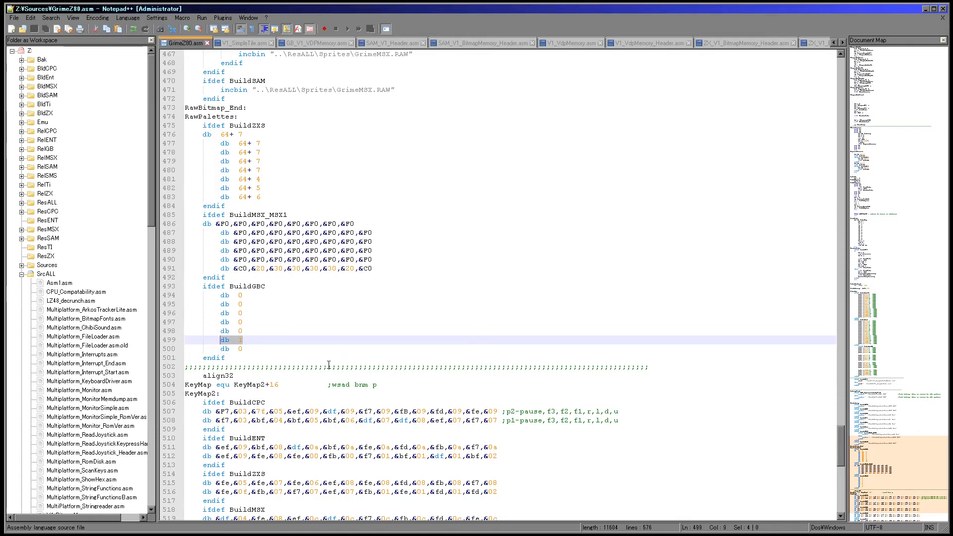
mouse_move(265, 348)
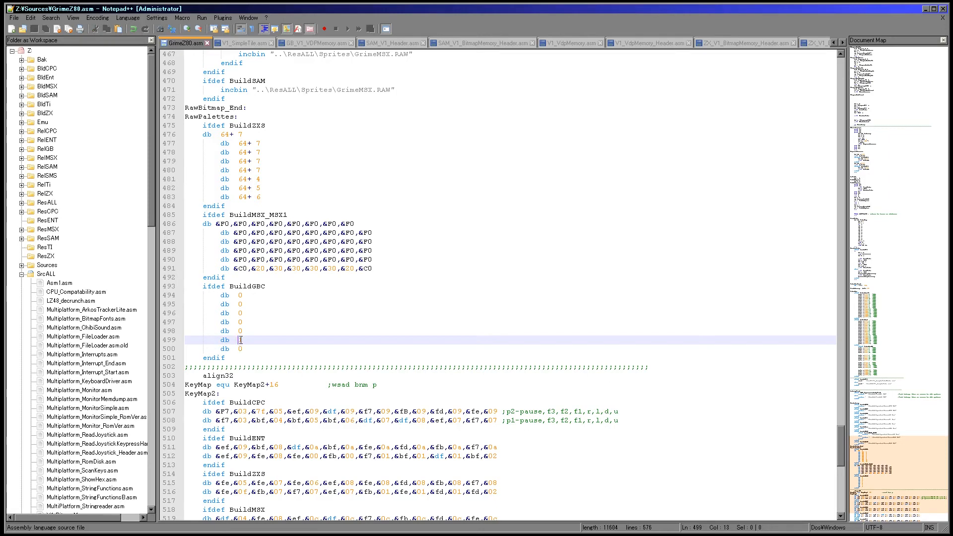
text(1)
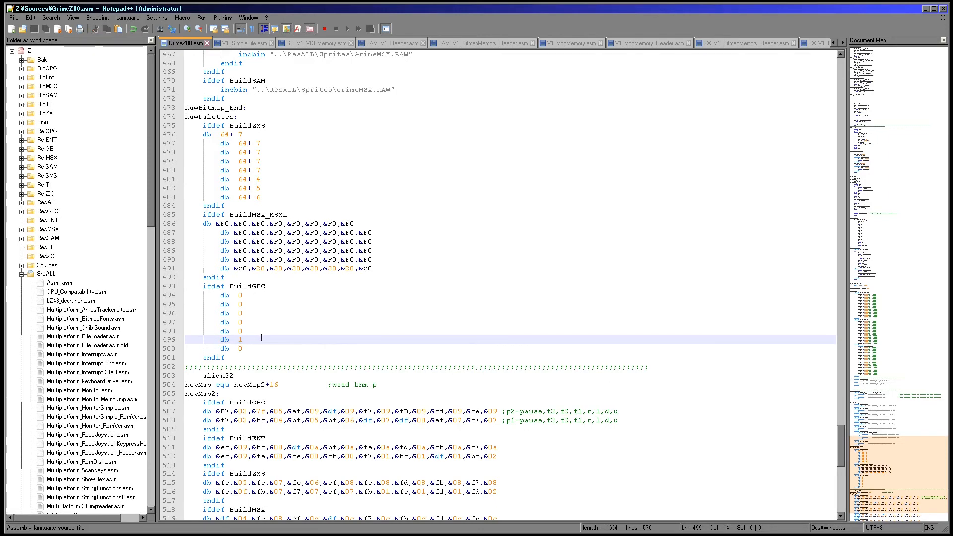
Step: Switch to GB_V1_VDPMemory.asm to show SetCGBTileAttribs, GBC_Turbo and LCDWait
scroll(down, 3)
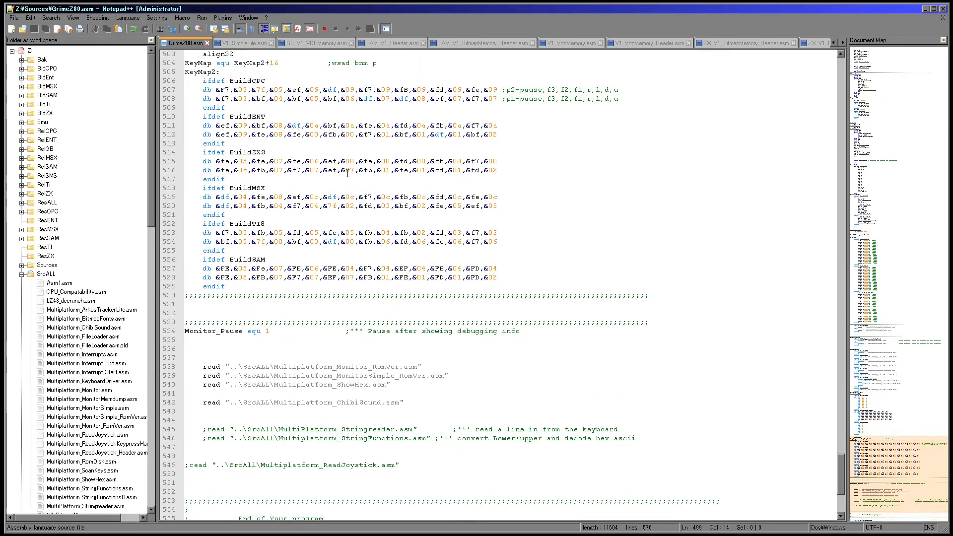
mouse_move(323, 48)
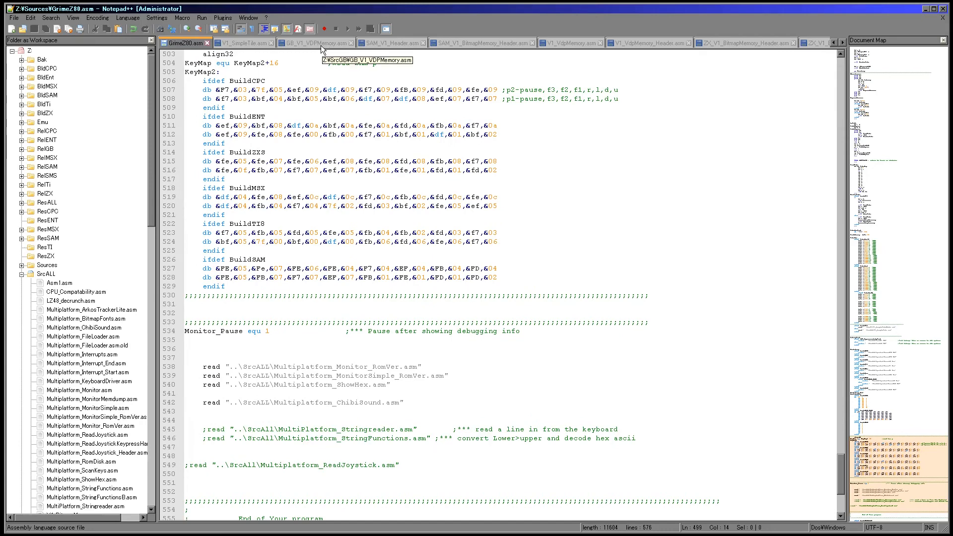
click(313, 42)
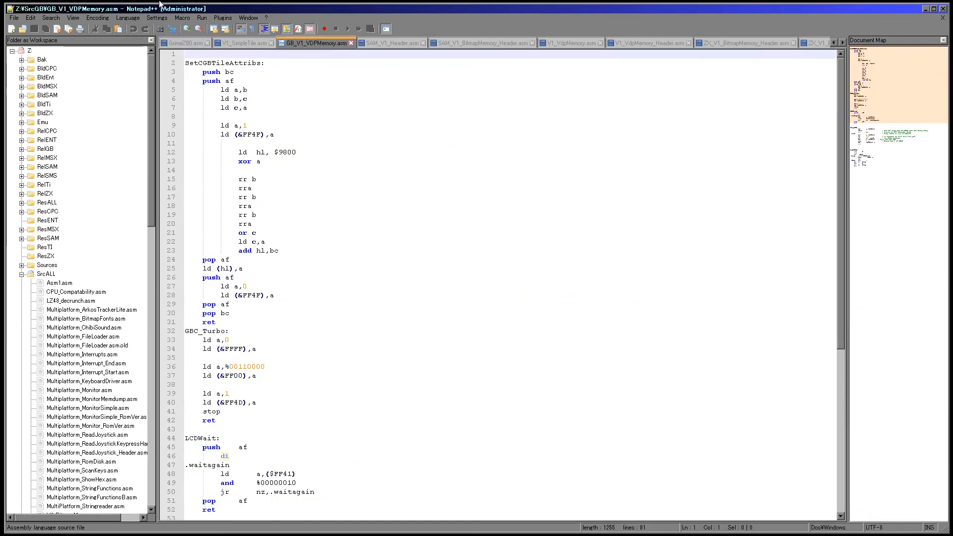
mouse_move(239, 45)
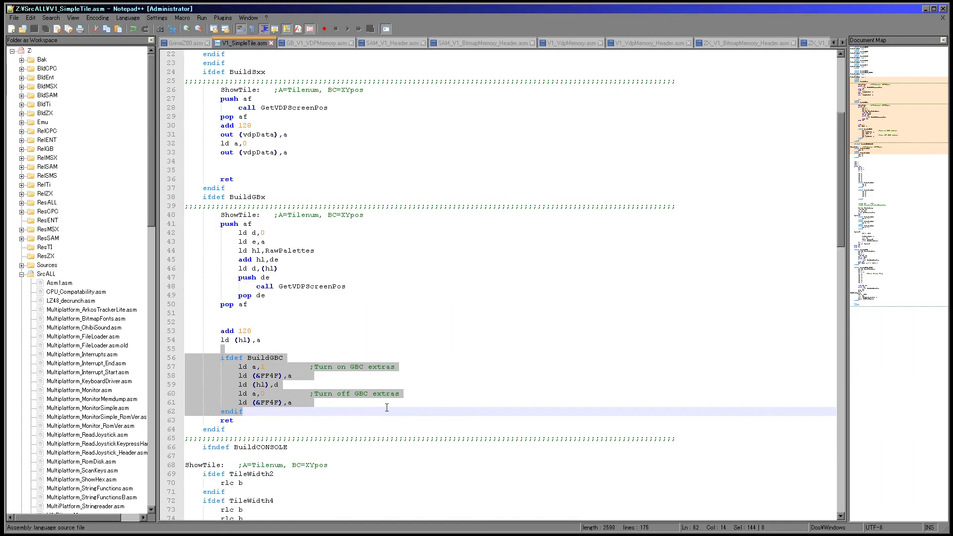
Step: Highlight the RawPalettes lookup and palette-storing lines in the Game Boy ShowTile routine
click(269, 241)
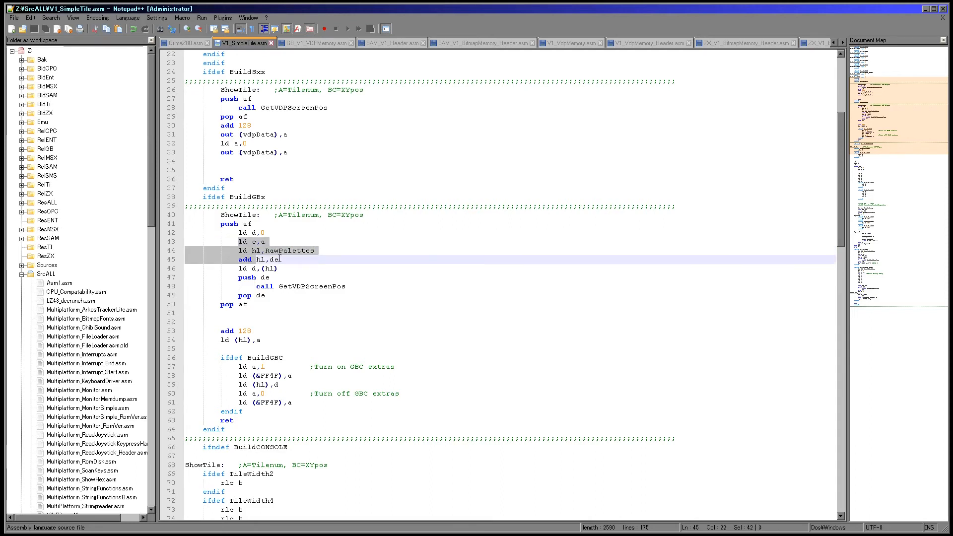
click(324, 250)
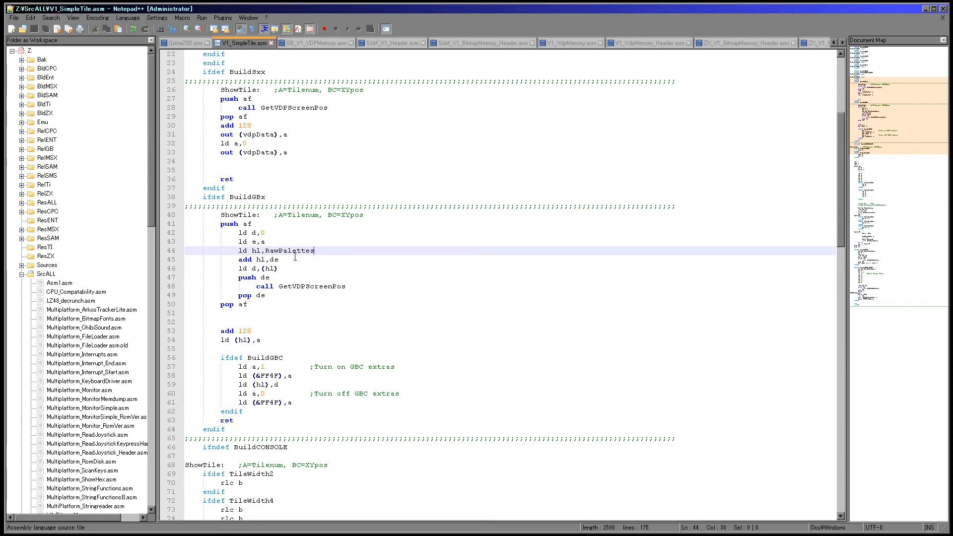
click(280, 260)
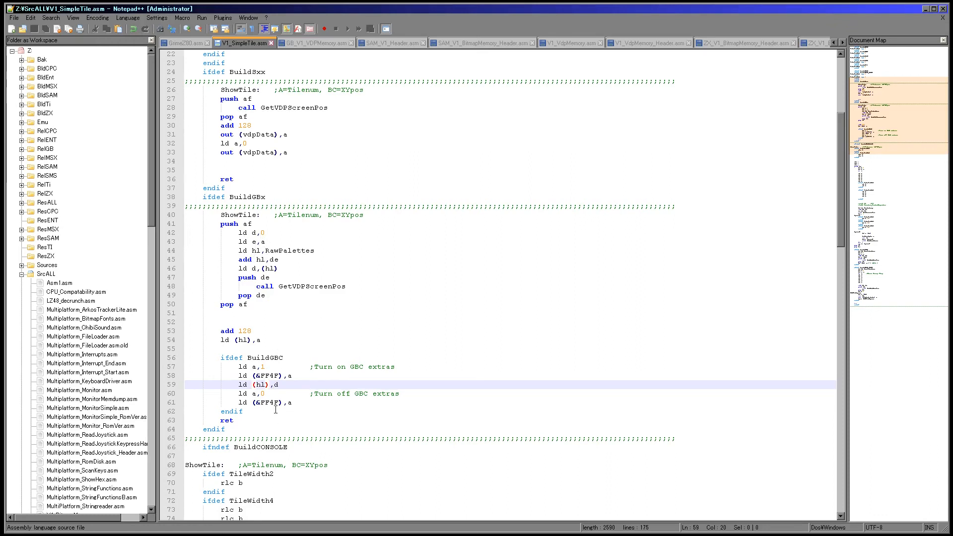
mouse_move(253, 366)
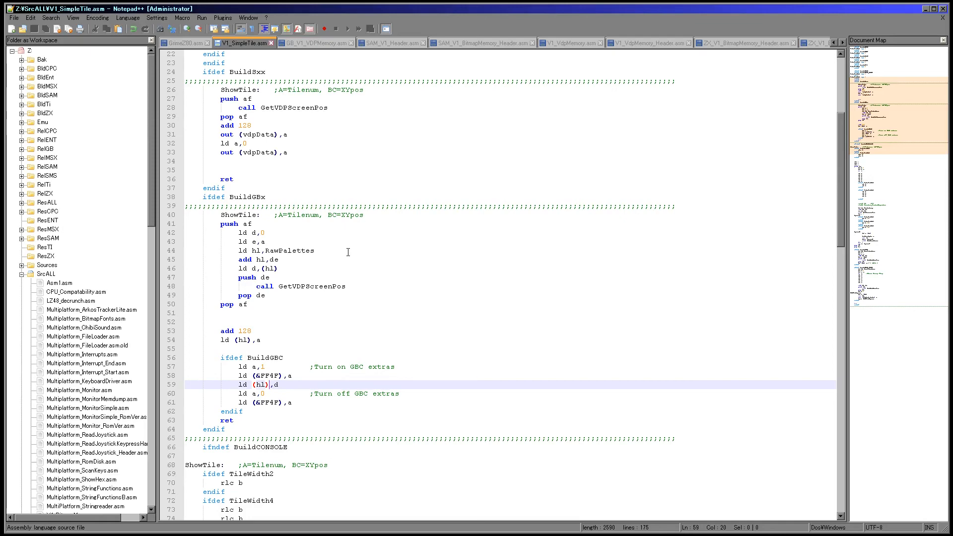
mouse_move(393, 300)
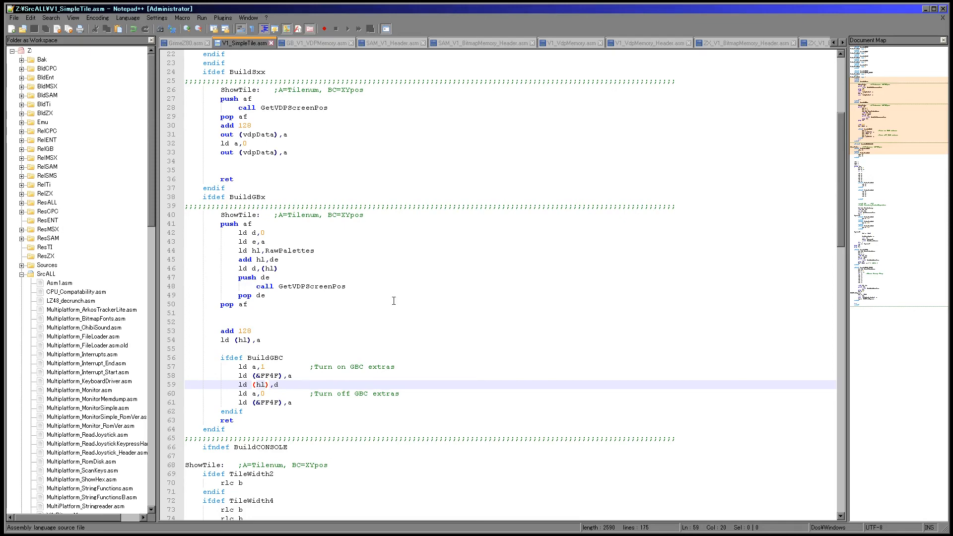
scroll(down, 3)
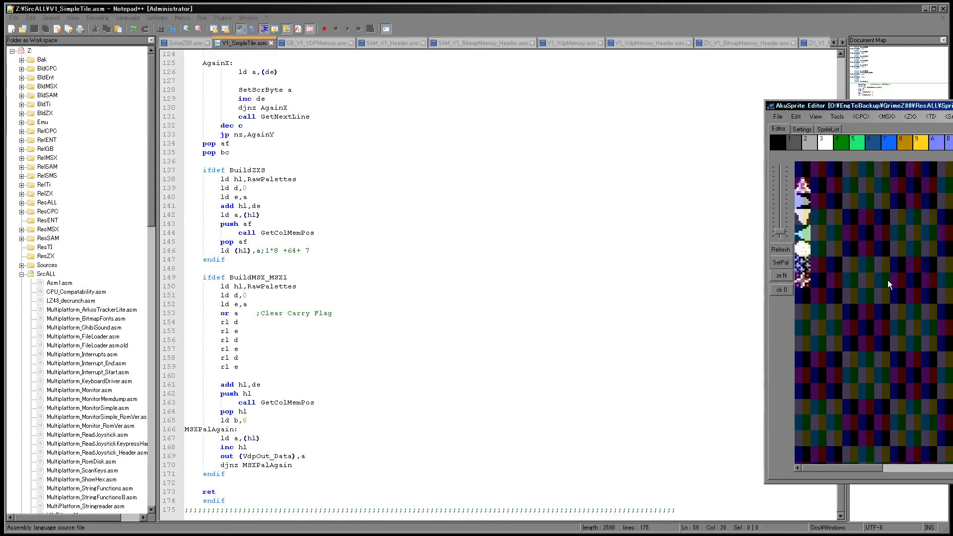
mouse_move(833, 183)
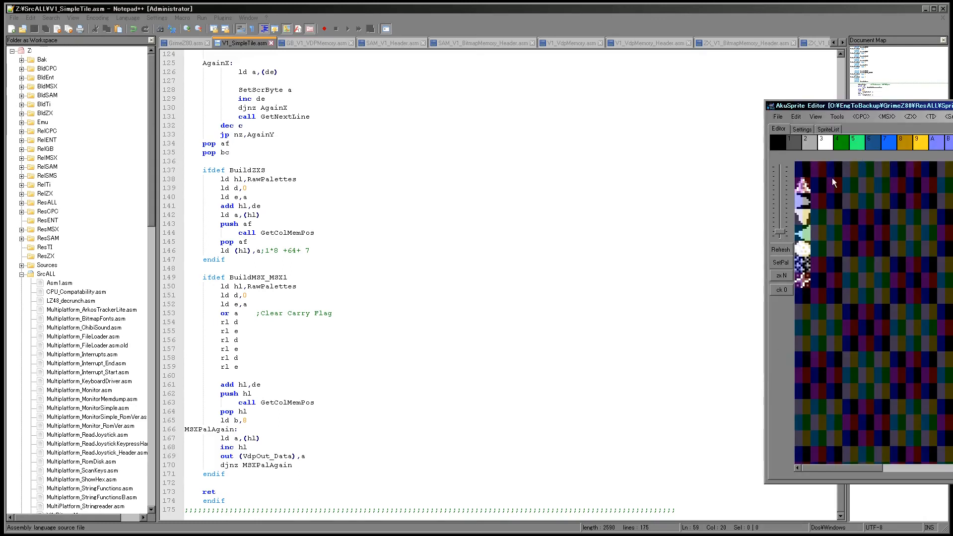